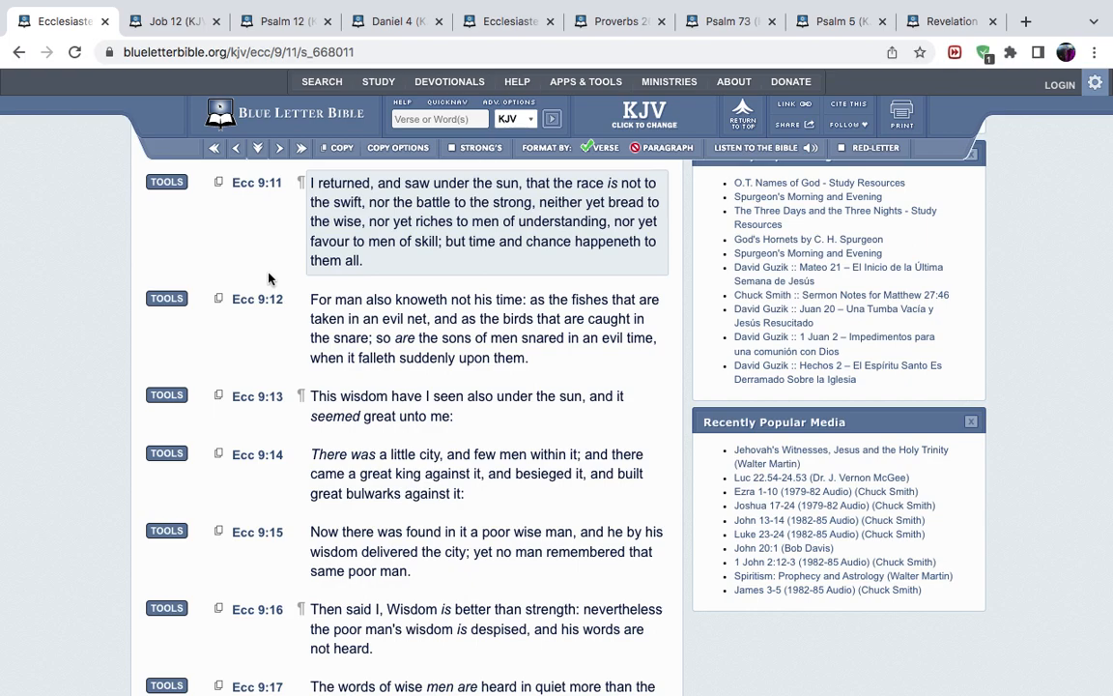
mouse_move(353, 191)
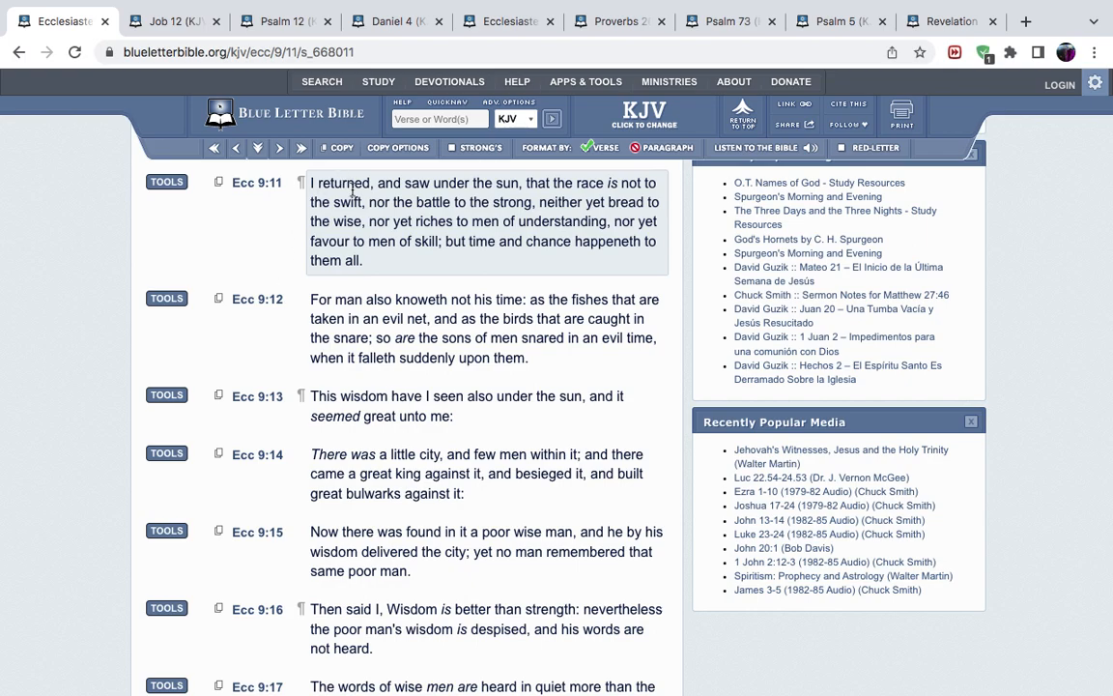
mouse_move(554, 182)
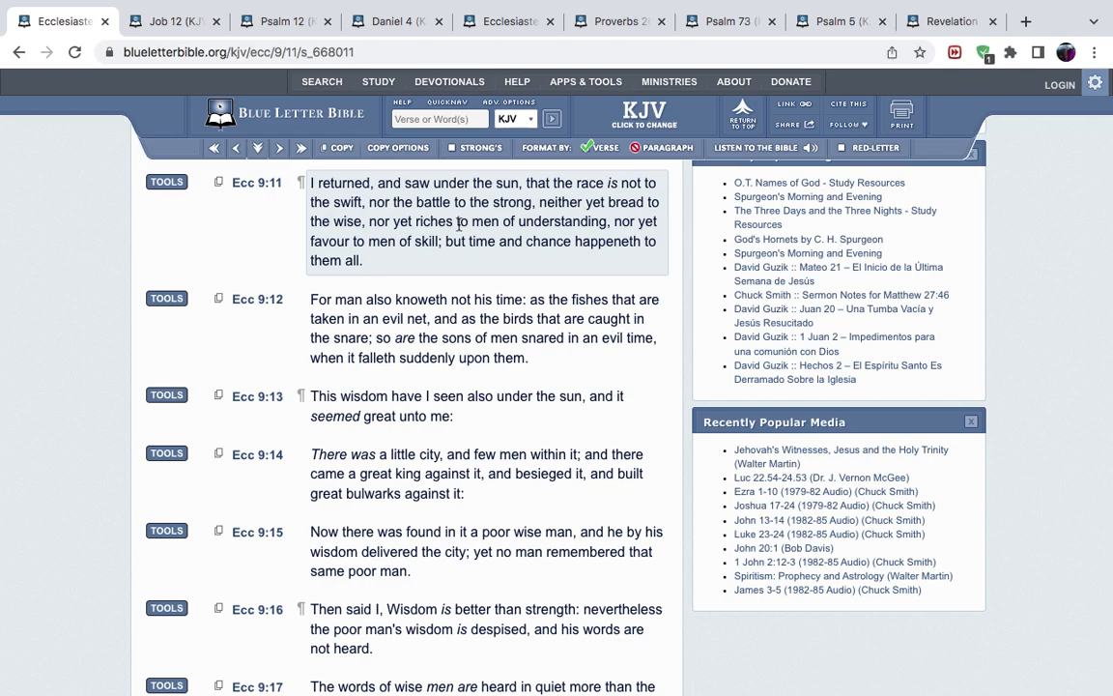
mouse_move(173, 259)
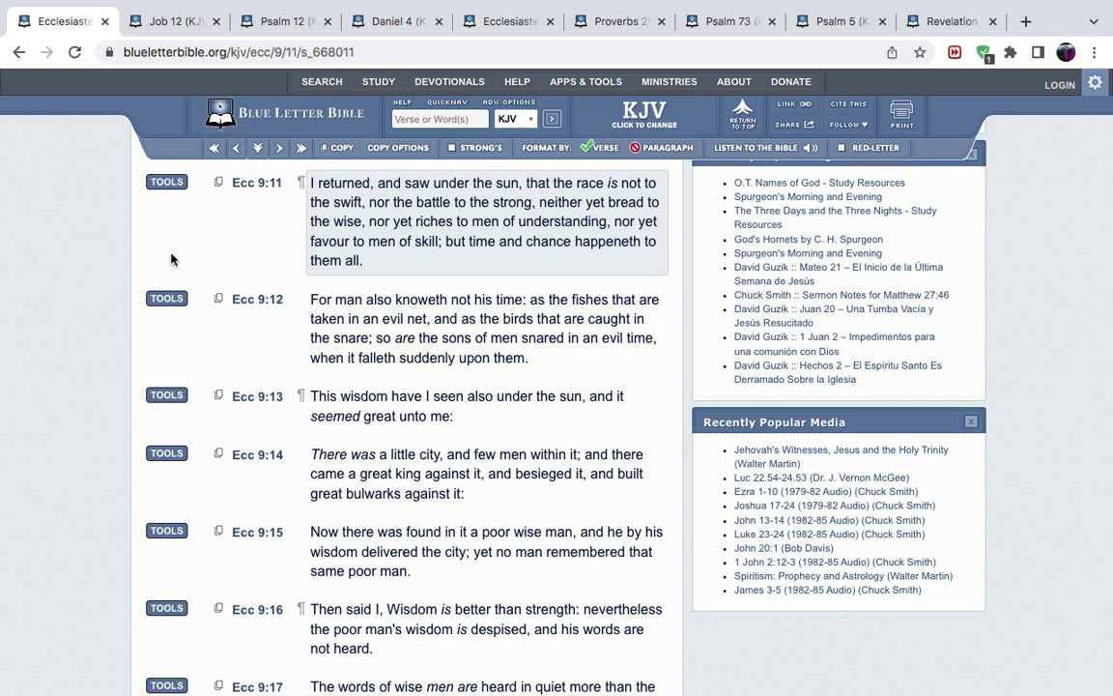
Step: Switch to the Job 12 tab to read Job 12:6 onward in KJV
click(174, 22)
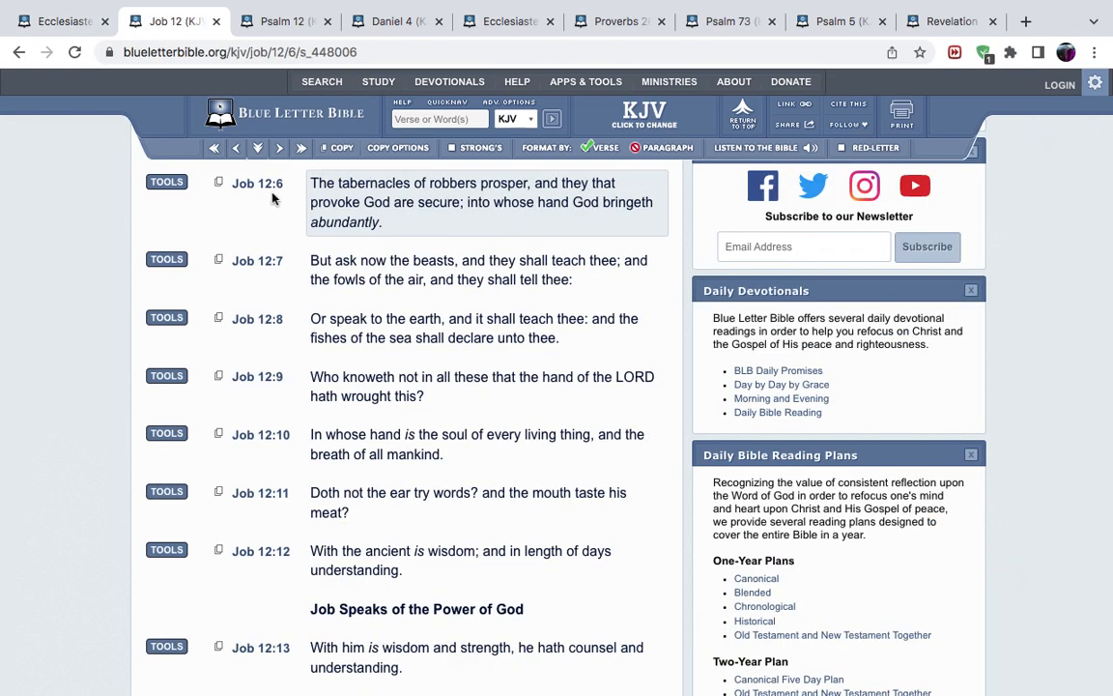
mouse_move(312, 198)
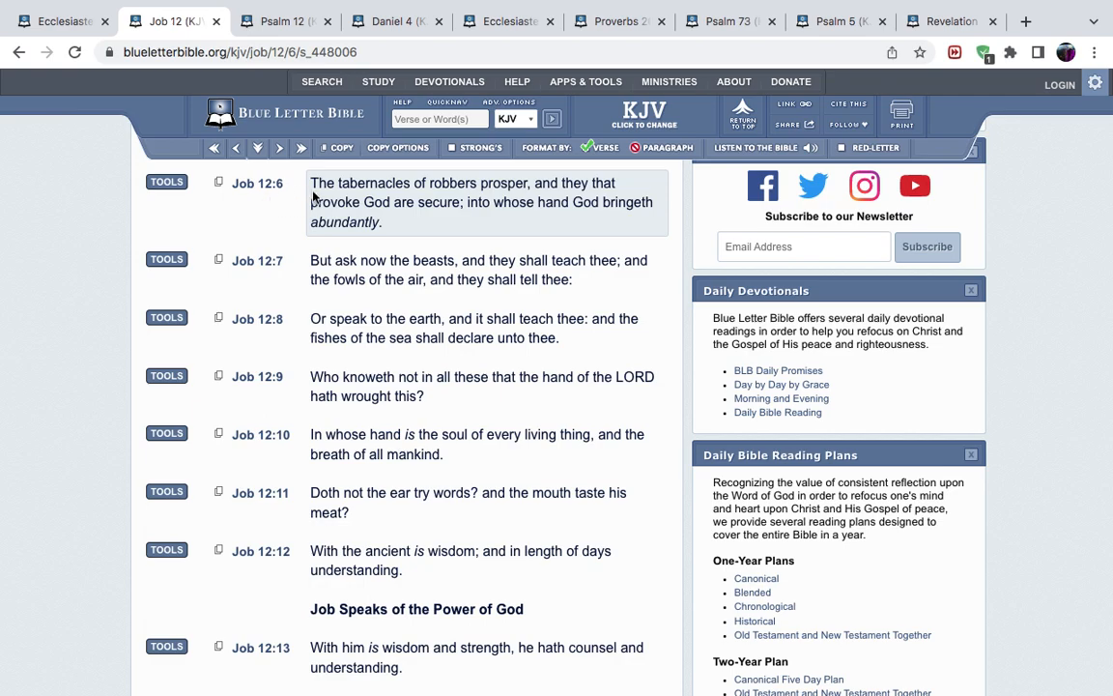
mouse_move(501, 202)
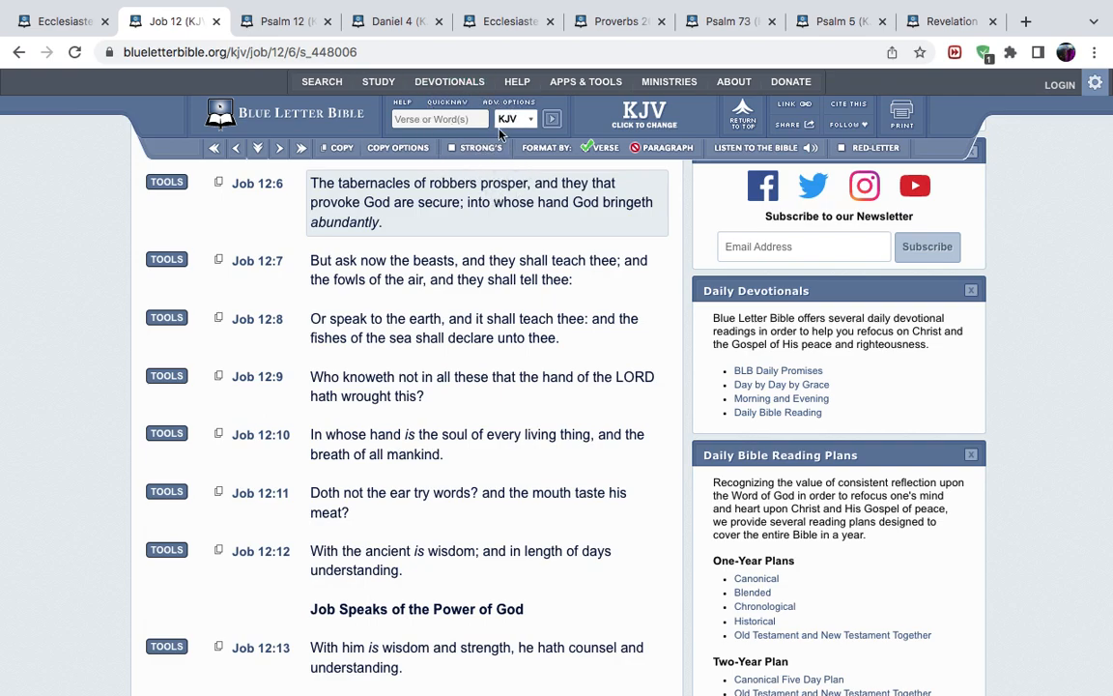
mouse_move(493, 196)
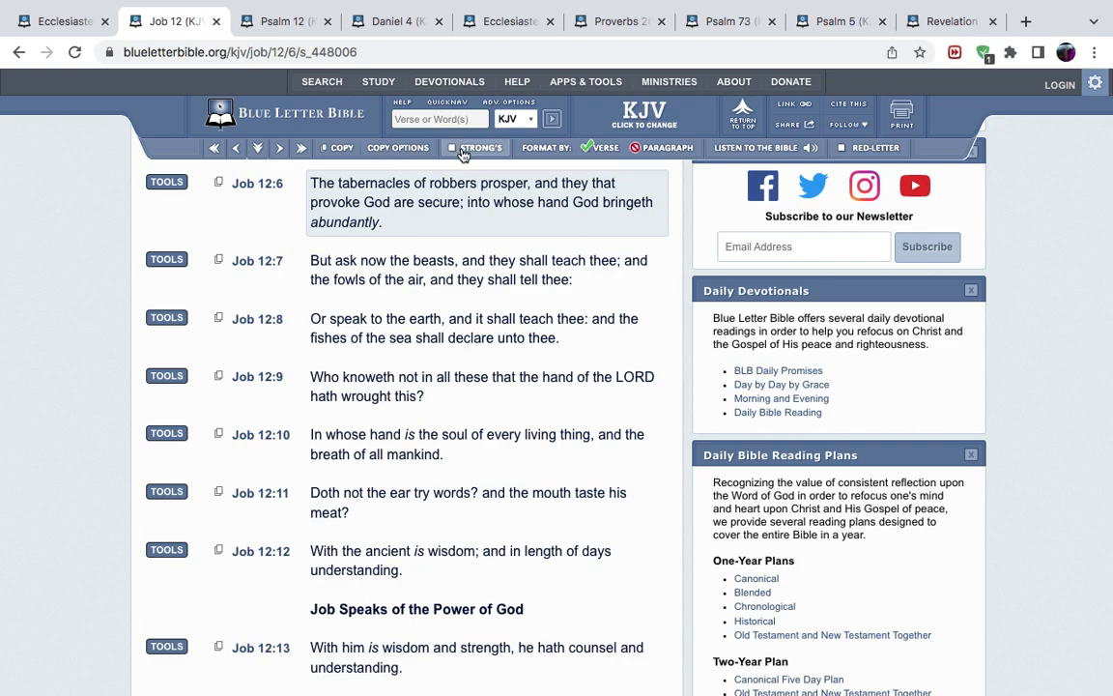
mouse_move(450, 172)
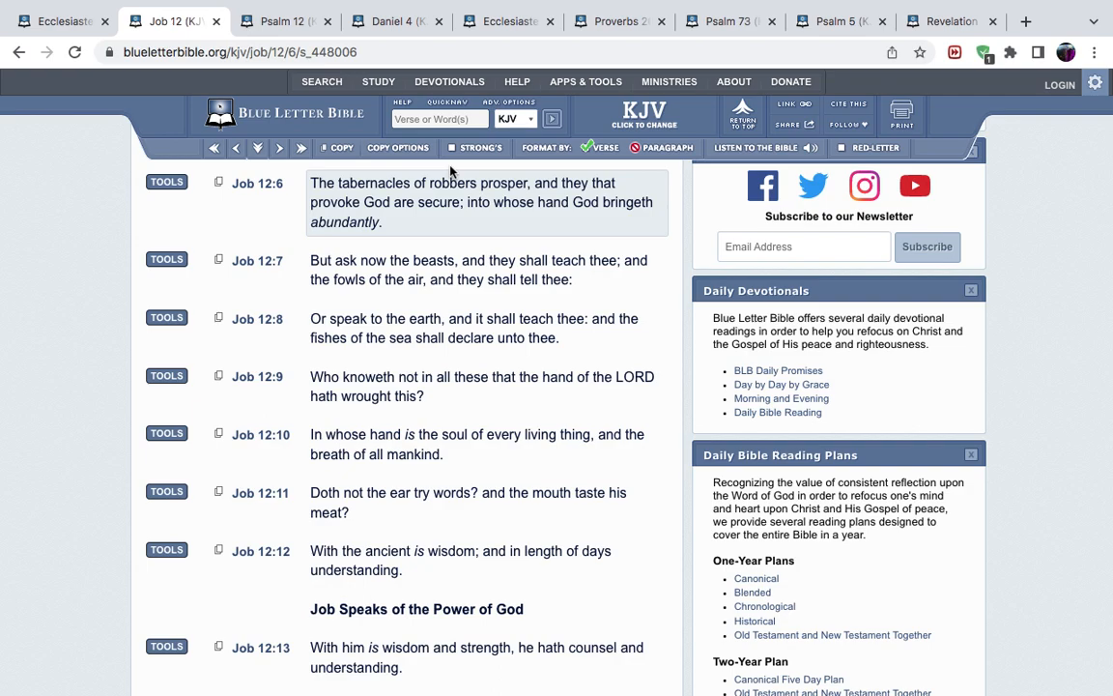
mouse_move(428, 186)
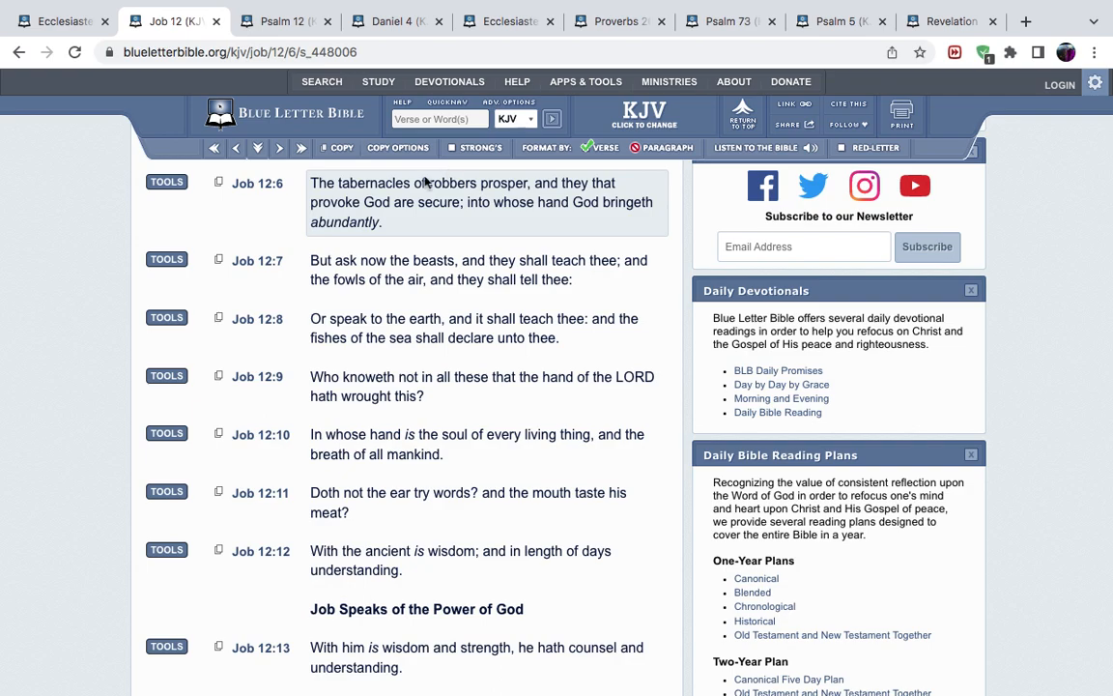
mouse_move(576, 198)
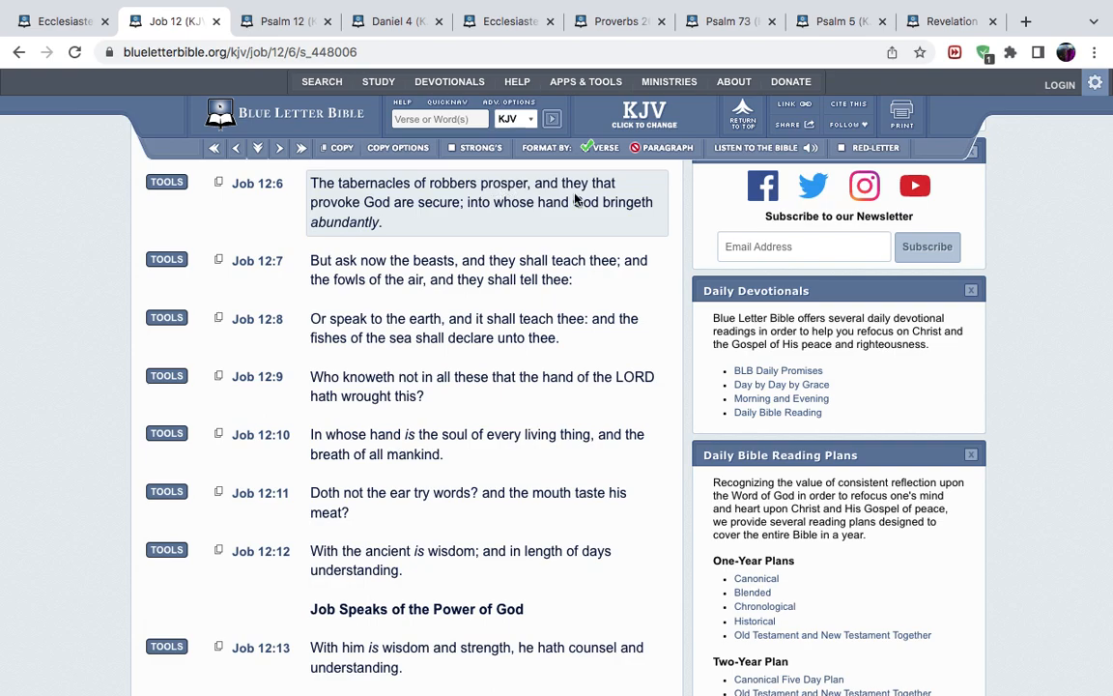
mouse_move(491, 216)
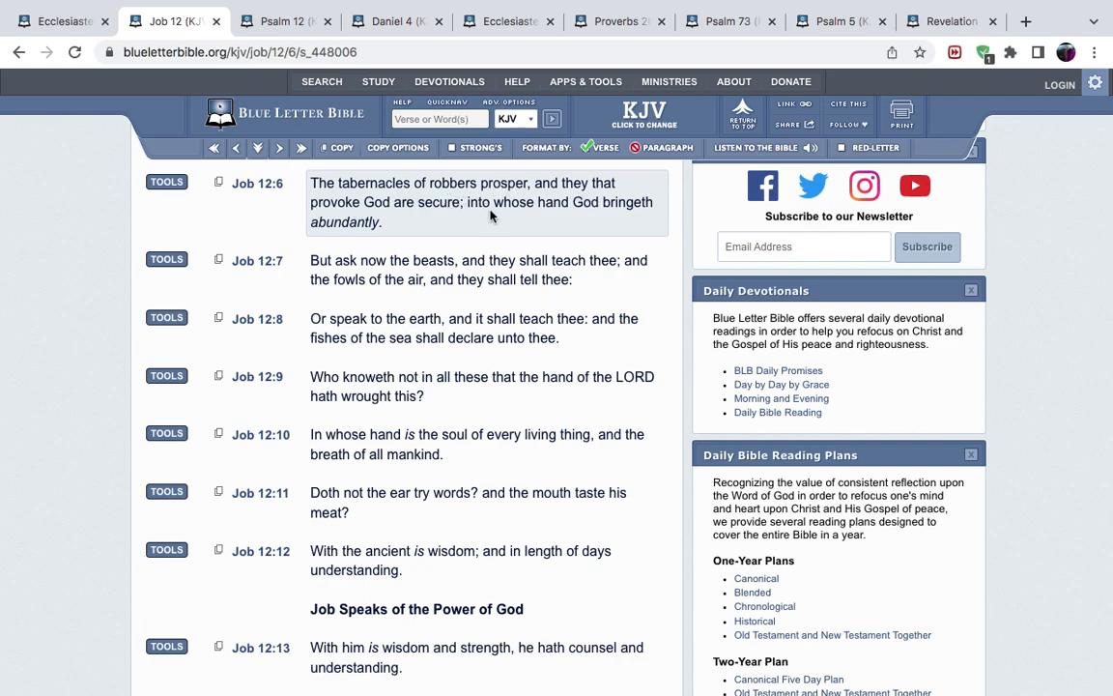
mouse_move(455, 230)
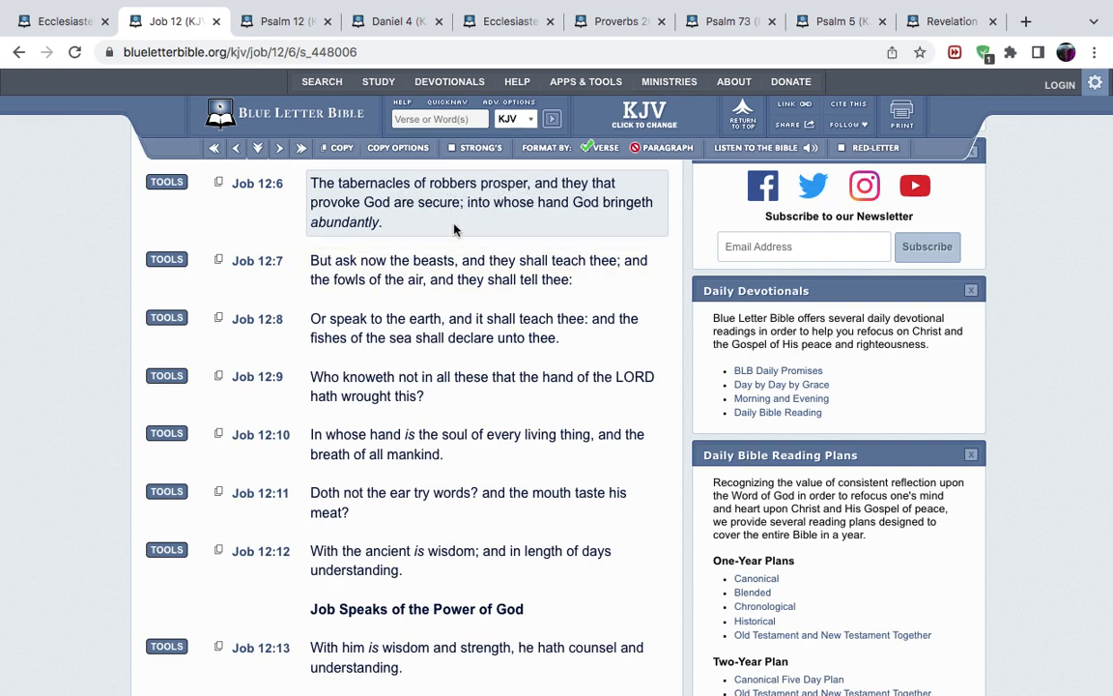
mouse_move(418, 196)
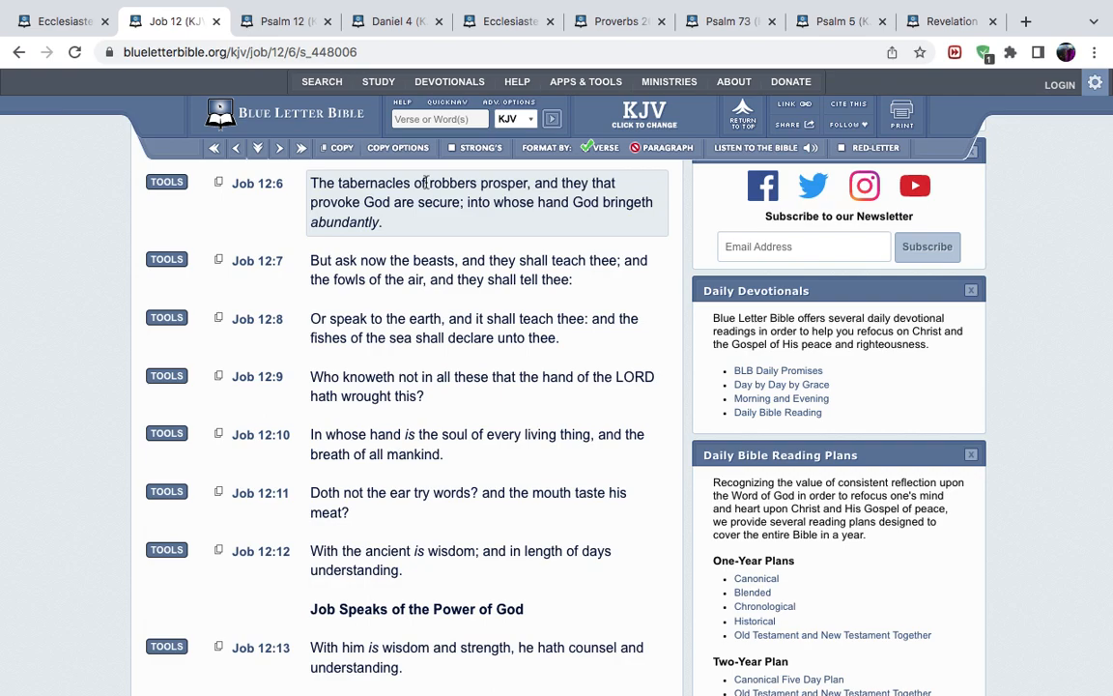
mouse_move(432, 217)
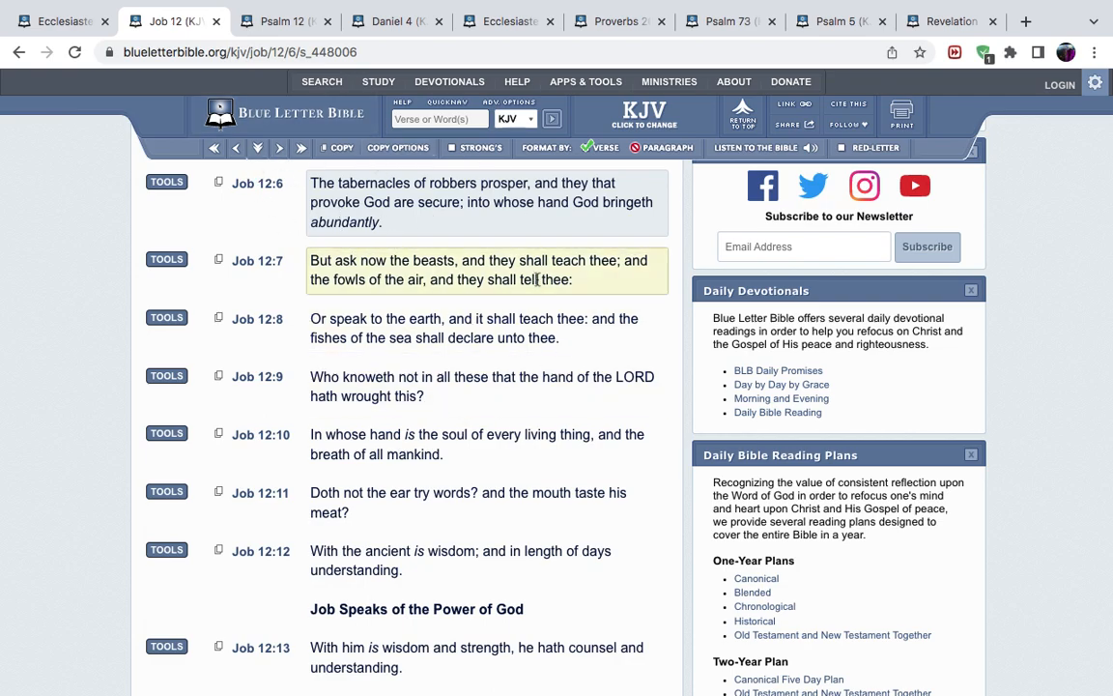
click(267, 229)
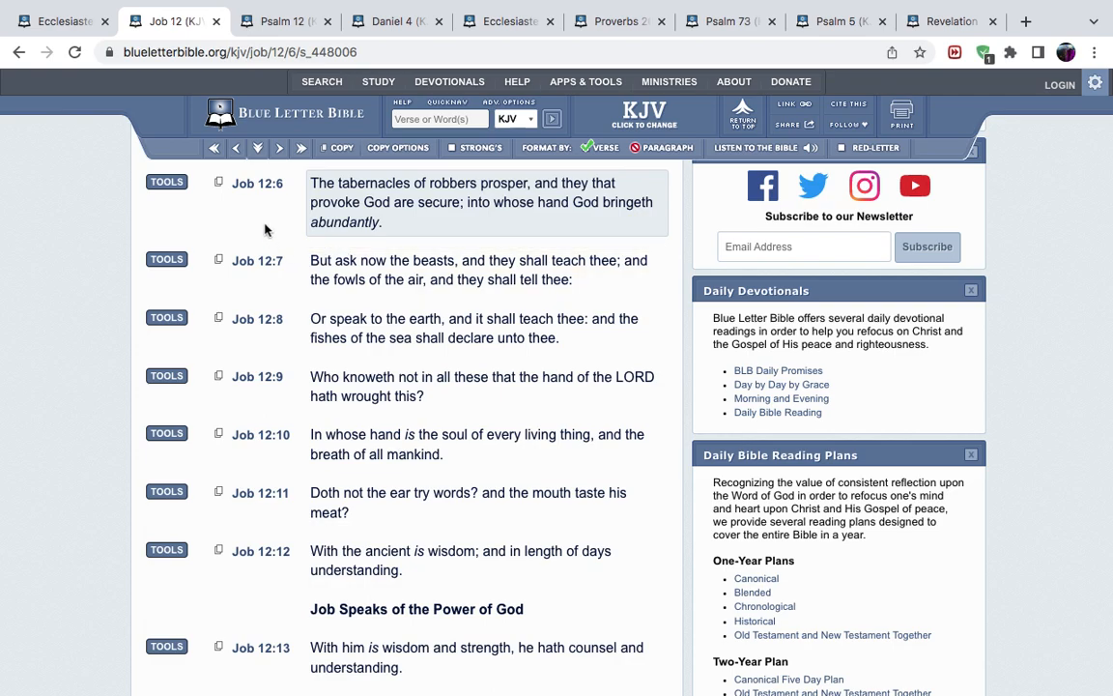
mouse_move(266, 237)
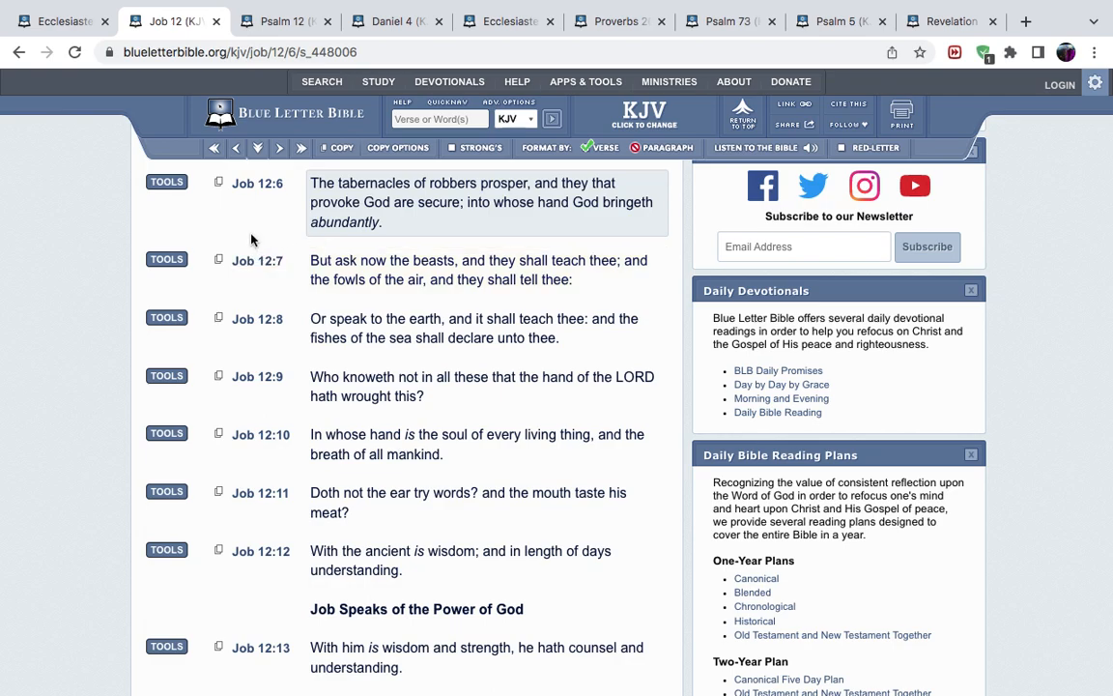
mouse_move(261, 234)
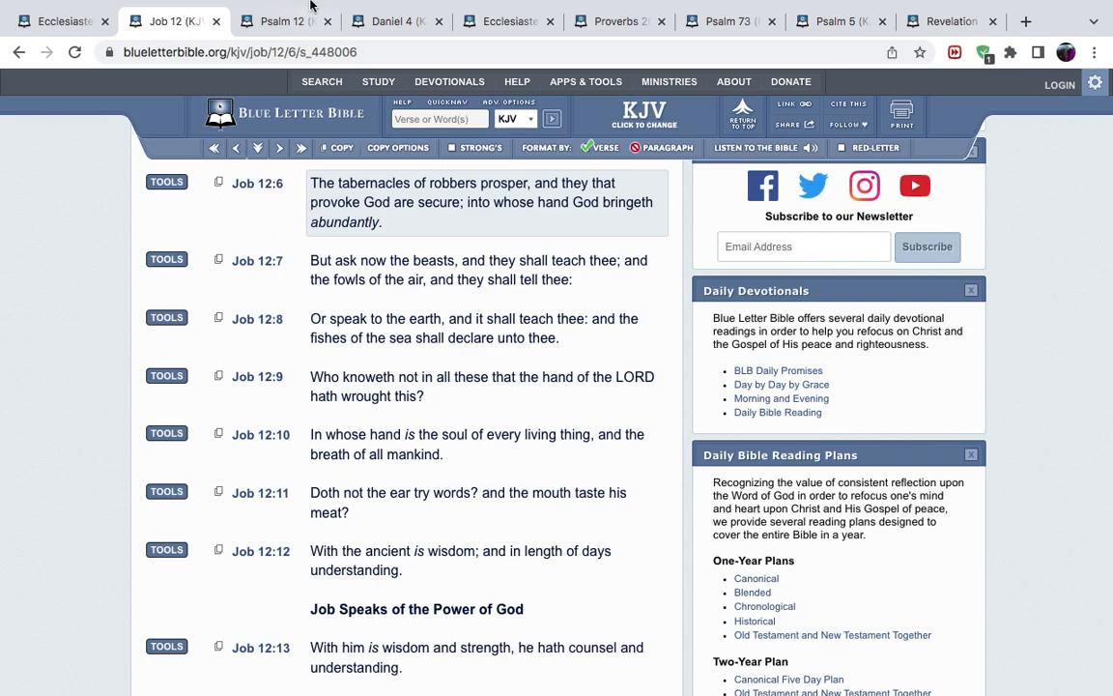
Step: Switch to the Psalm 12 tab showing Psalm 12:8 in KJV
click(280, 22)
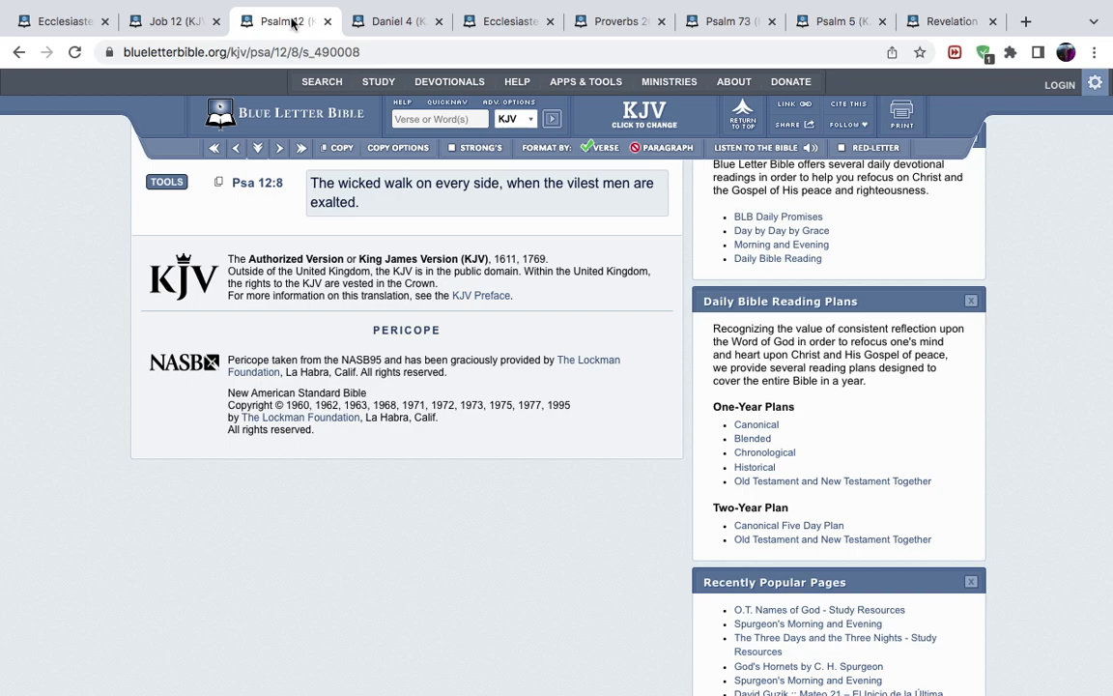
mouse_move(285, 220)
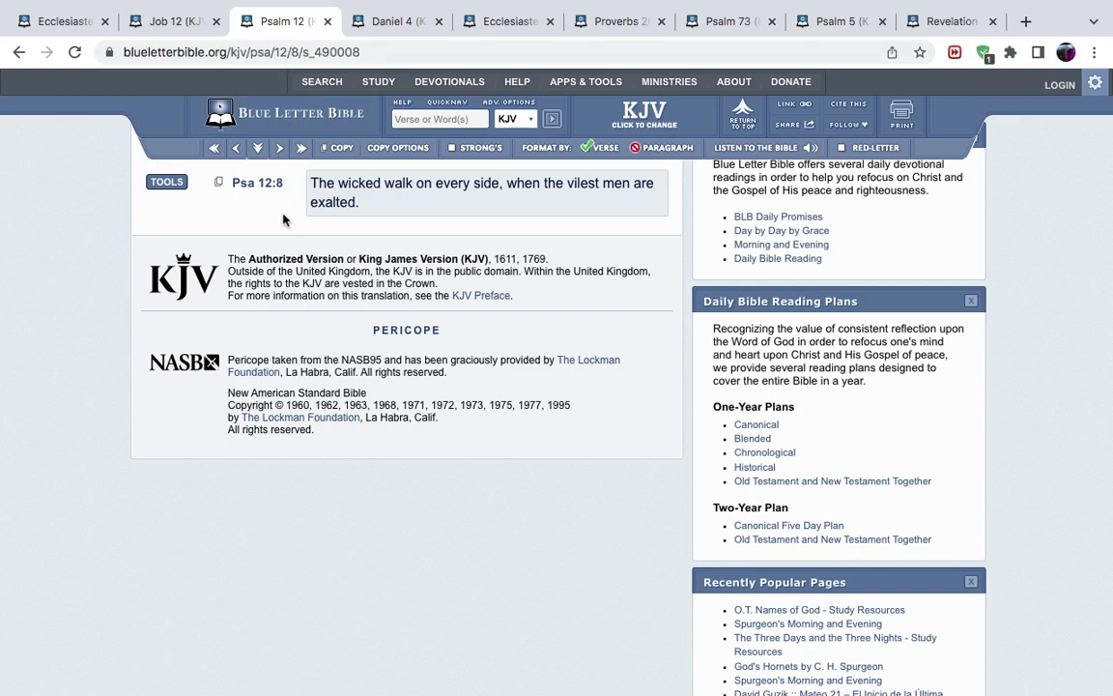
mouse_move(250, 216)
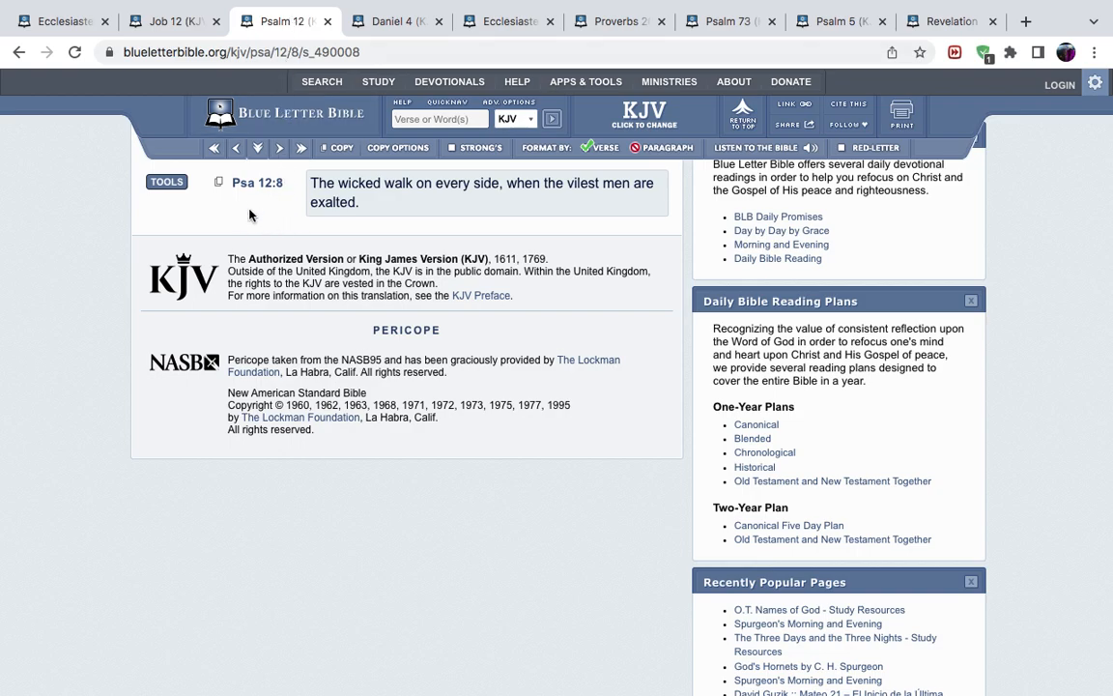
mouse_move(364, 209)
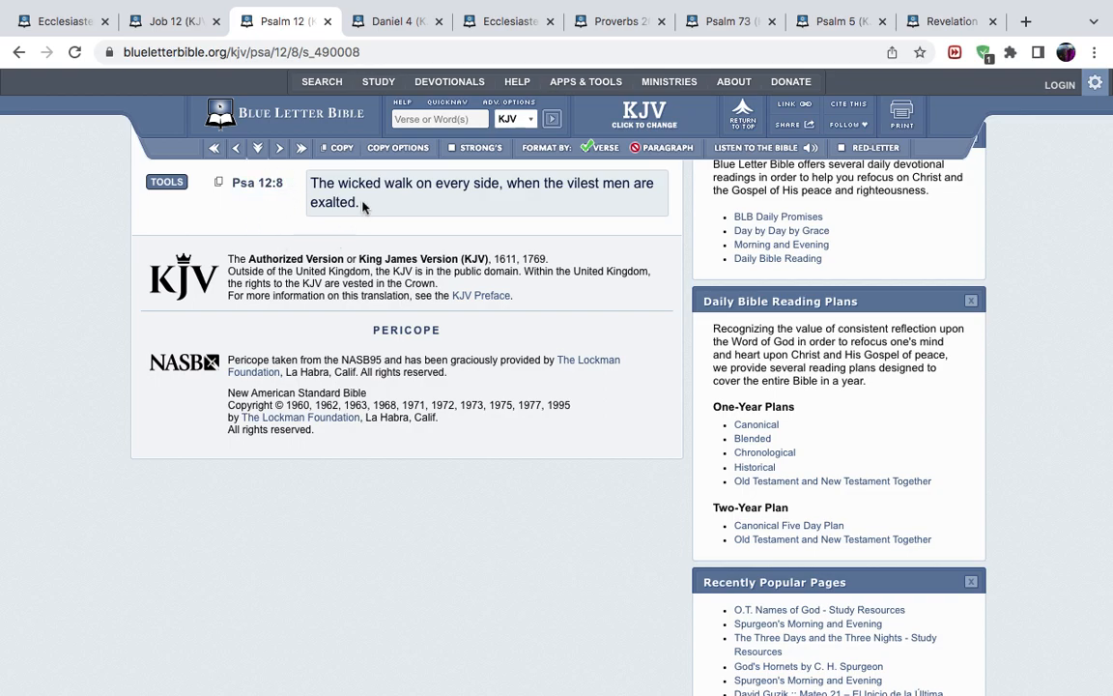
mouse_move(496, 201)
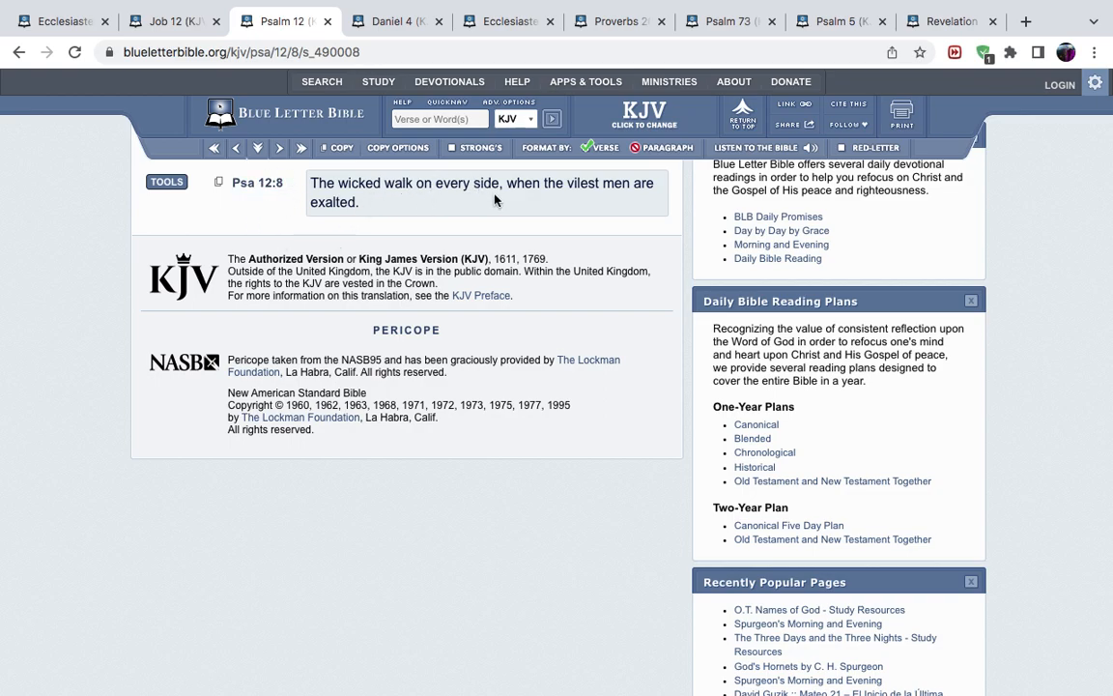
mouse_move(490, 269)
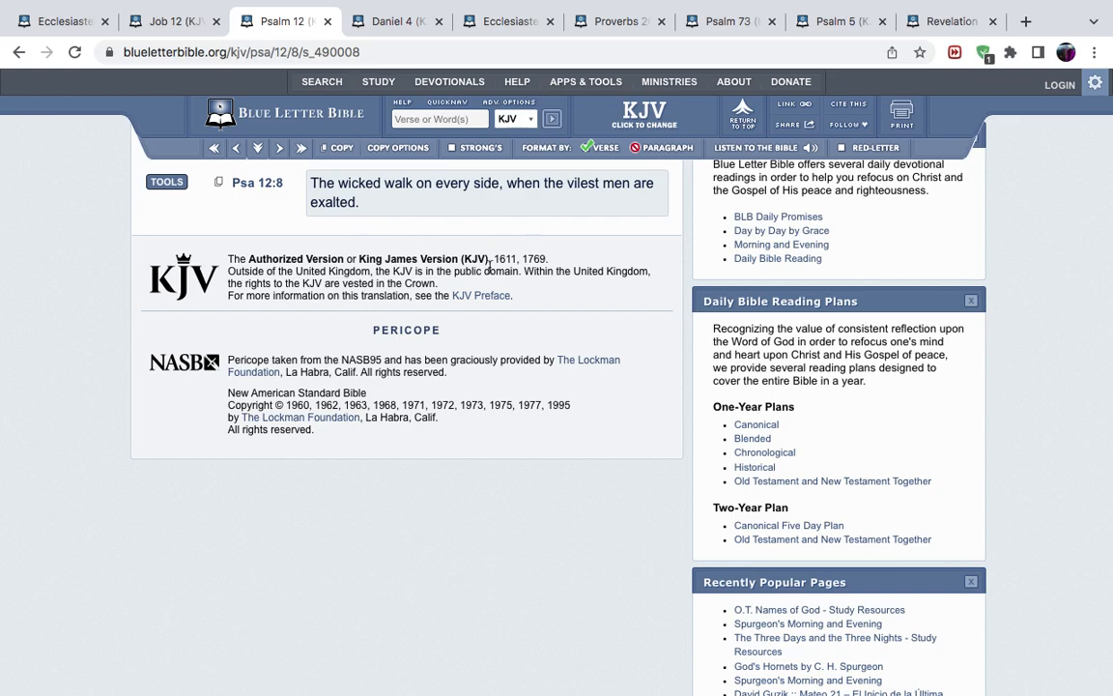
mouse_move(585, 217)
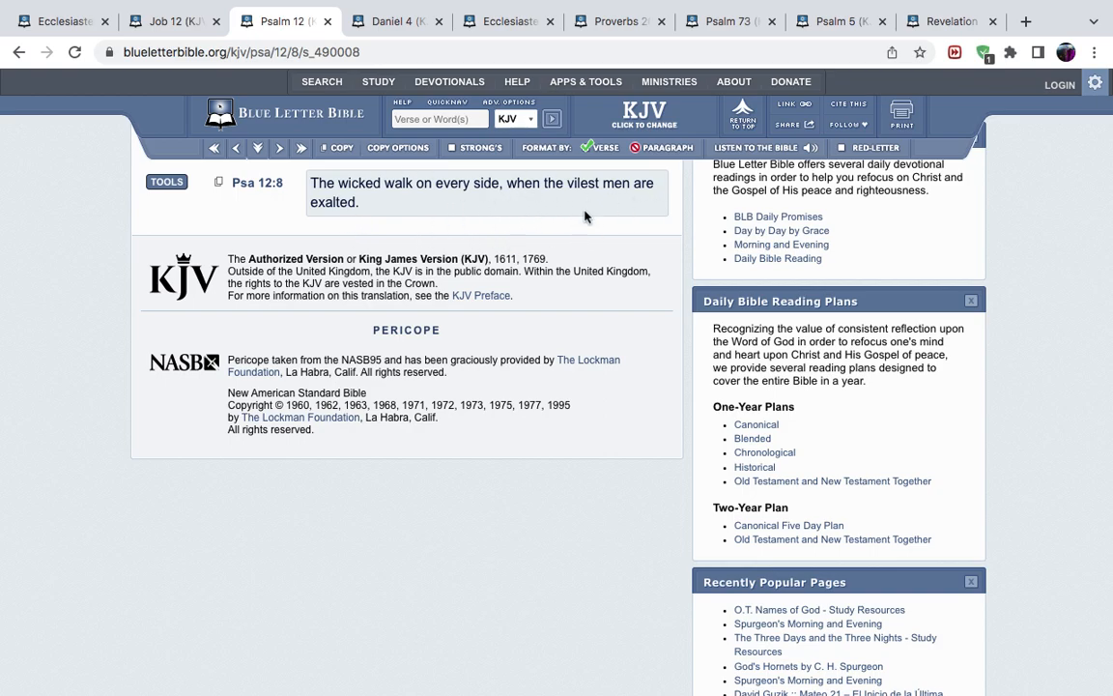
mouse_move(173, 20)
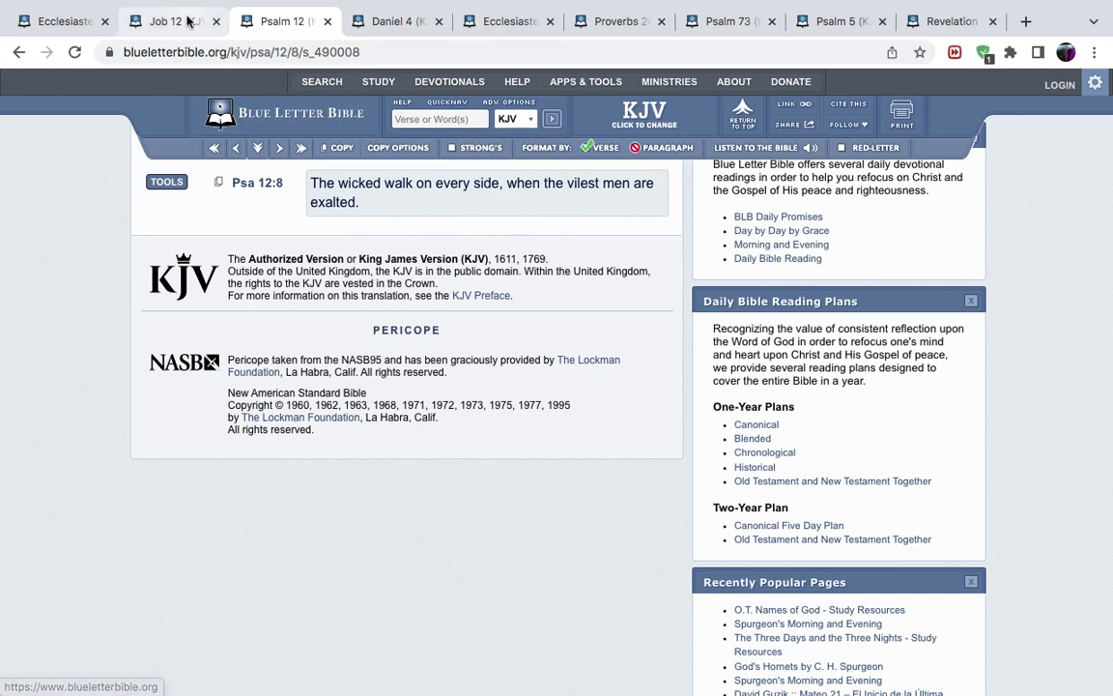
Step: Return to the Job tab, enter a 'job' reference, and scroll through Job 30
click(164, 21)
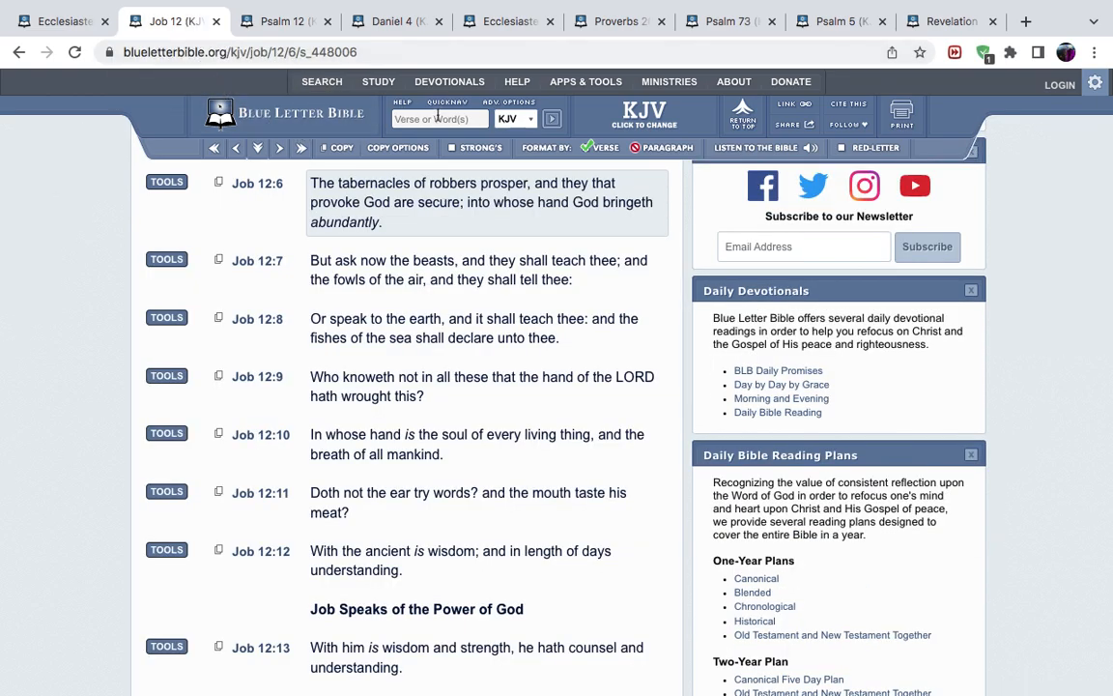
click(440, 118)
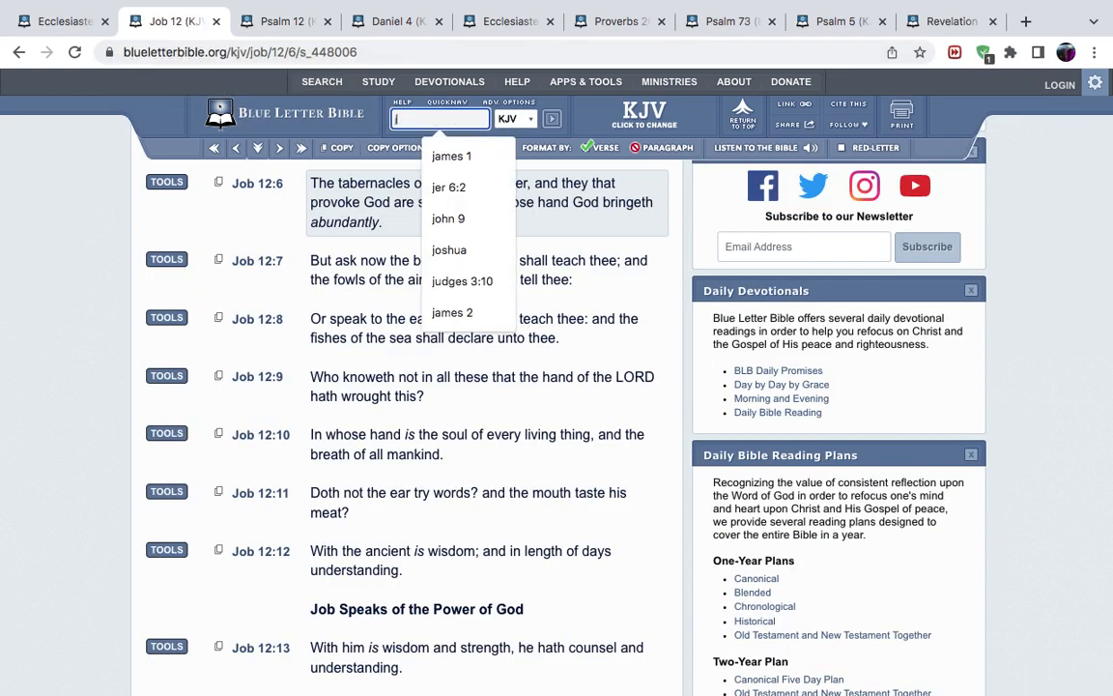
text(job)
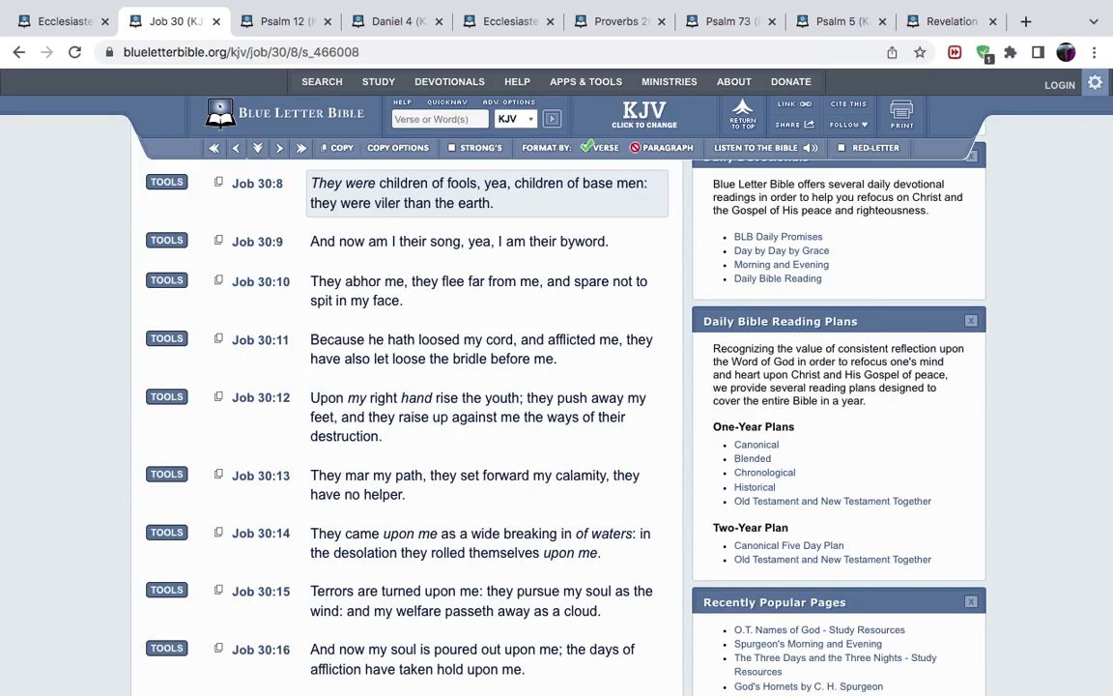
scroll(up, 3)
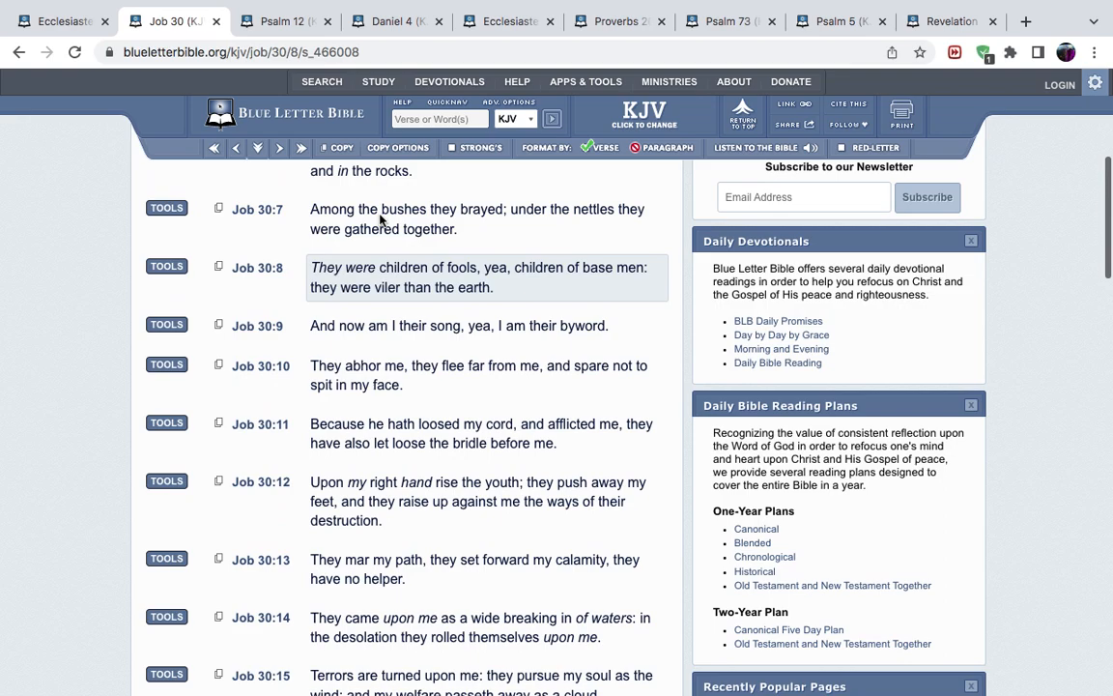
scroll(up, 3)
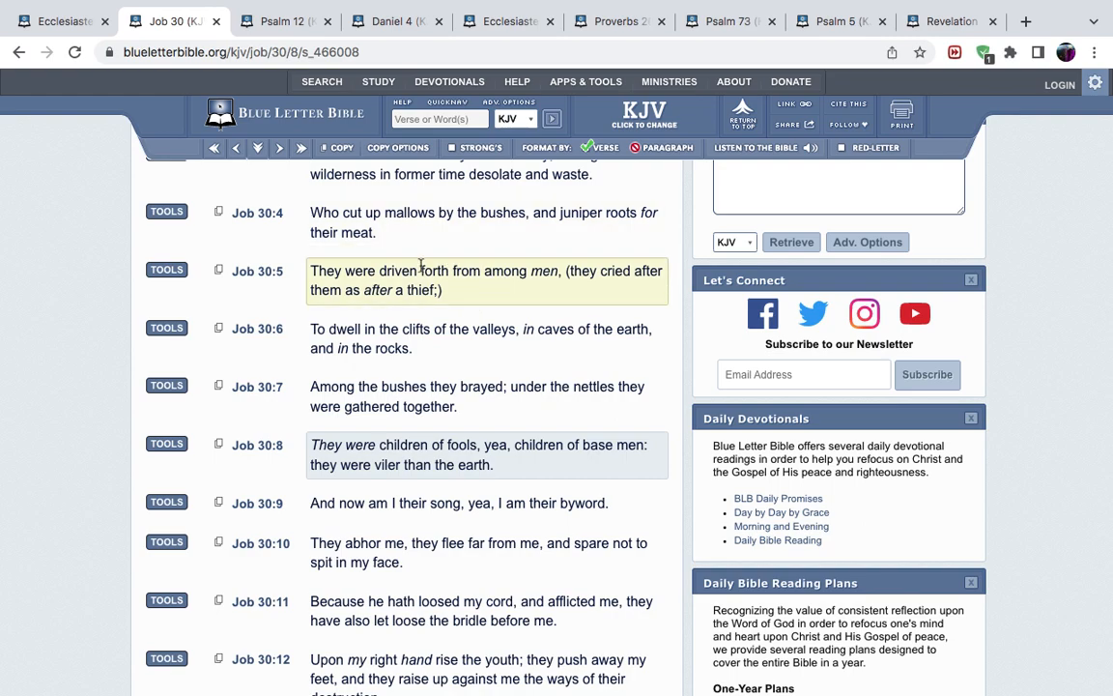
scroll(up, 3)
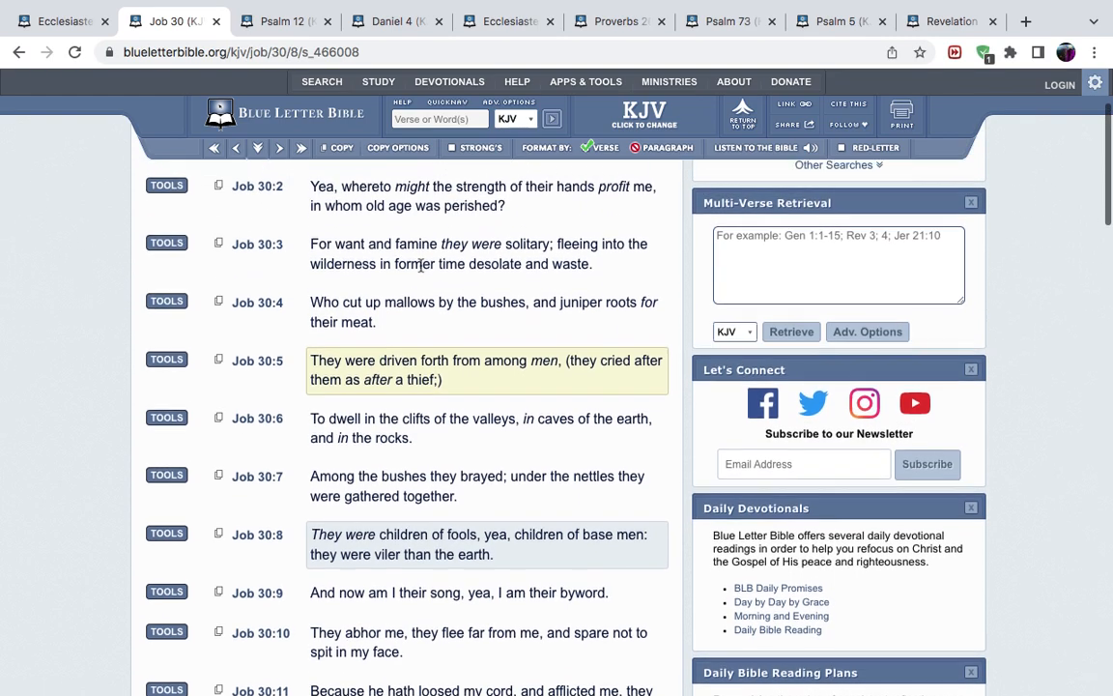
scroll(down, 3)
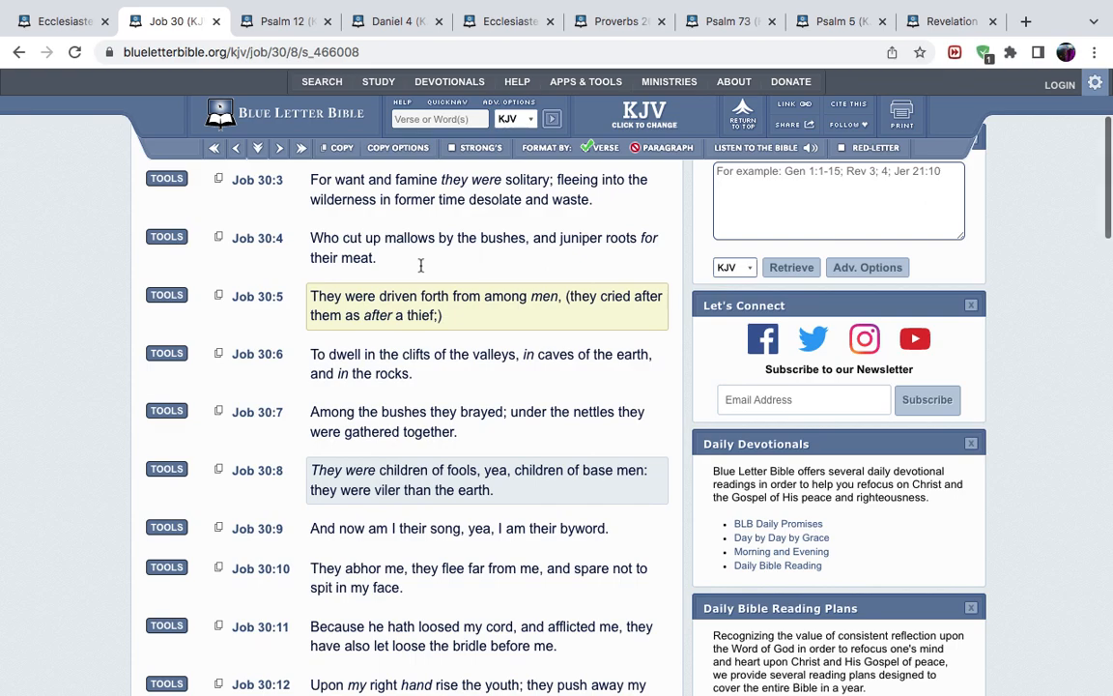
scroll(down, 3)
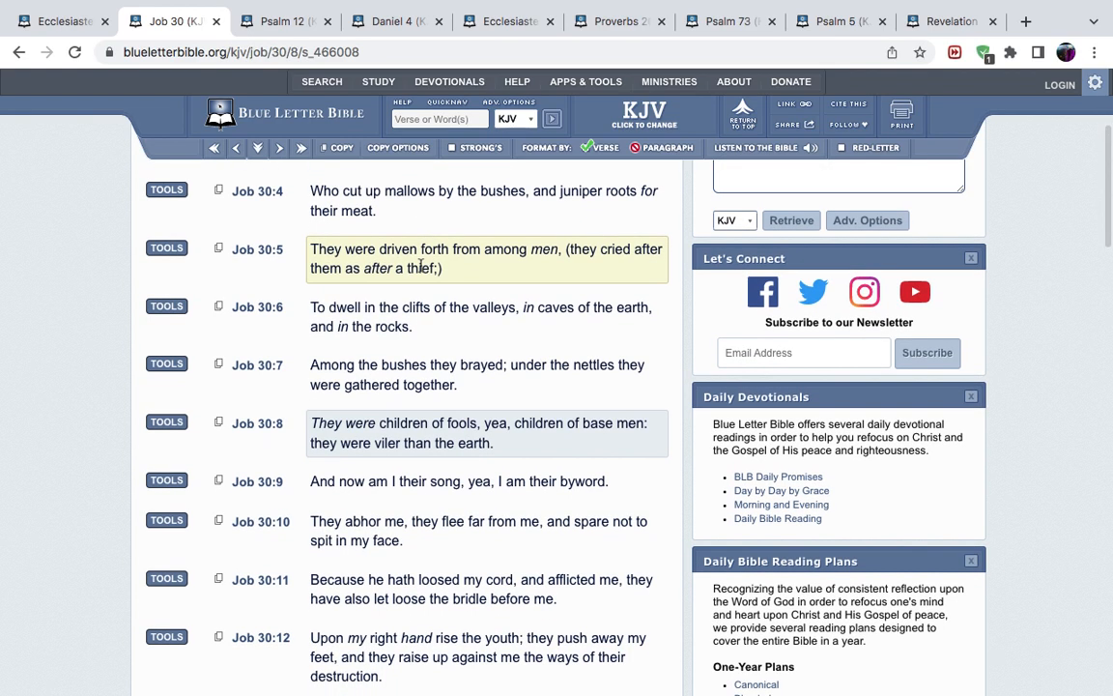
mouse_move(318, 244)
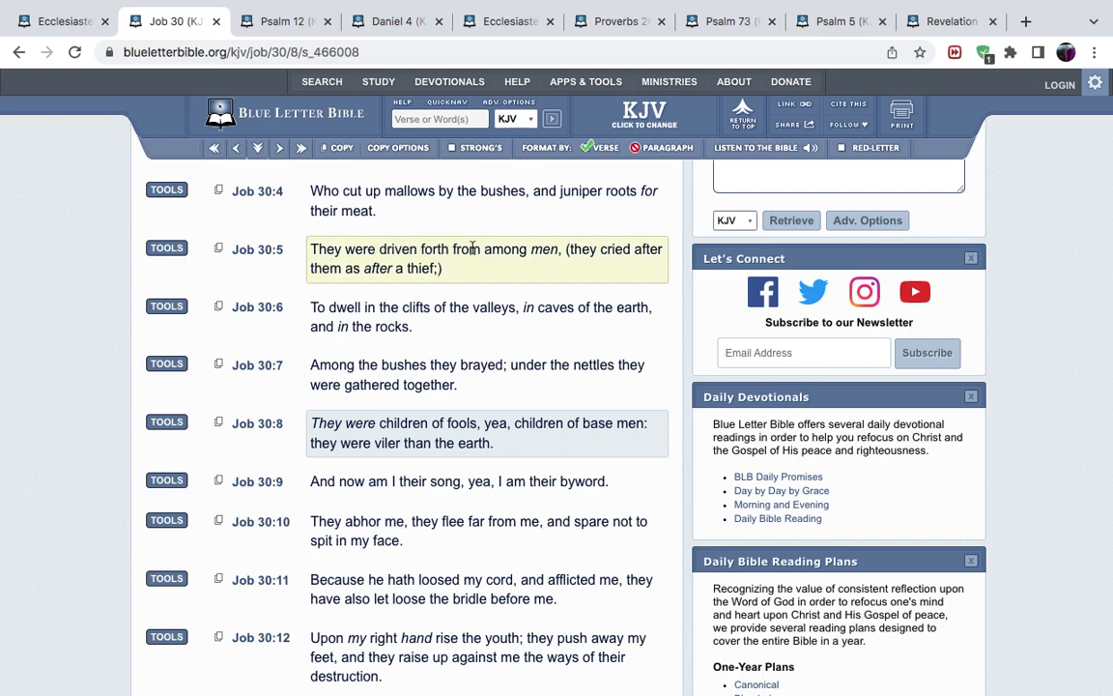
mouse_move(642, 250)
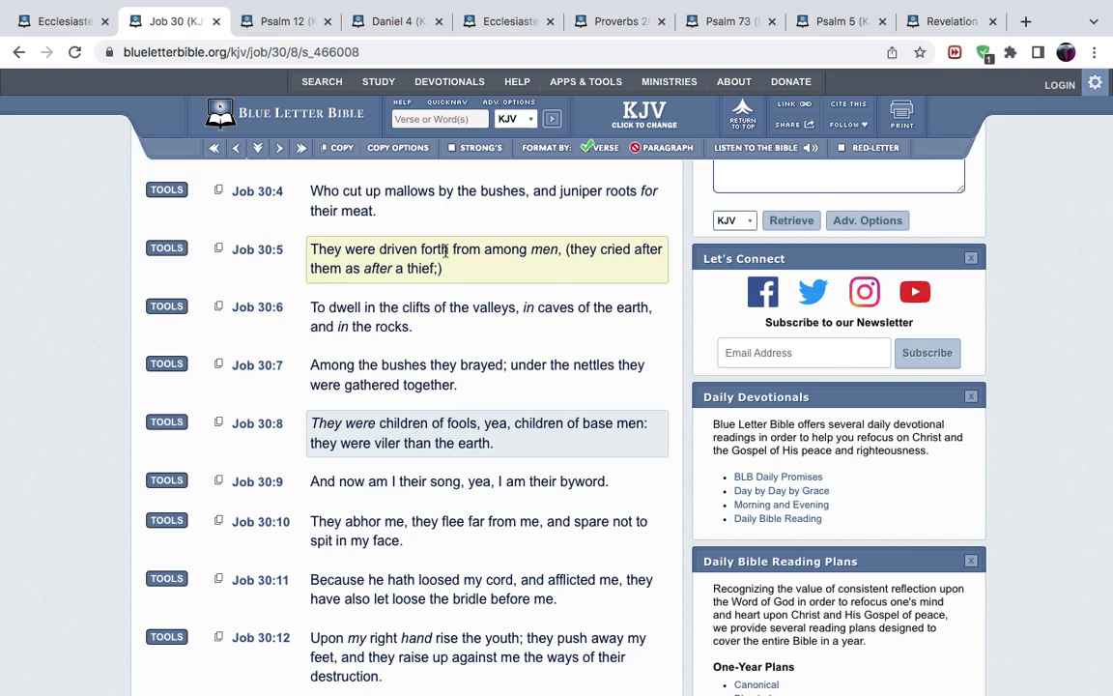
mouse_move(455, 241)
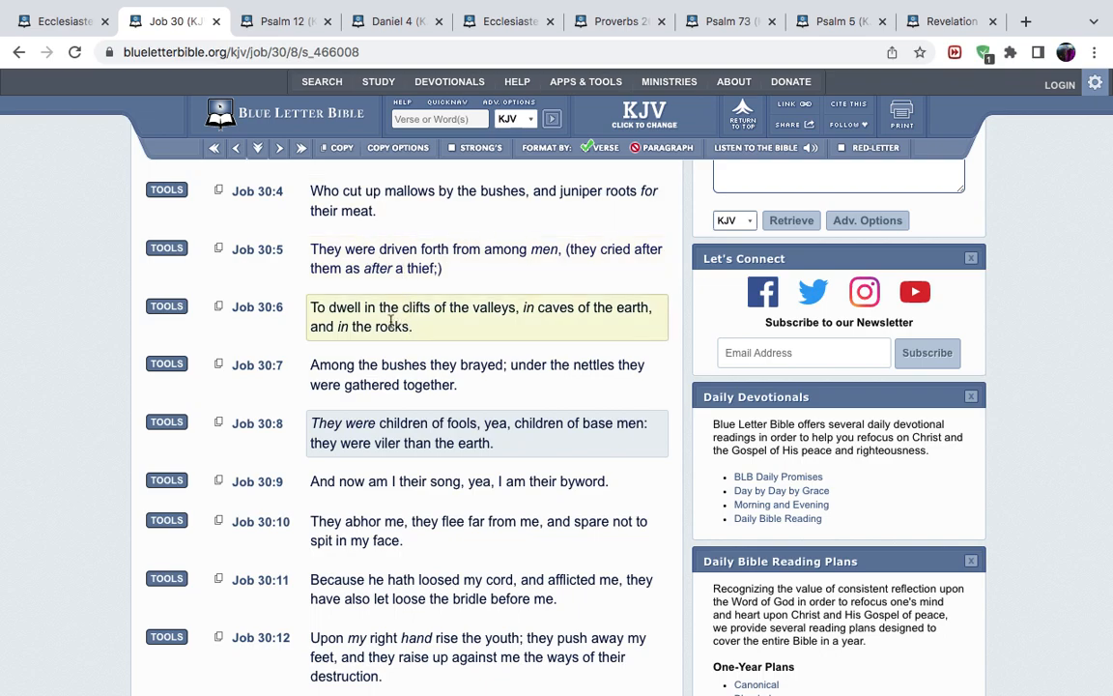
mouse_move(502, 322)
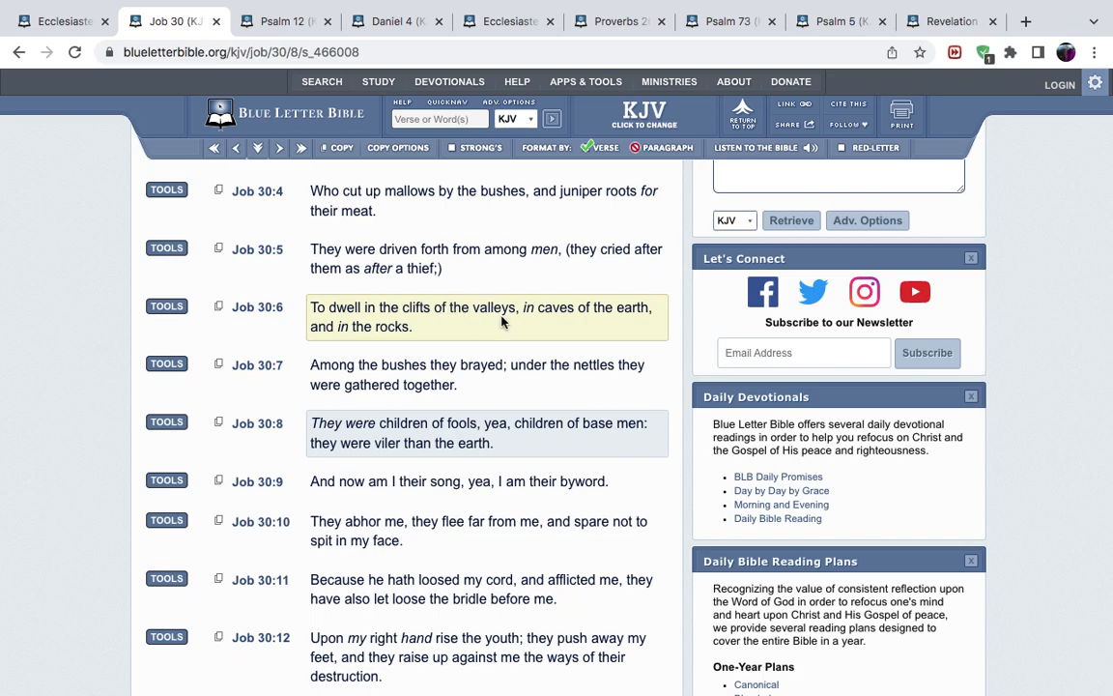
mouse_move(539, 326)
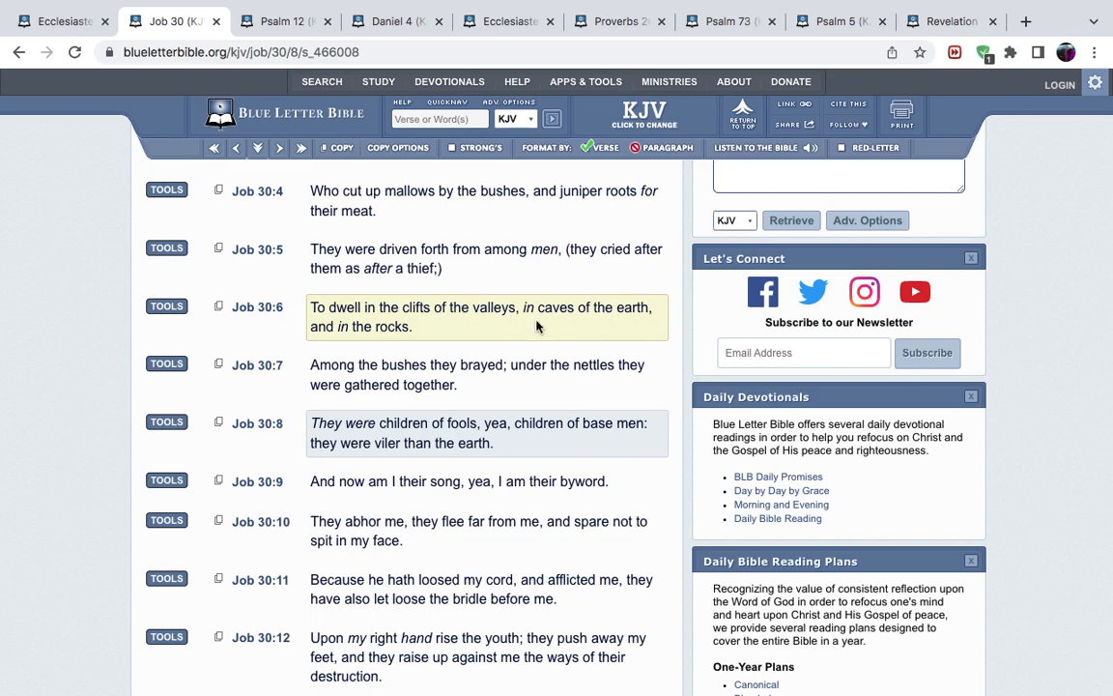
mouse_move(396, 343)
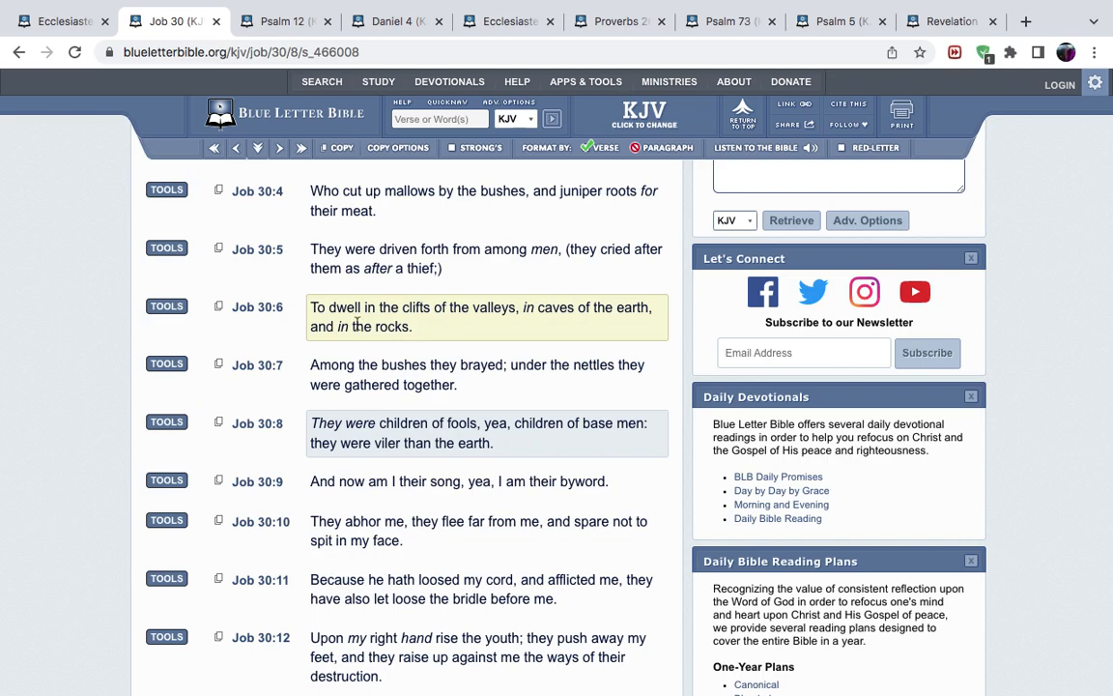
mouse_move(395, 303)
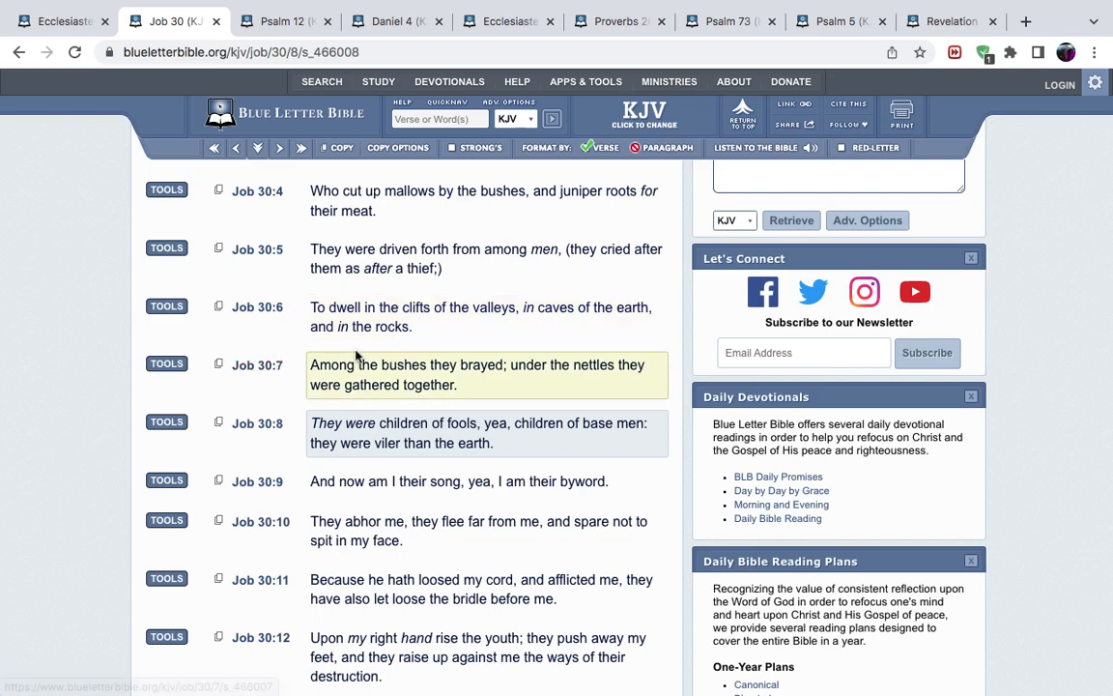
mouse_move(539, 363)
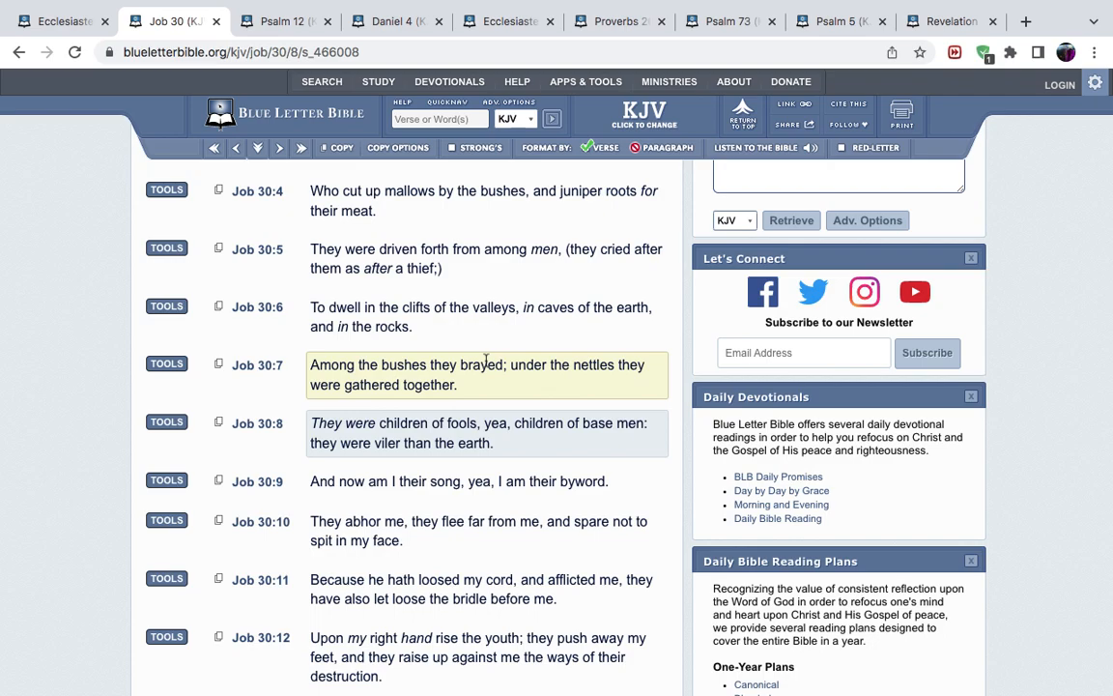
mouse_move(528, 390)
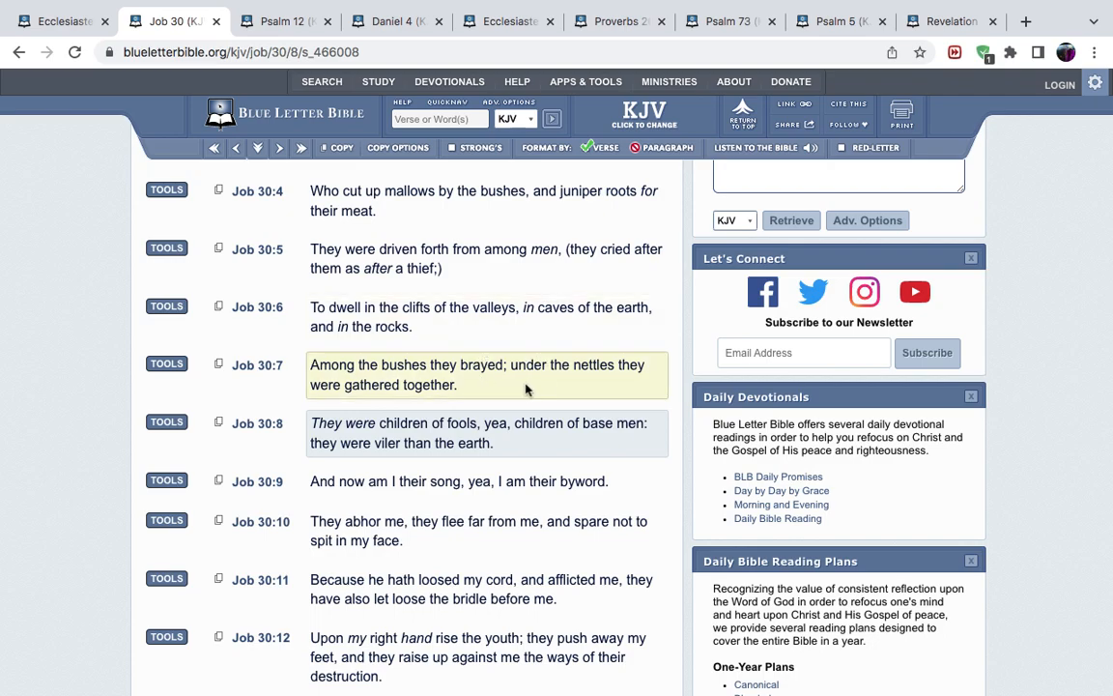
mouse_move(556, 381)
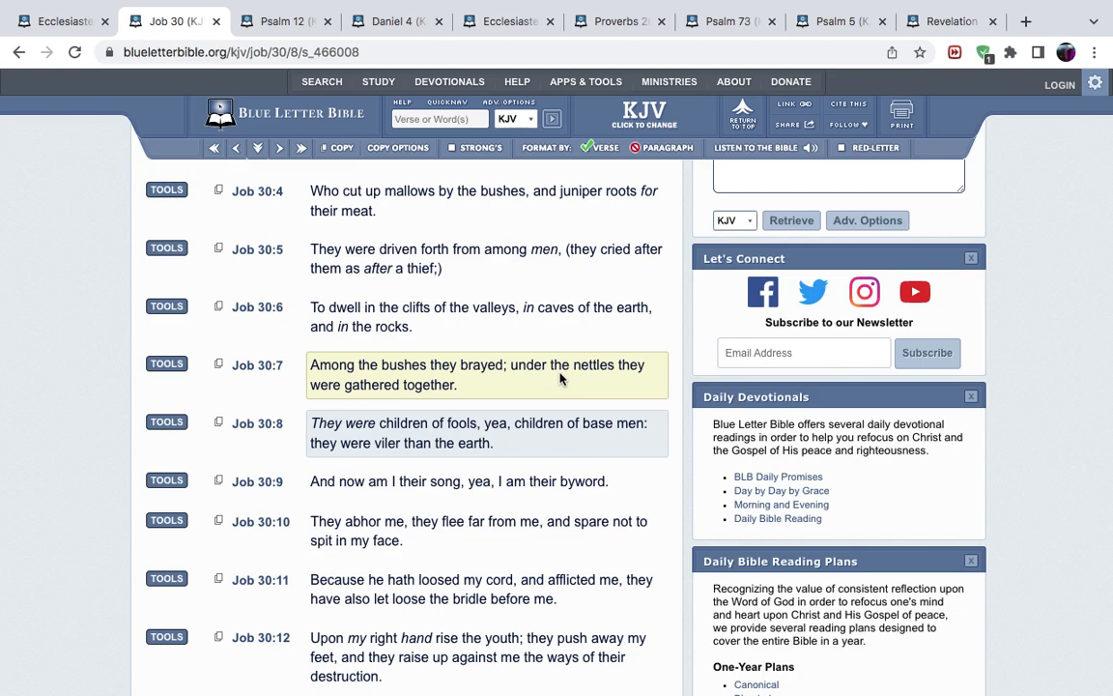
mouse_move(558, 370)
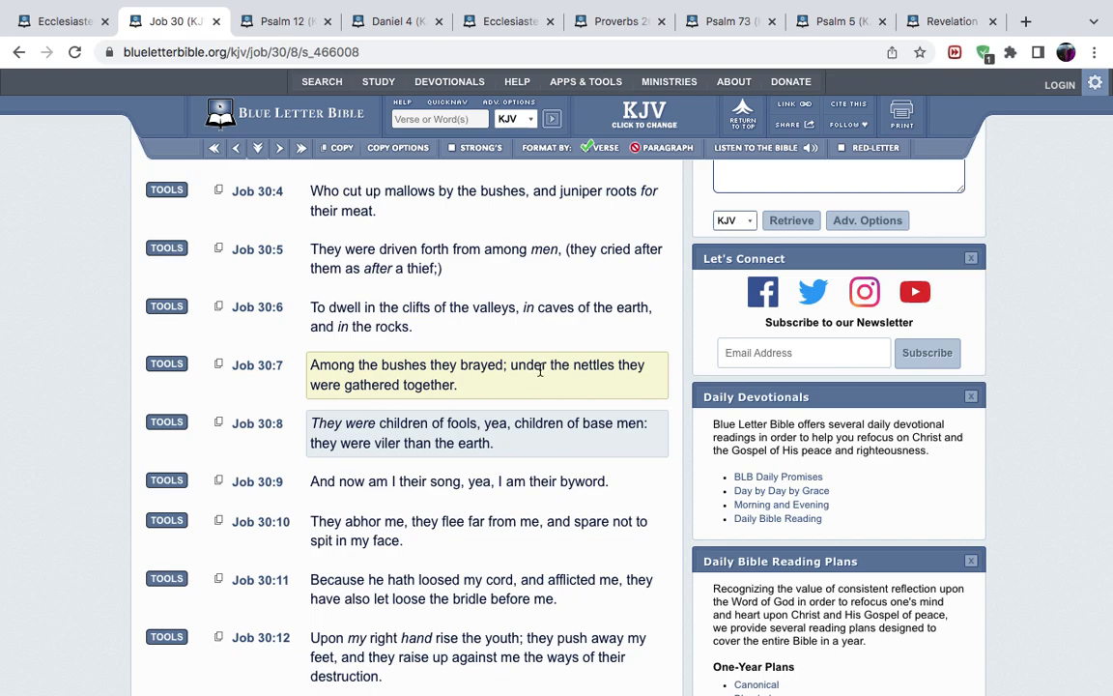
Step: Open the Interlinear view for Job 30:8 and select Strong's H5217
scroll(up, 3)
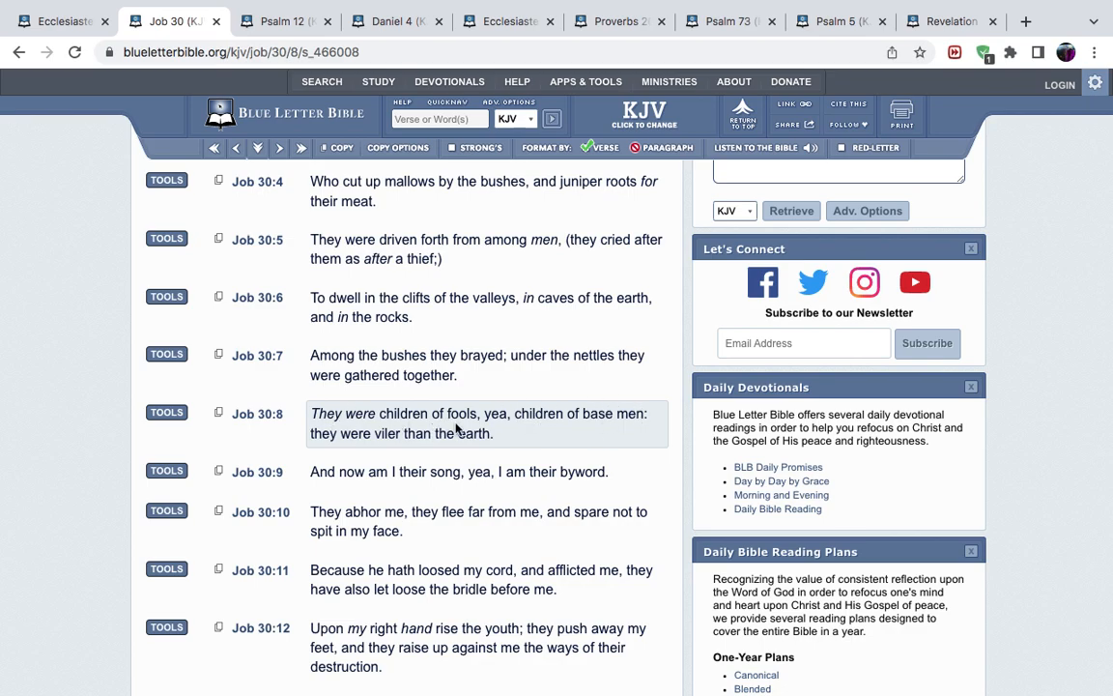
click(257, 413)
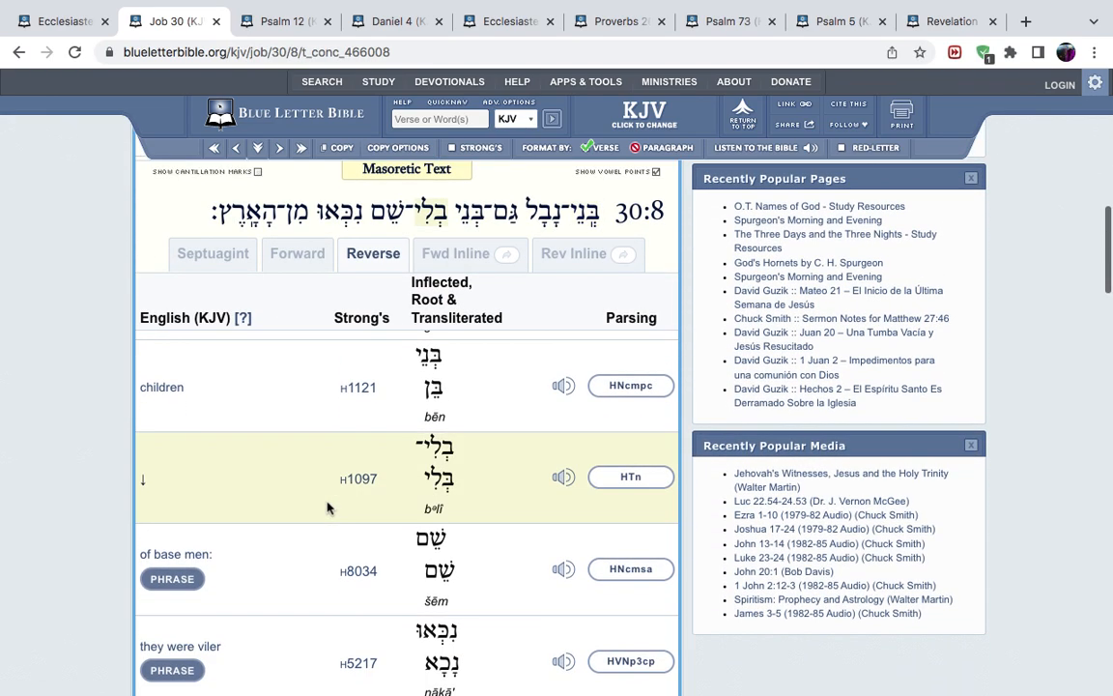
scroll(down, 3)
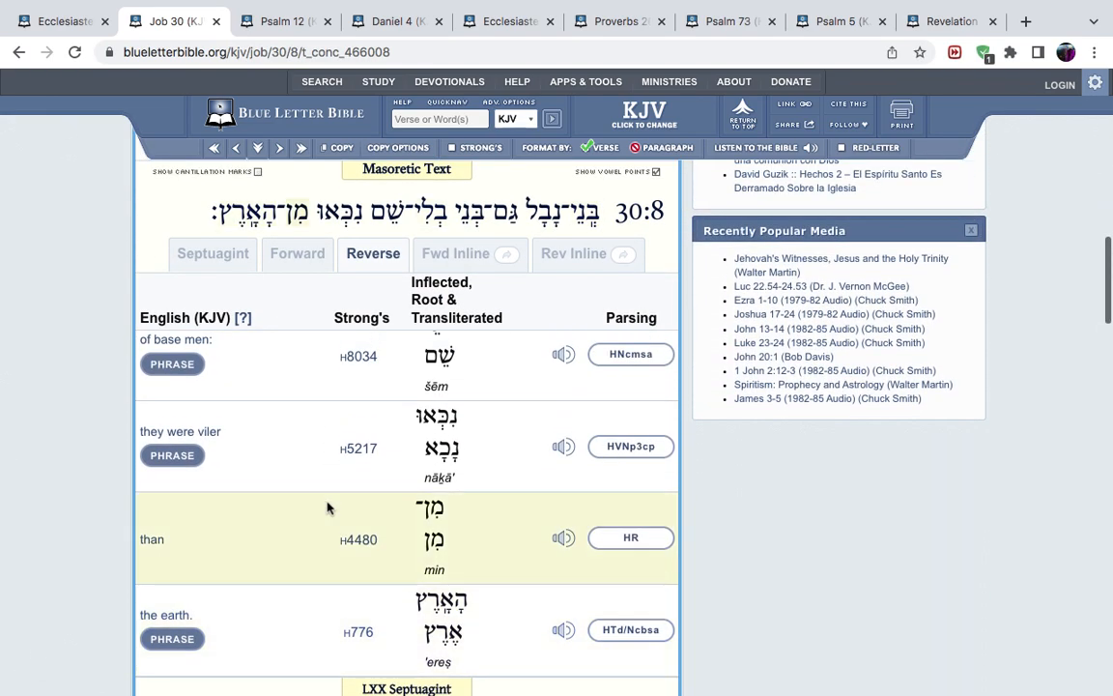
click(359, 449)
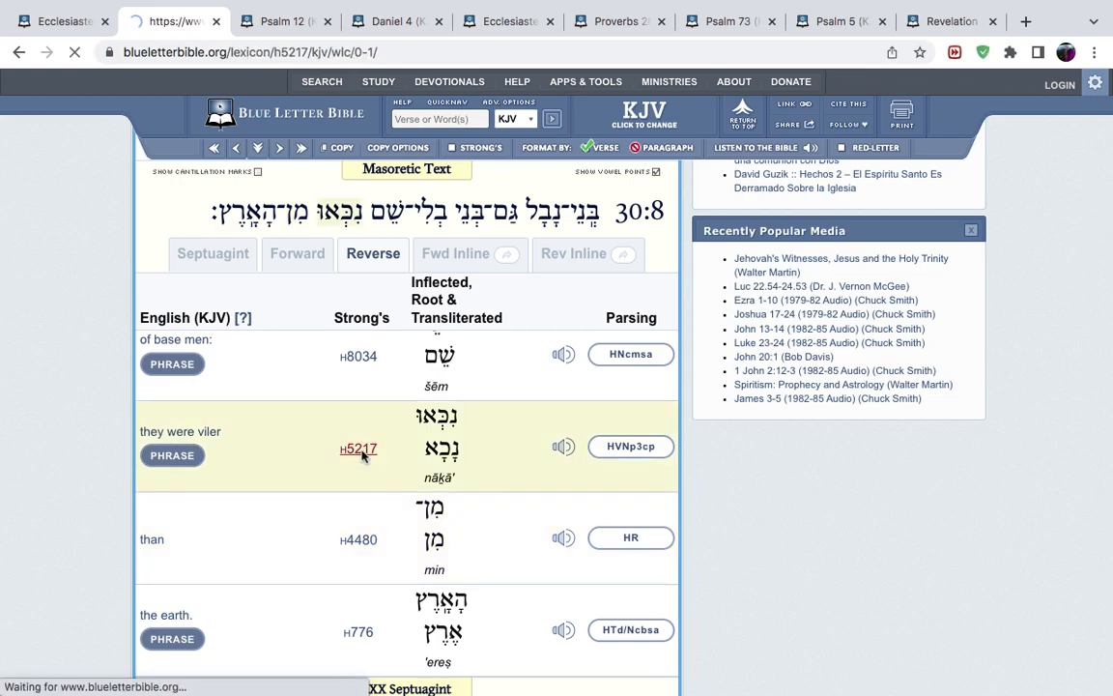
Step: Load the Strong's H5217 nāḵā' lexicon entry, then open a new browser tab
click(357, 448)
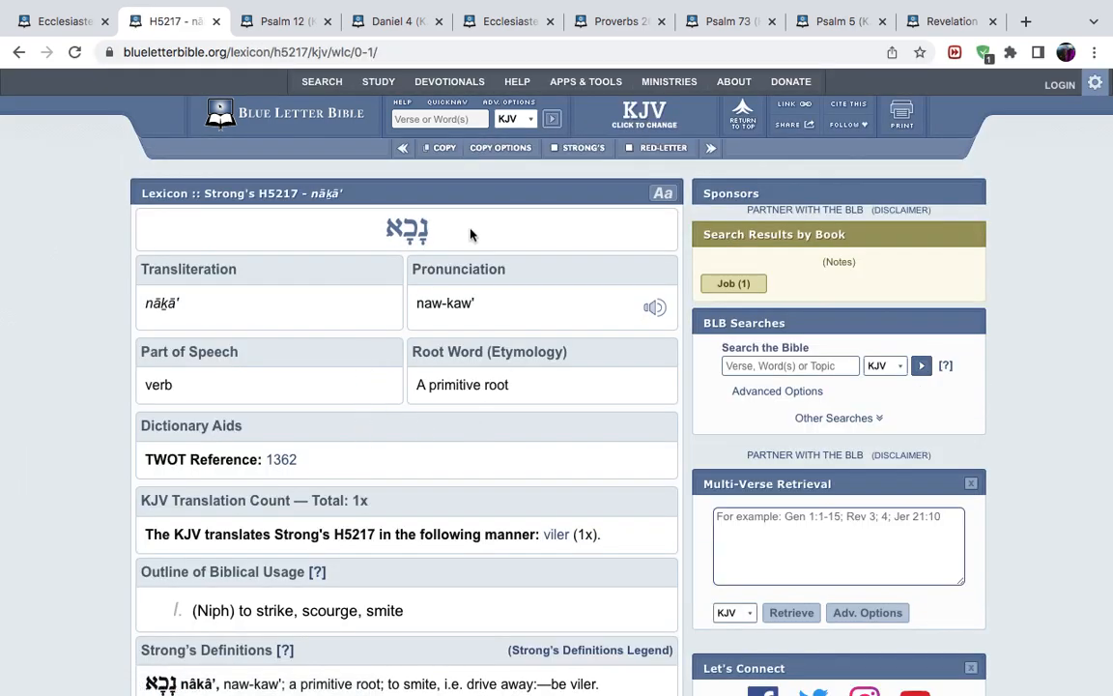
mouse_move(448, 275)
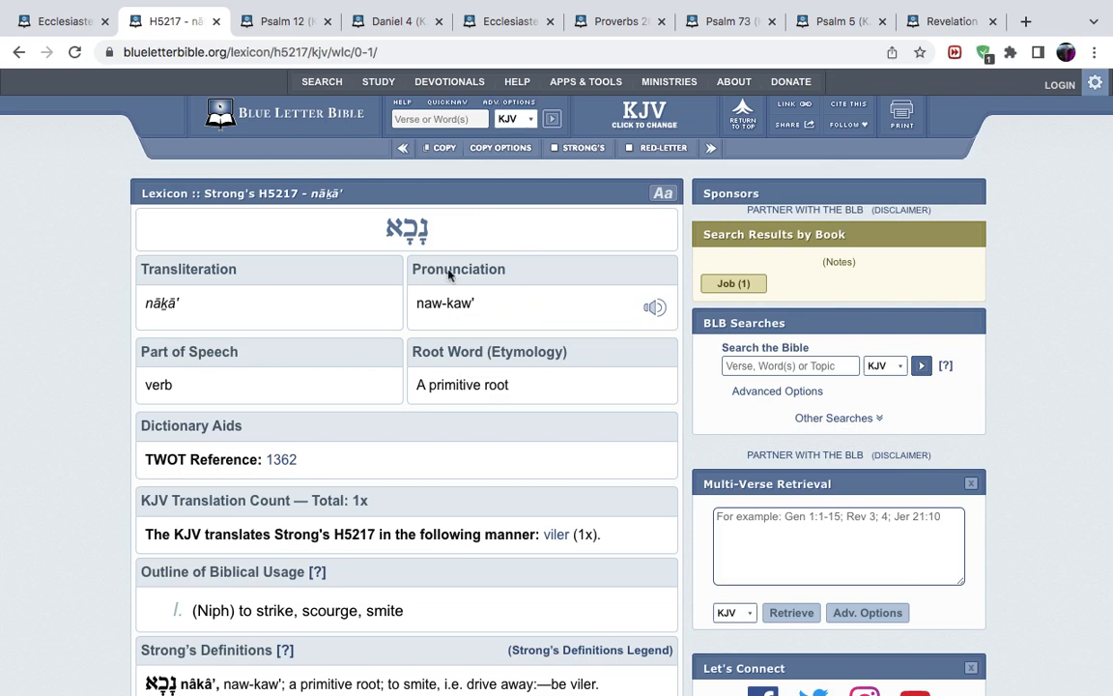
mouse_move(448, 206)
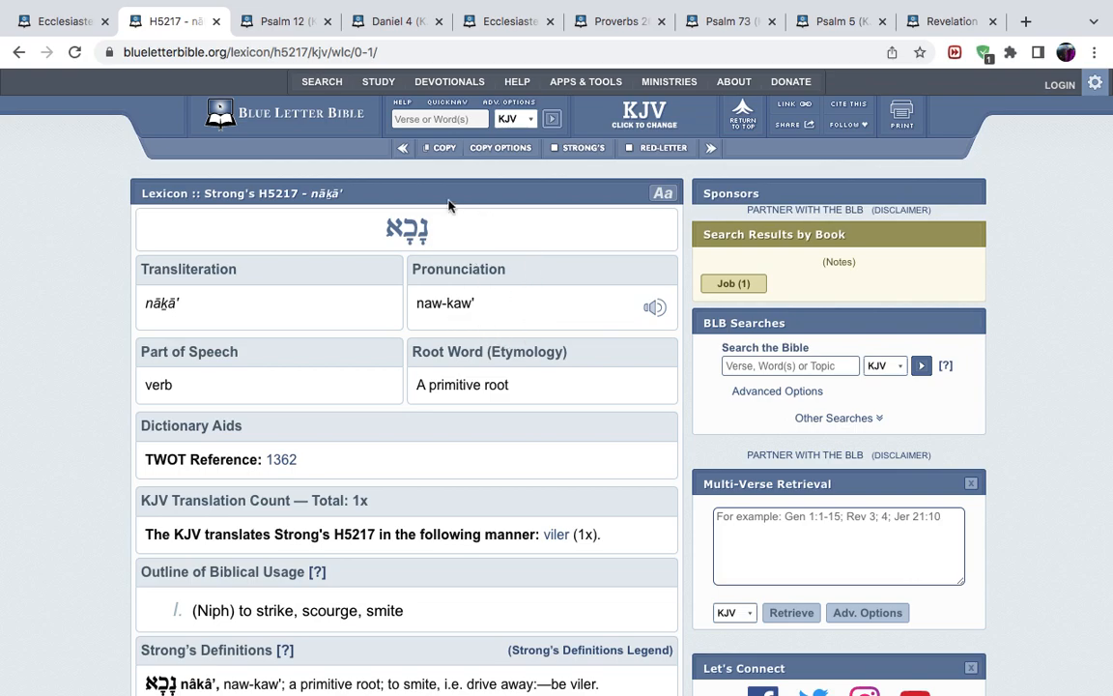
mouse_move(437, 217)
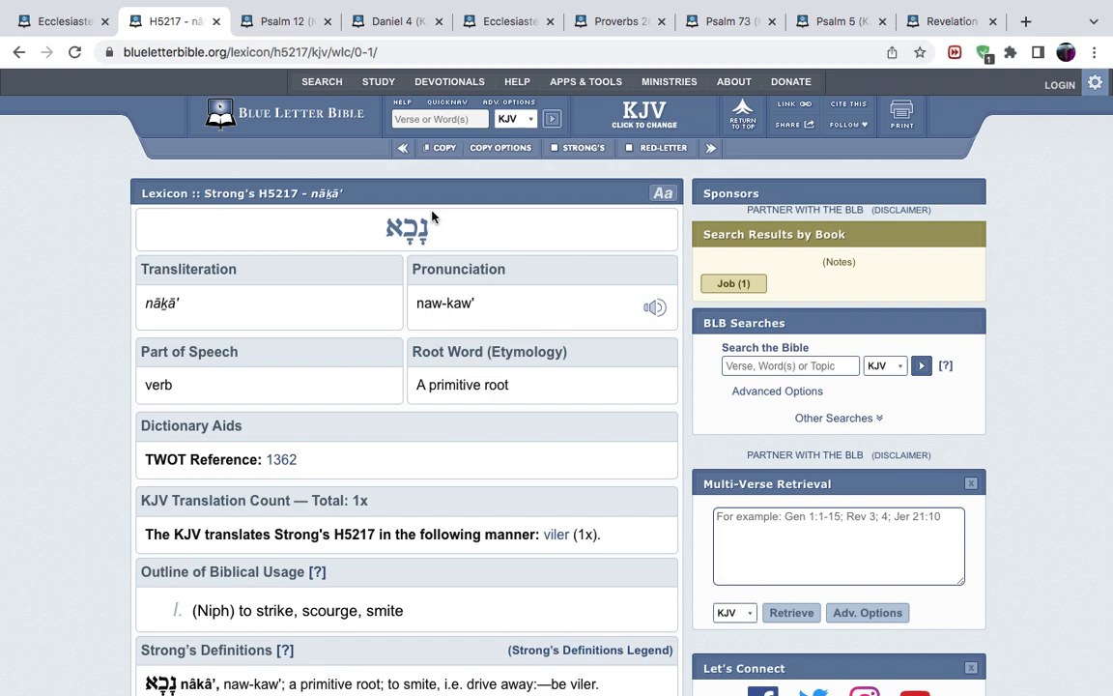
mouse_move(441, 262)
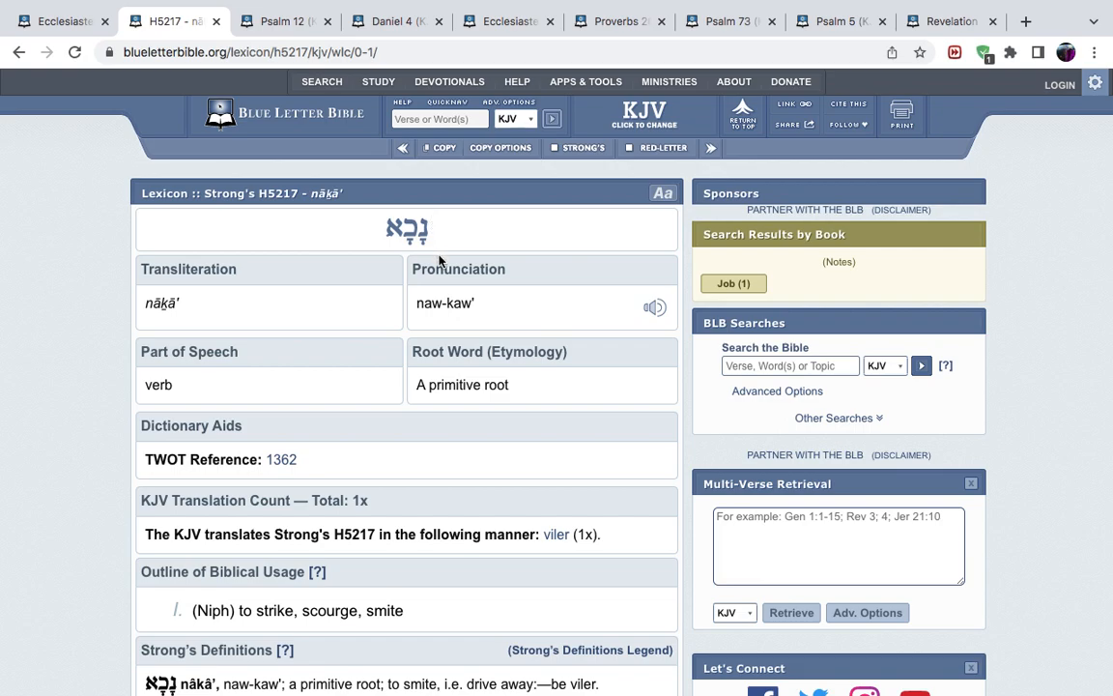
mouse_move(862, 226)
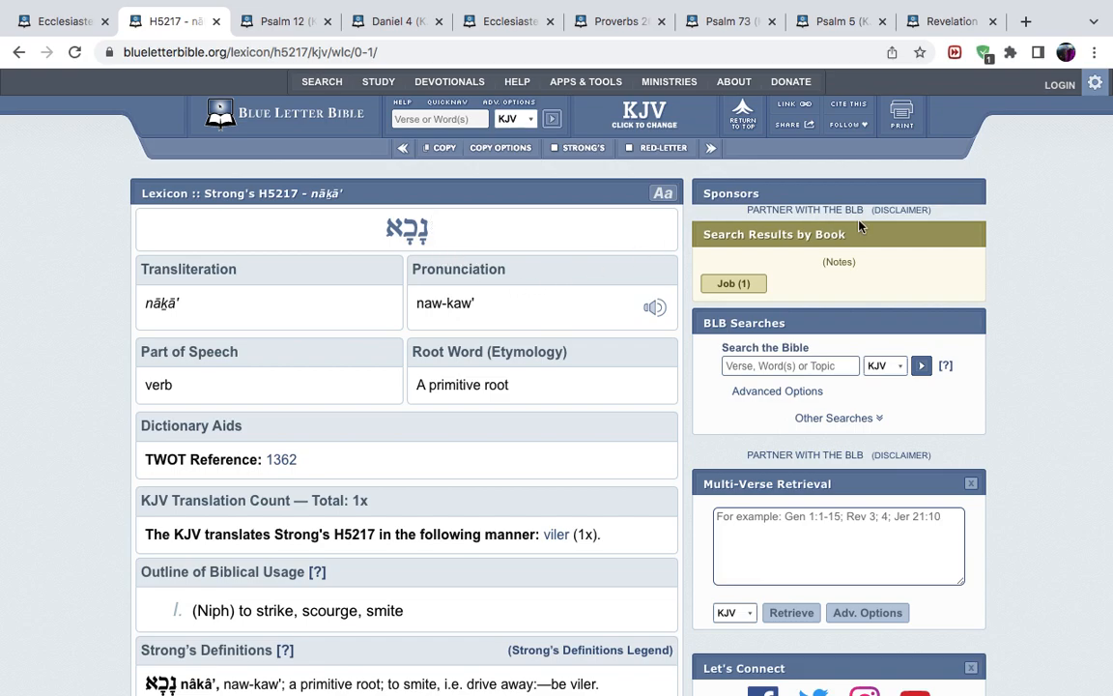
click(1025, 21)
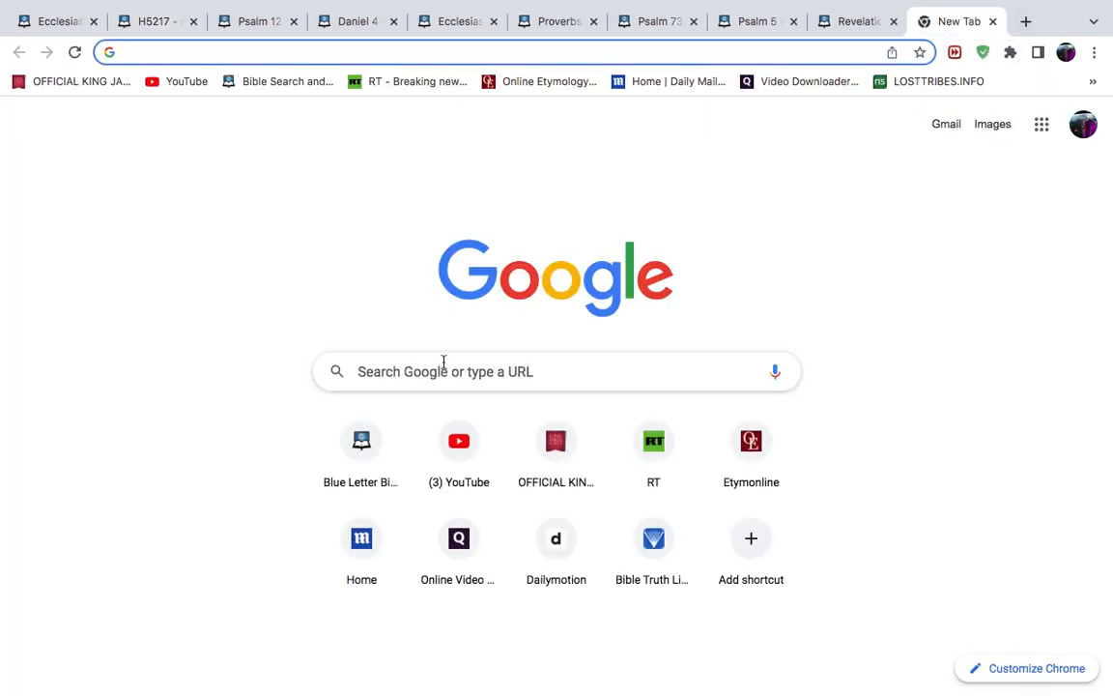
Step: Search Google for 'vile definition'
text(vile)
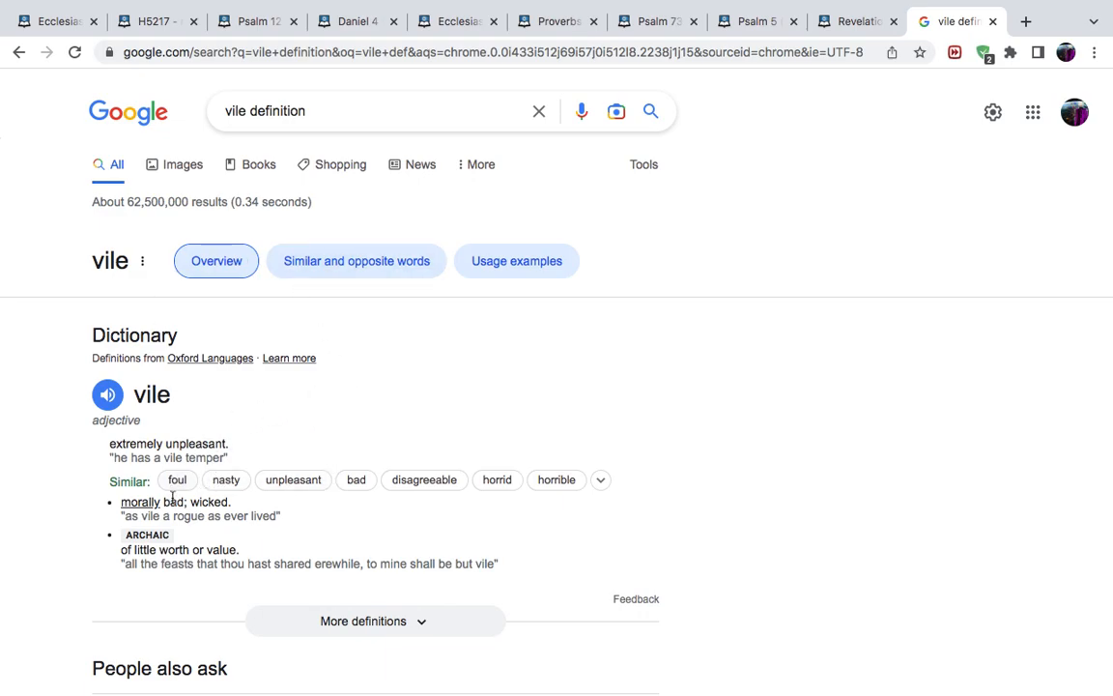
mouse_move(200, 433)
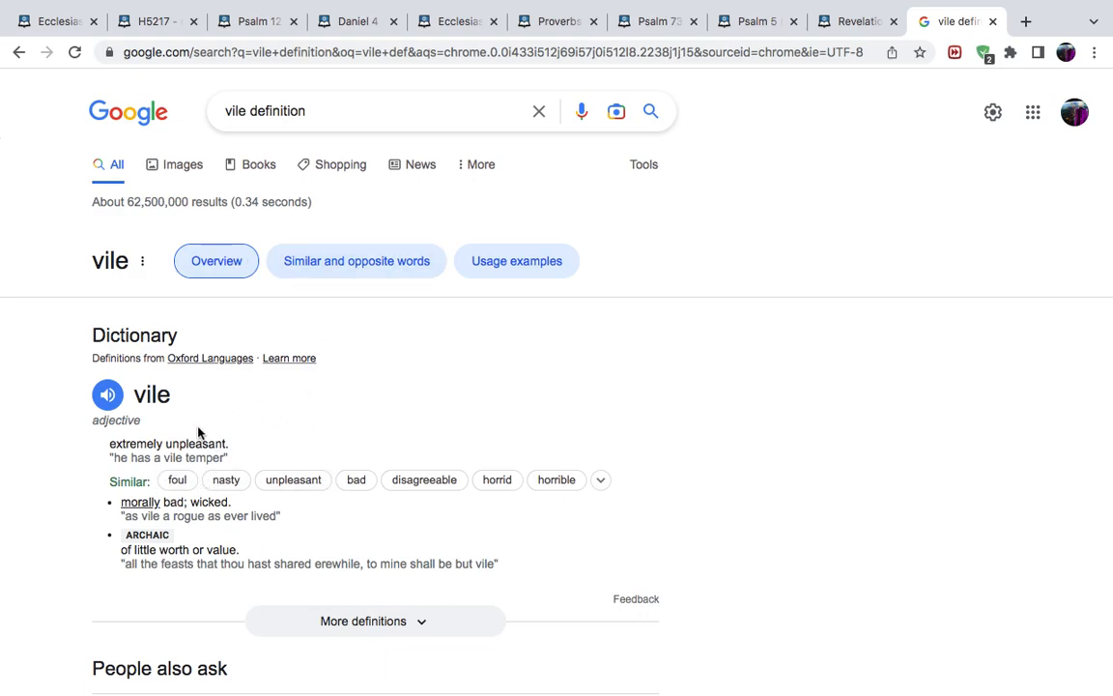
mouse_move(601, 480)
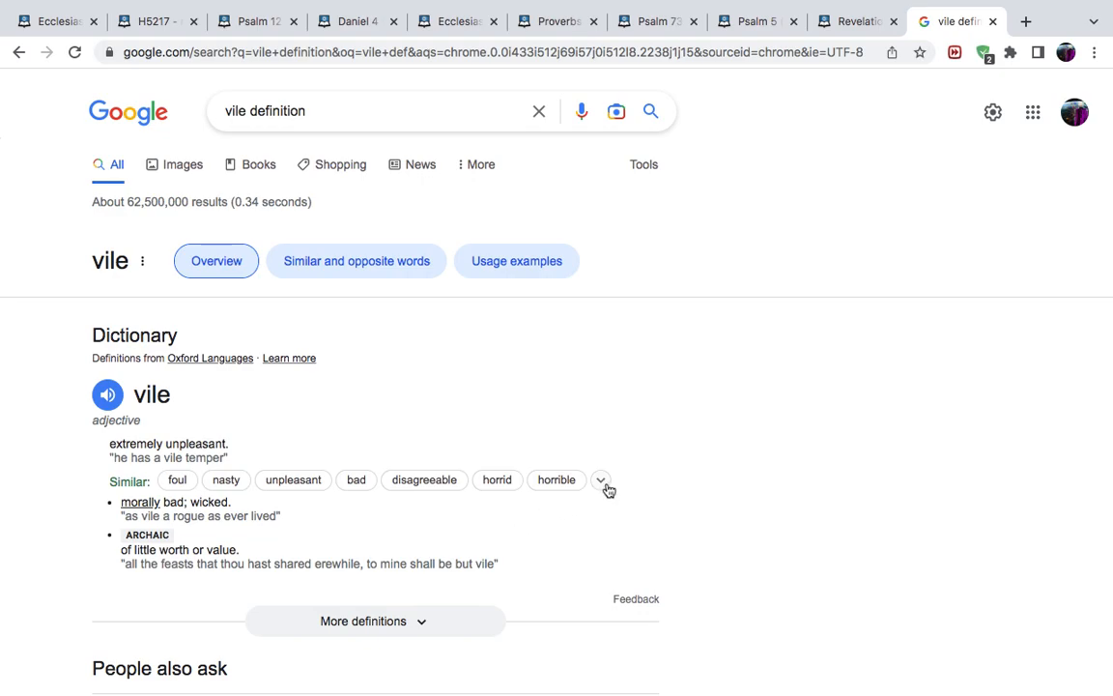
Step: Expand the words similar to vile, then return to the Psalm 12:8 tab
click(602, 480)
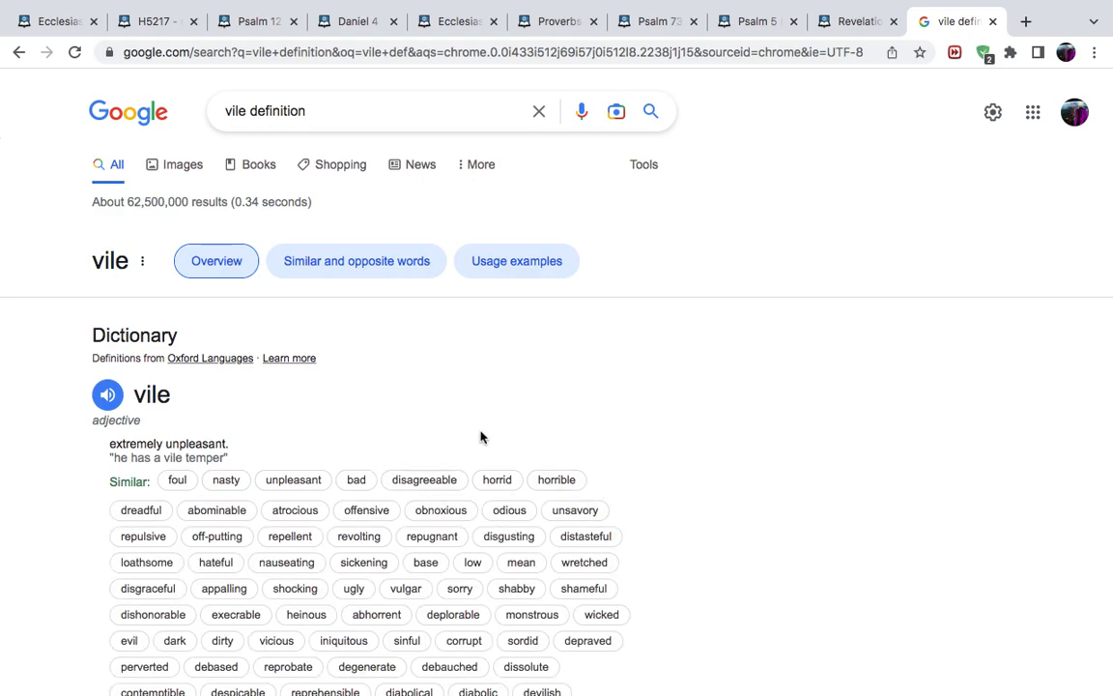
scroll(down, 3)
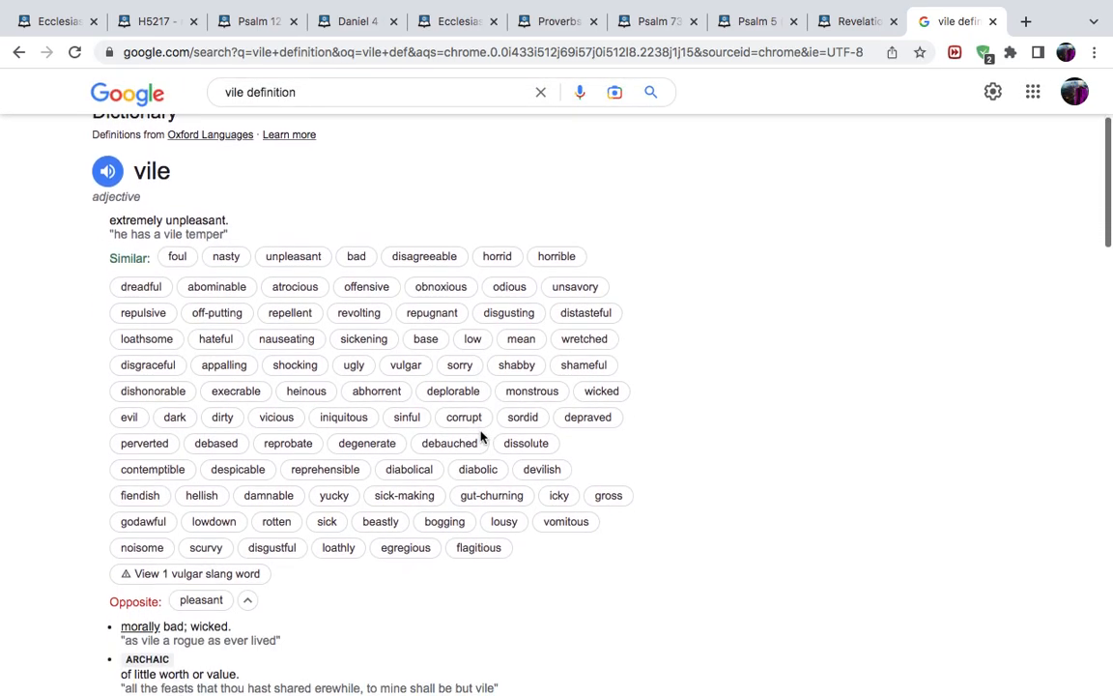
scroll(up, 3)
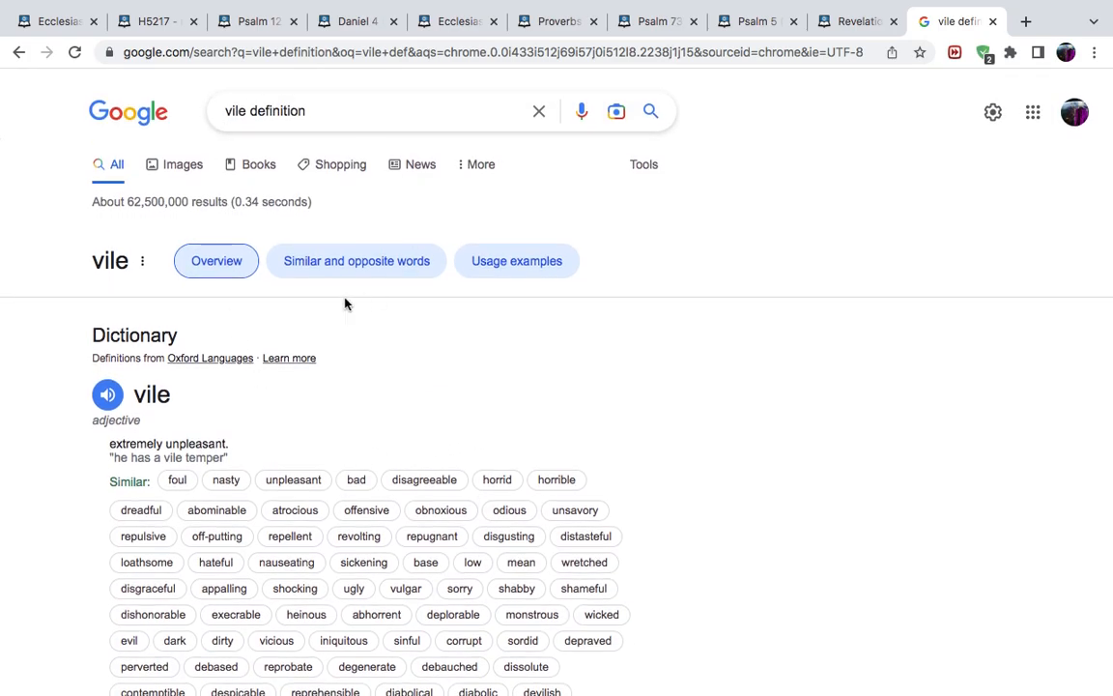
mouse_move(363, 362)
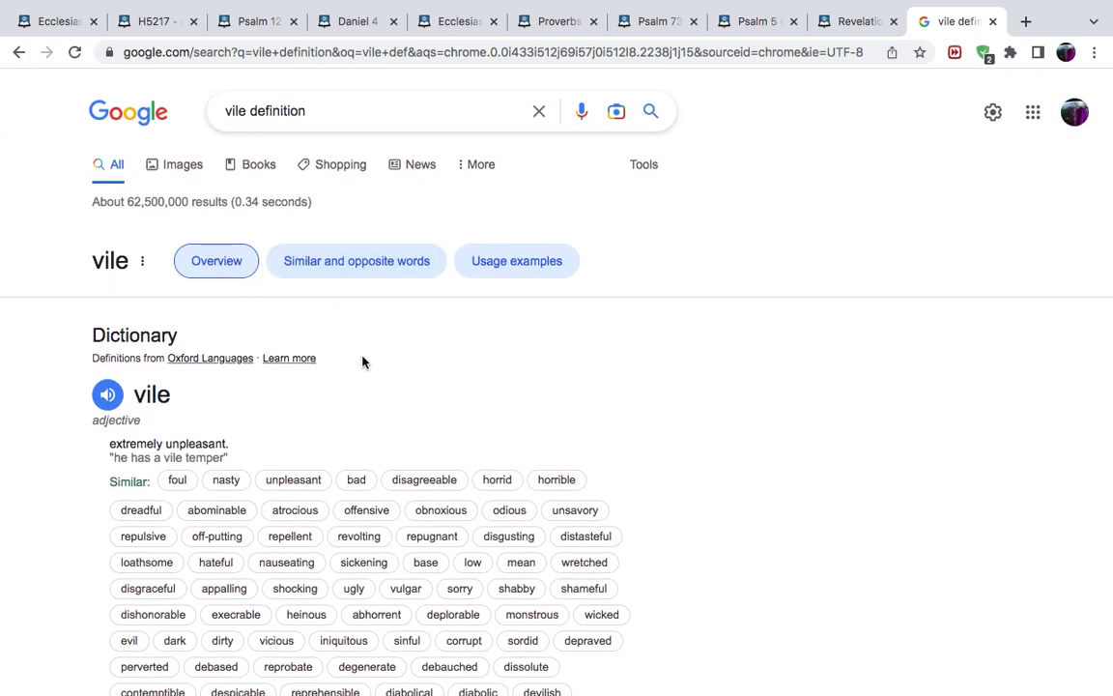
mouse_move(332, 340)
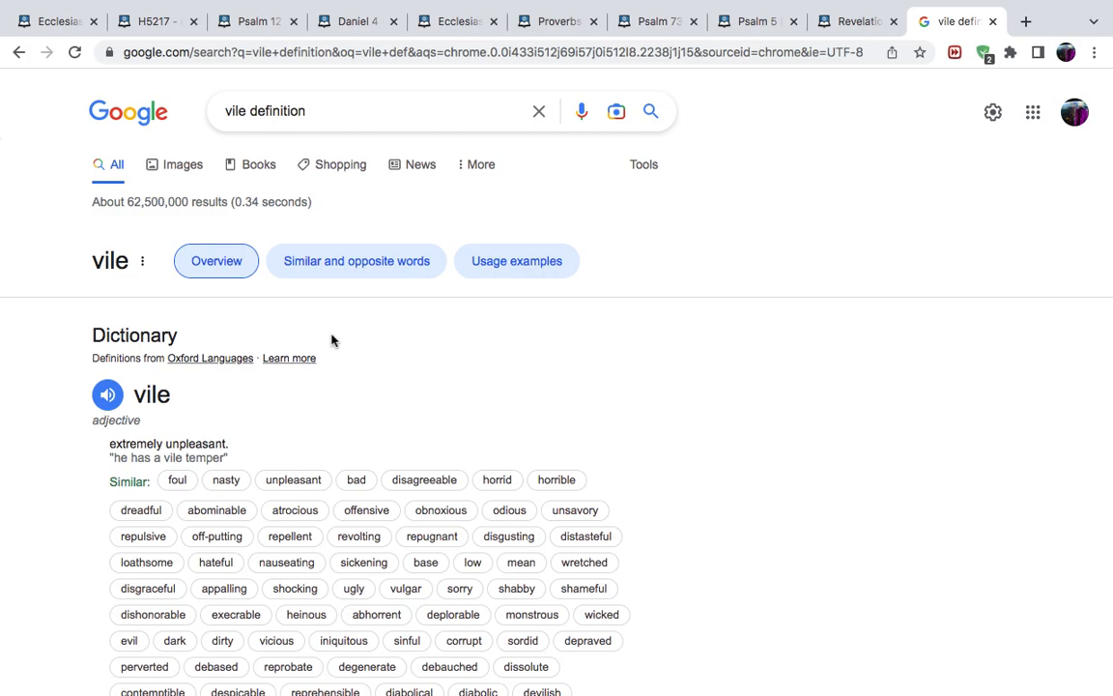
mouse_move(172, 404)
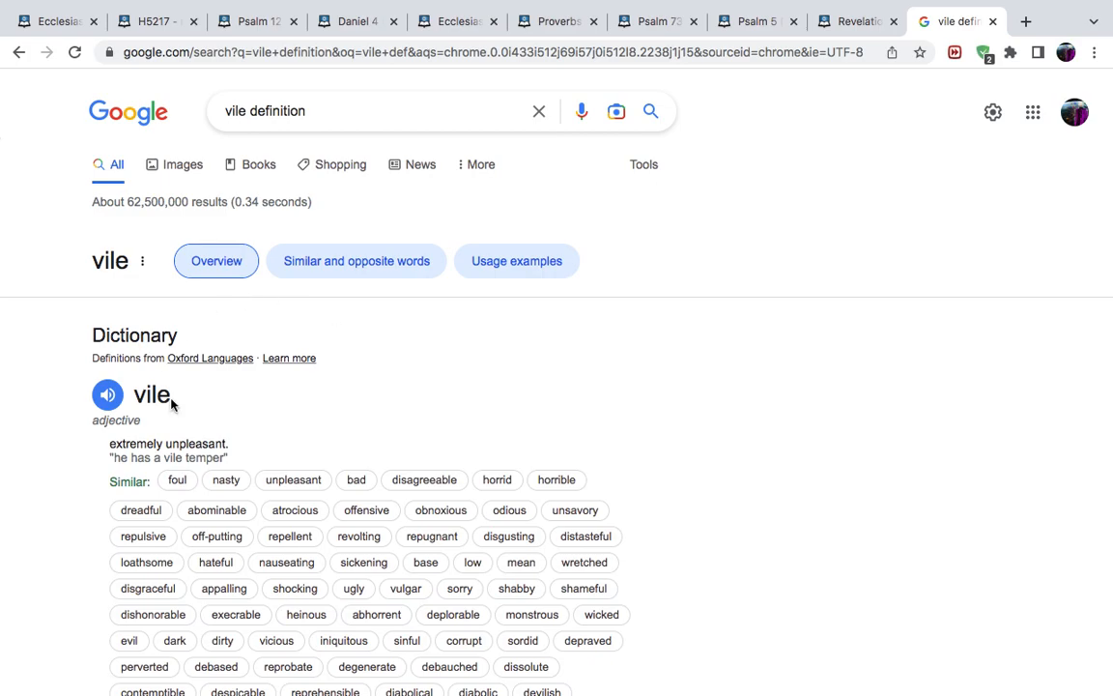
mouse_move(315, 382)
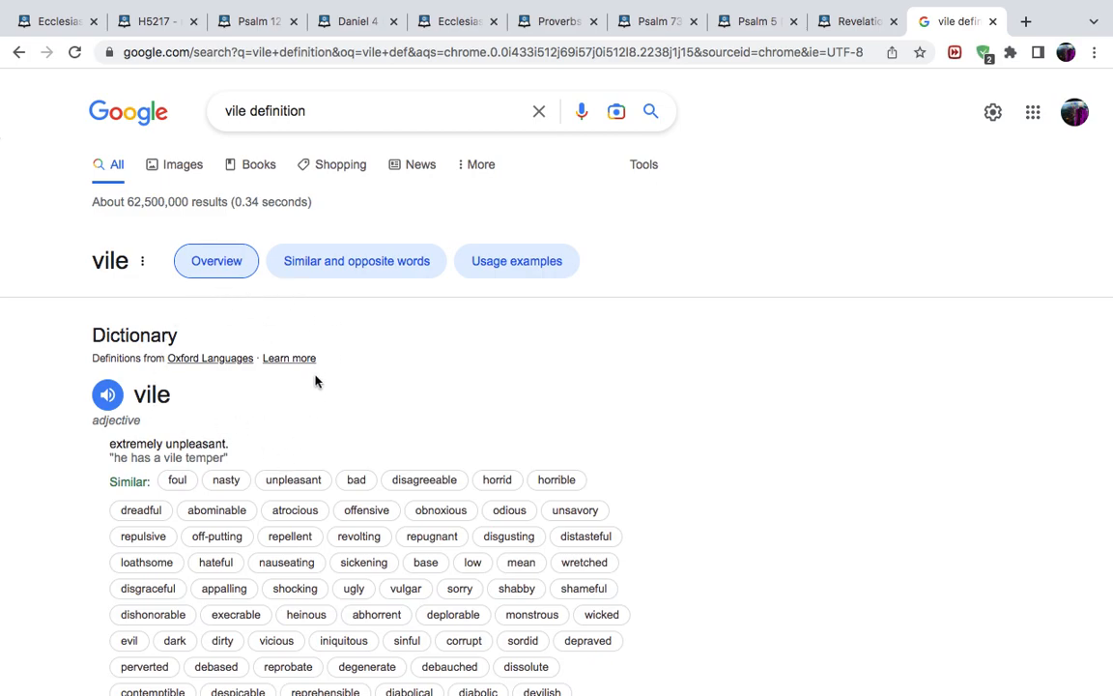
mouse_move(289, 358)
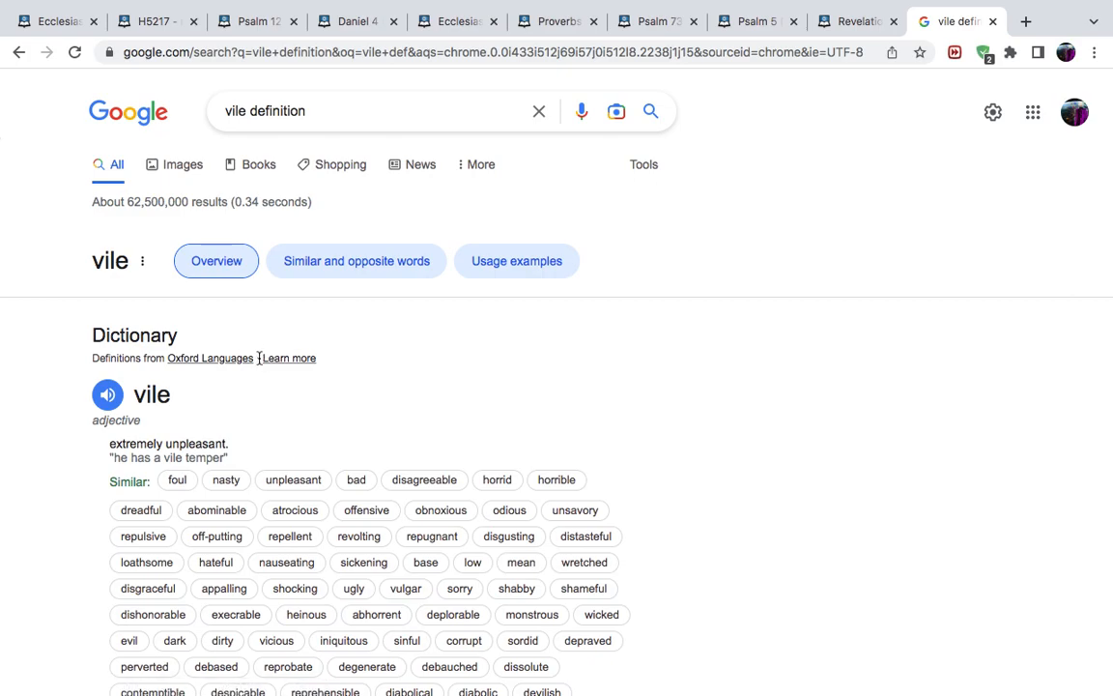
mouse_move(259, 360)
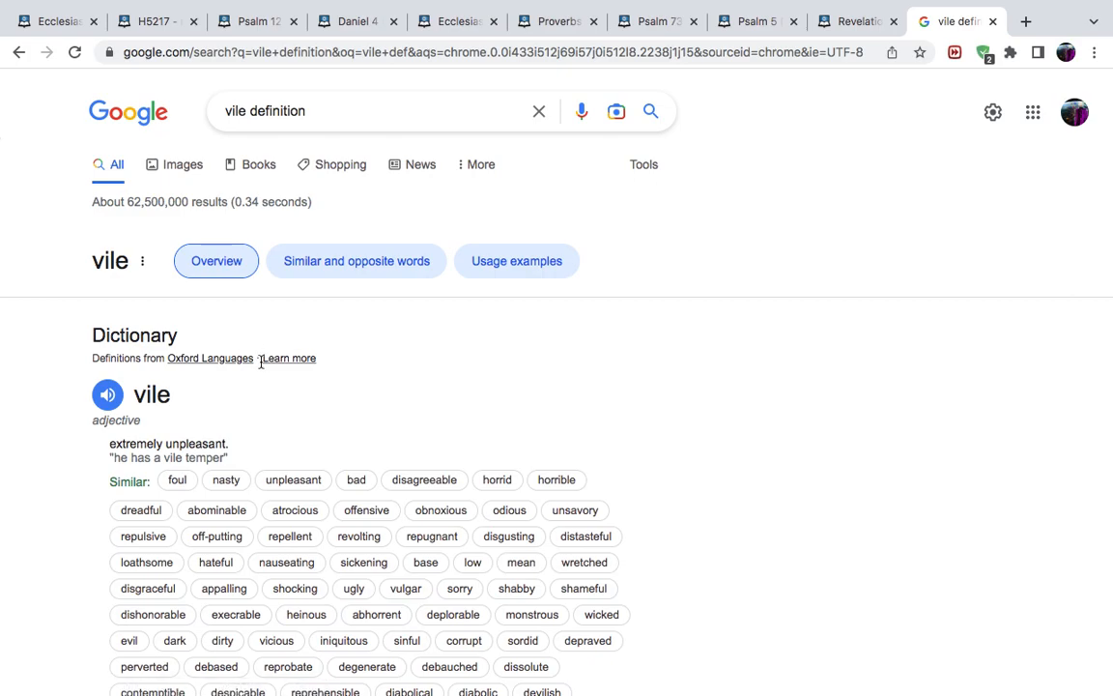
mouse_move(271, 441)
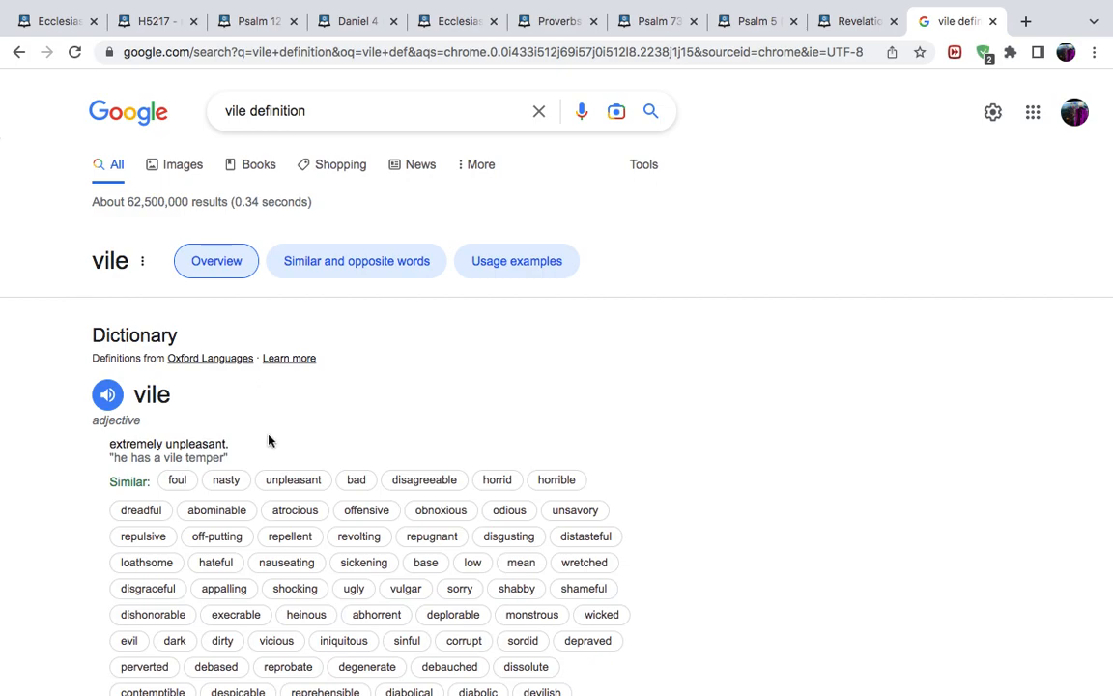
mouse_move(293, 480)
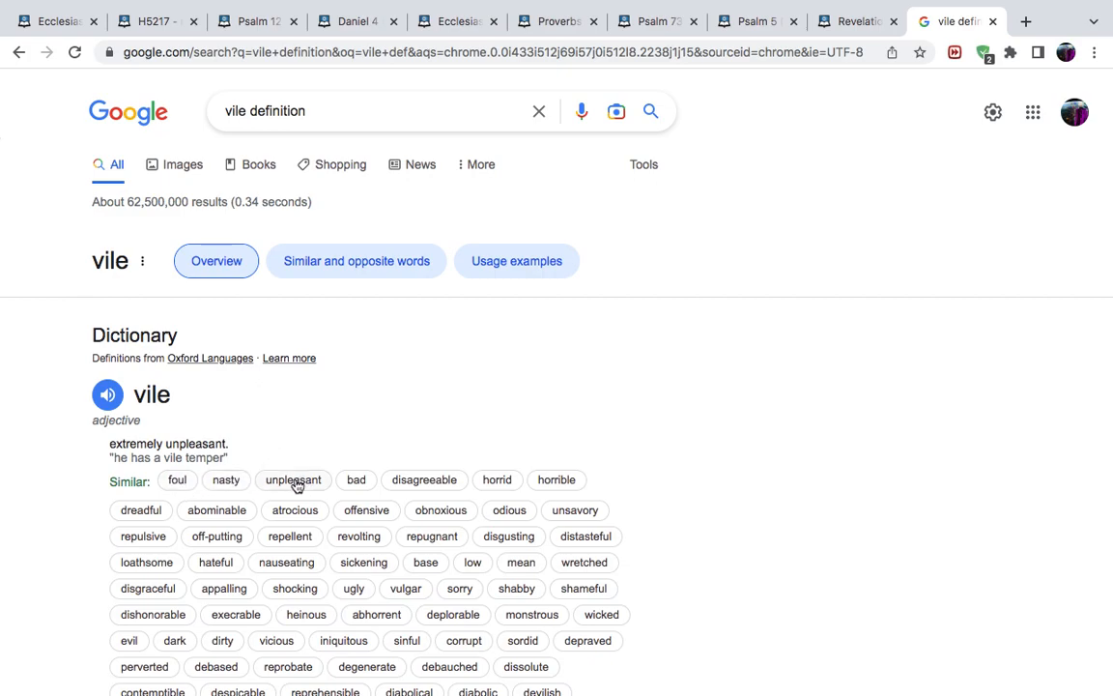
mouse_move(340, 474)
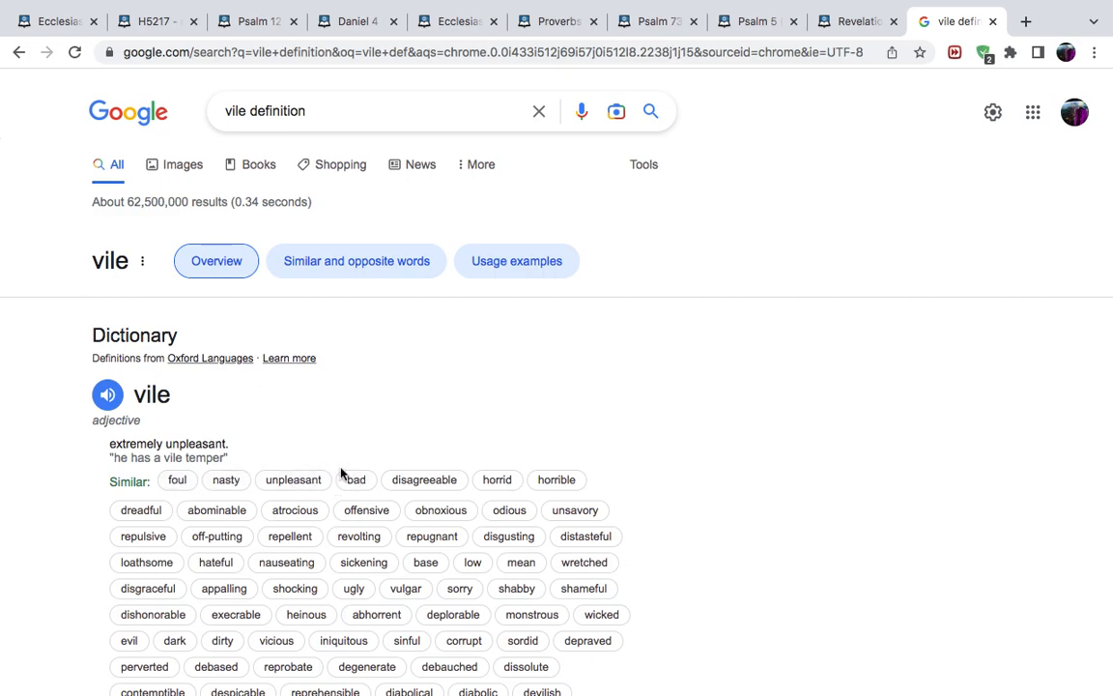
mouse_move(271, 570)
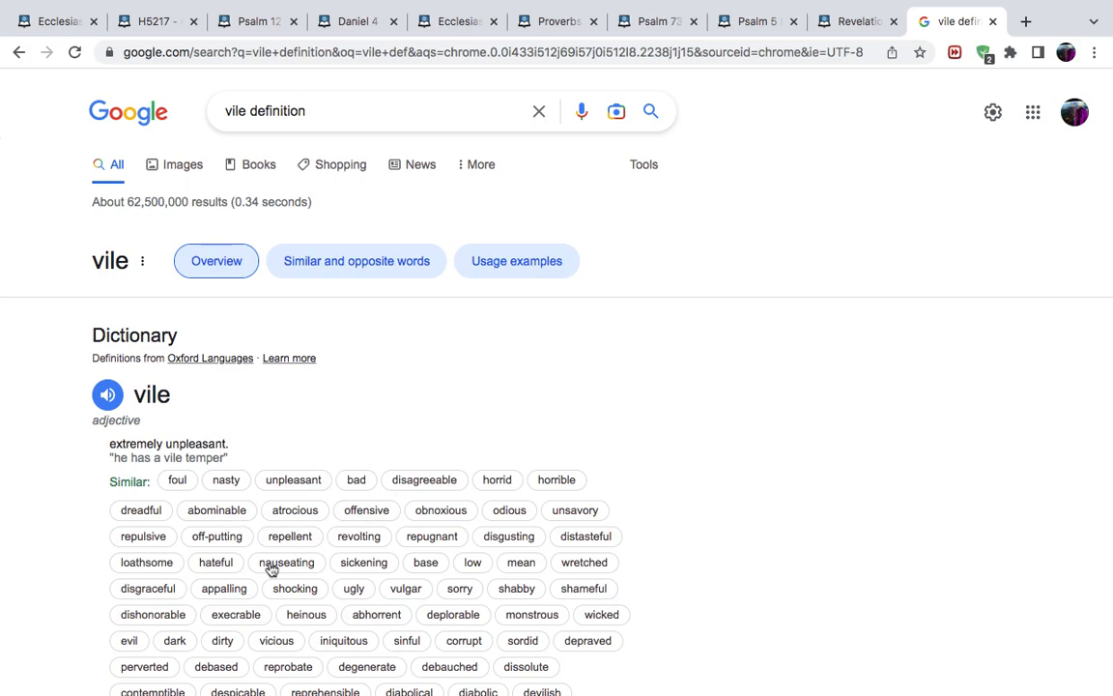
mouse_move(338, 381)
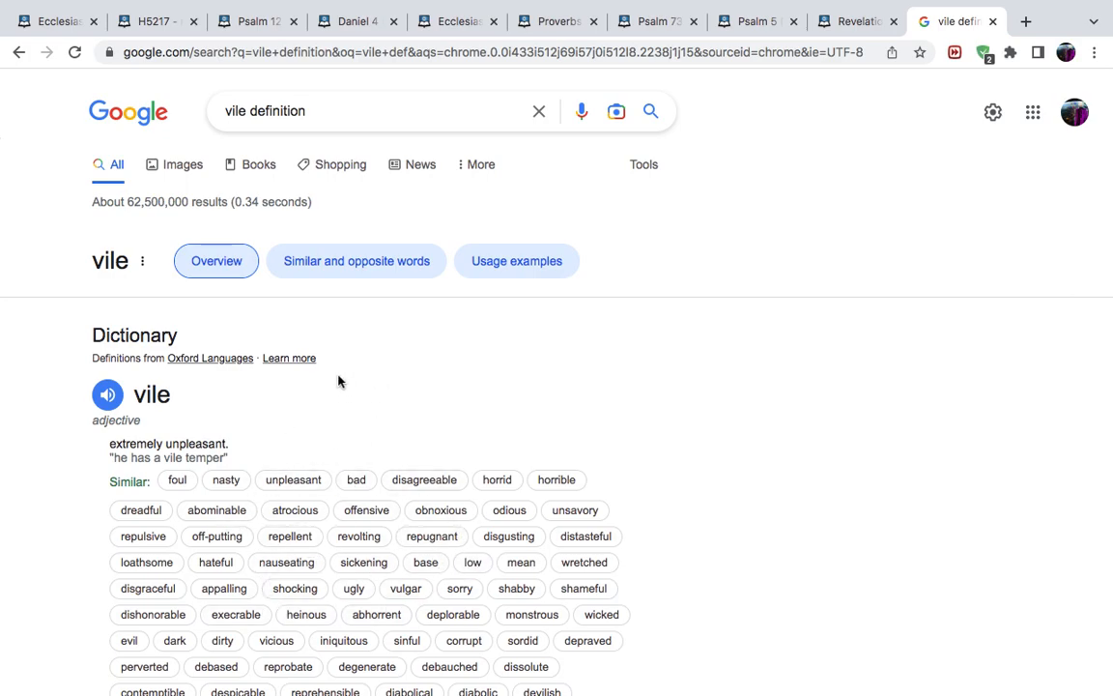
mouse_move(269, 183)
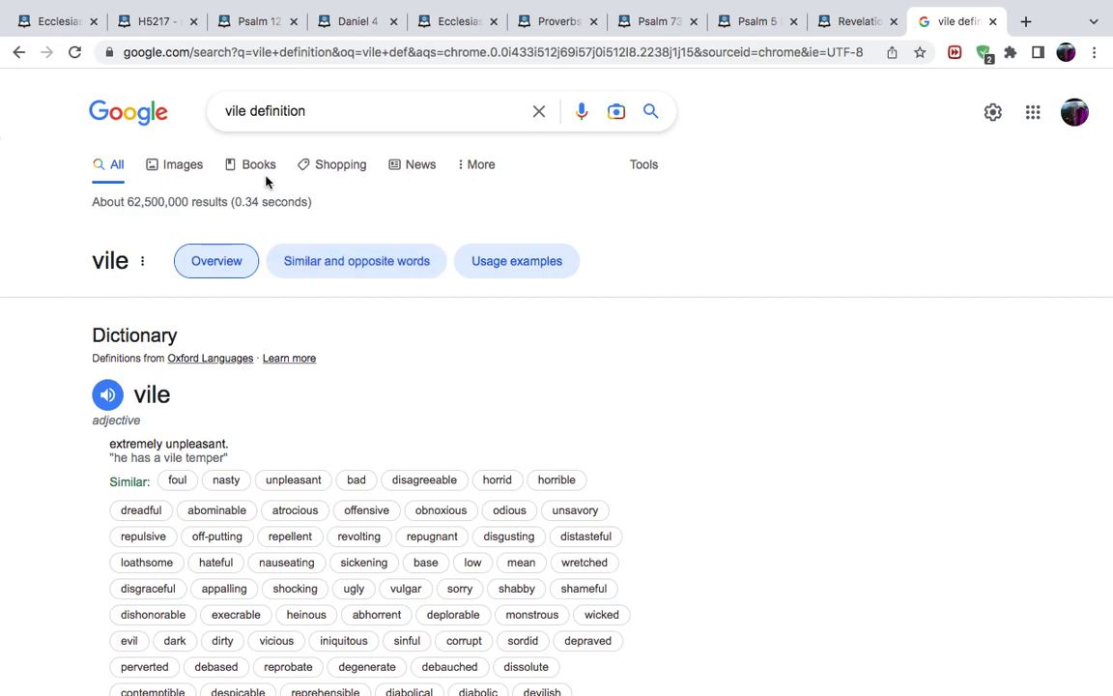
click(256, 22)
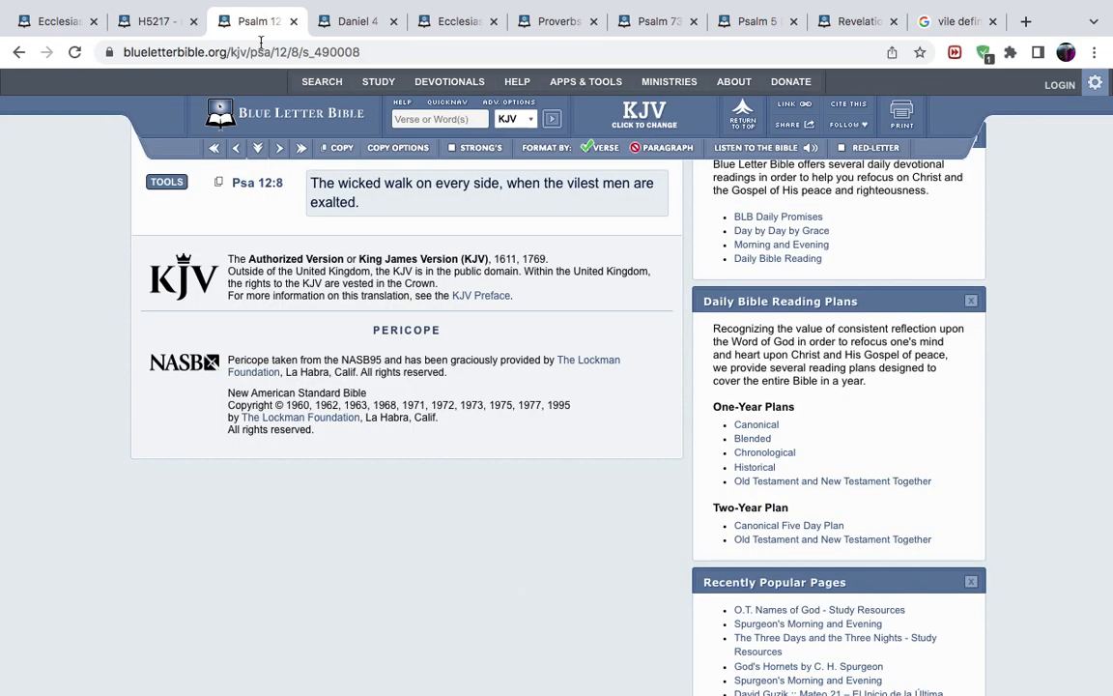
mouse_move(272, 201)
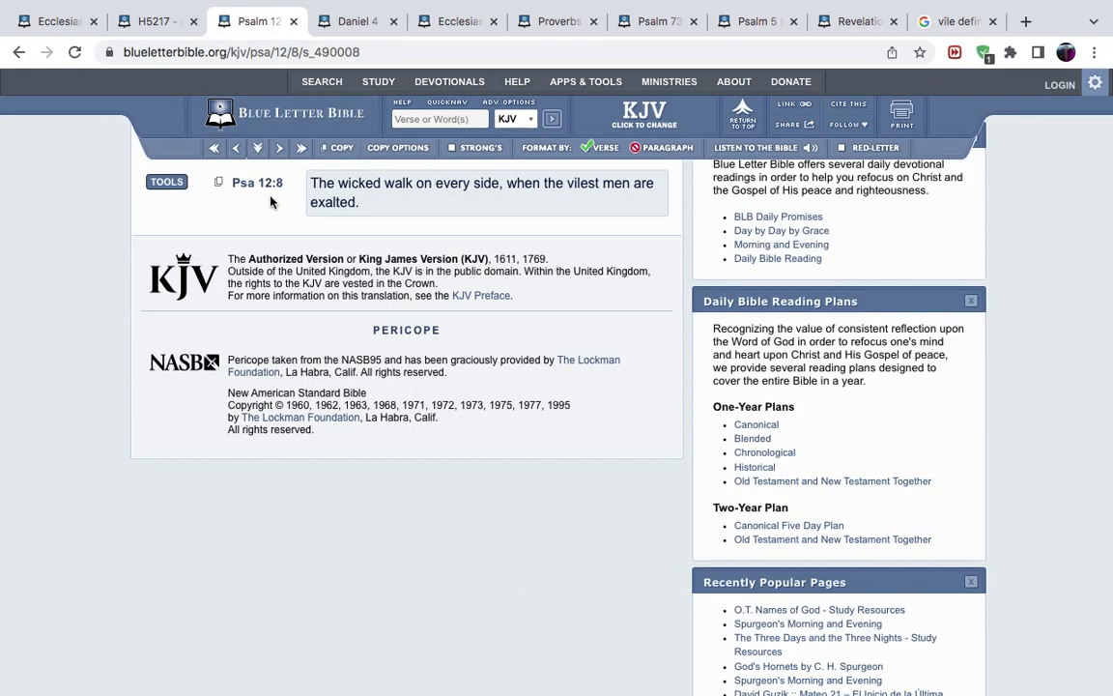
mouse_move(483, 208)
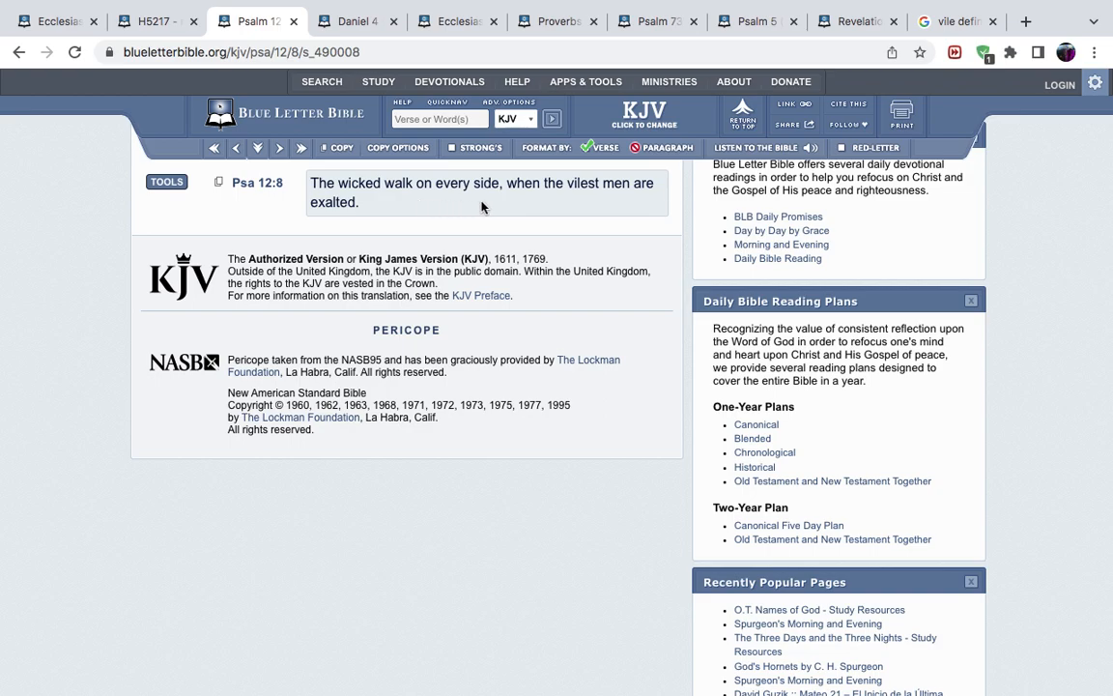
mouse_move(650, 198)
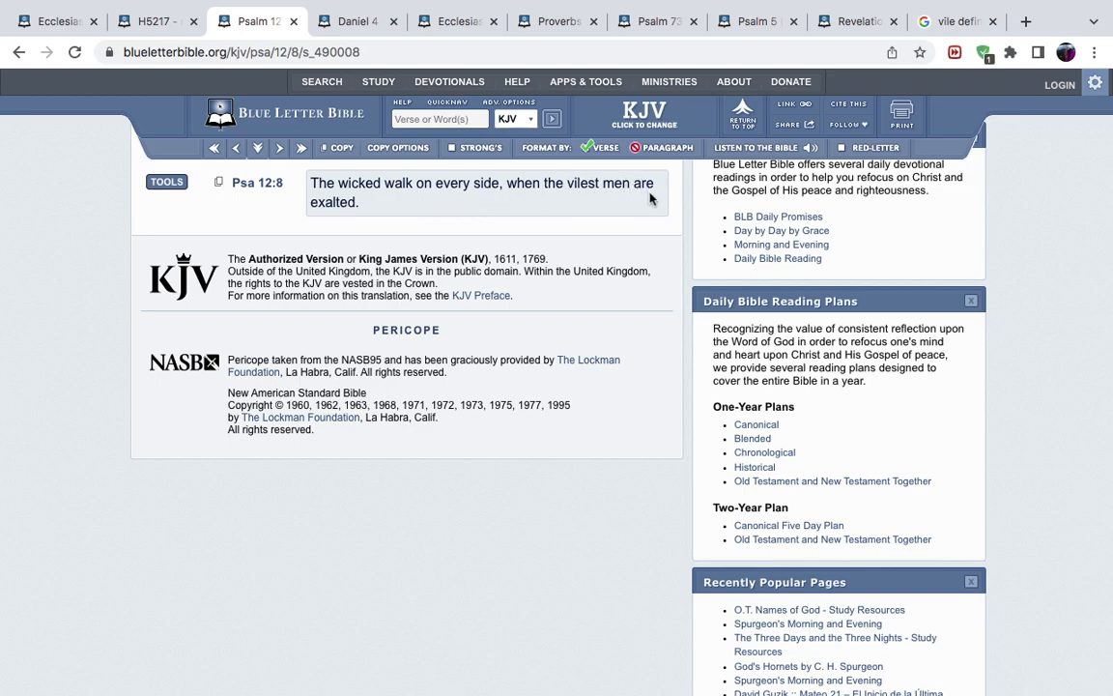
mouse_move(501, 230)
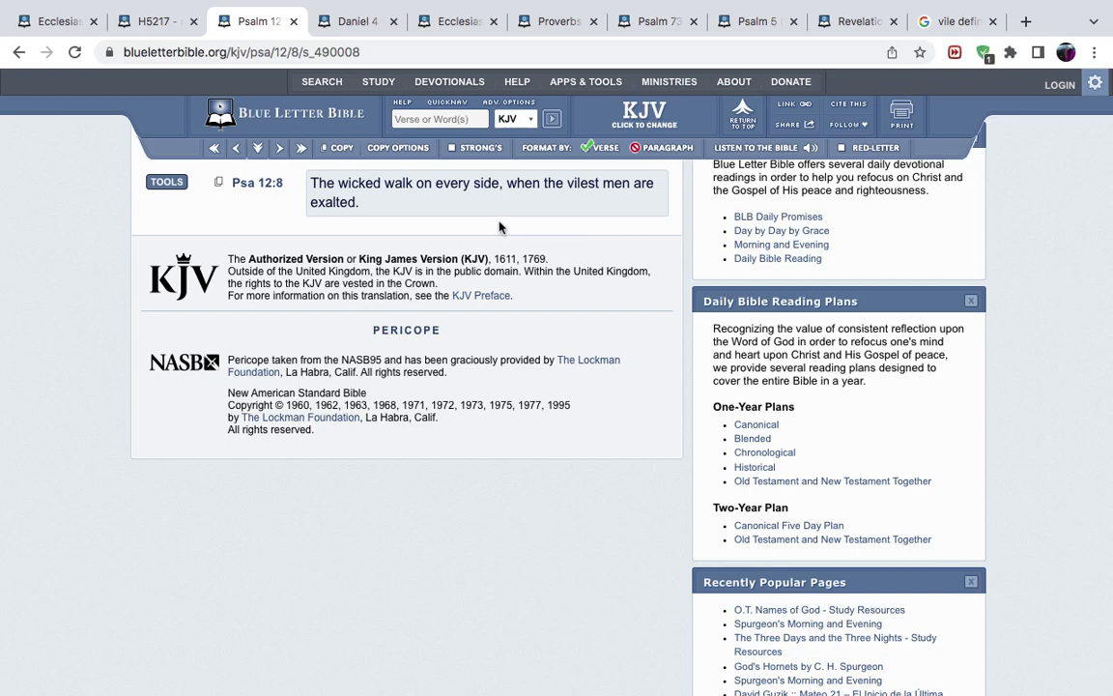
mouse_move(174, 100)
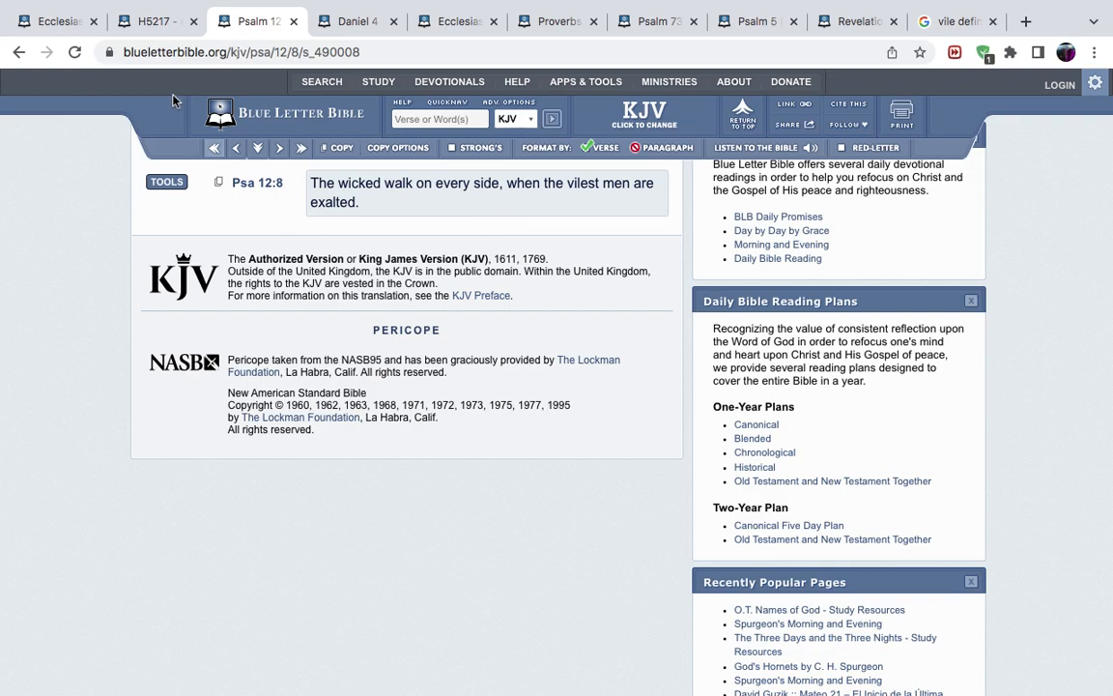
Step: Switch to the Strong's H5217 nāḵā' lexicon tab
click(18, 53)
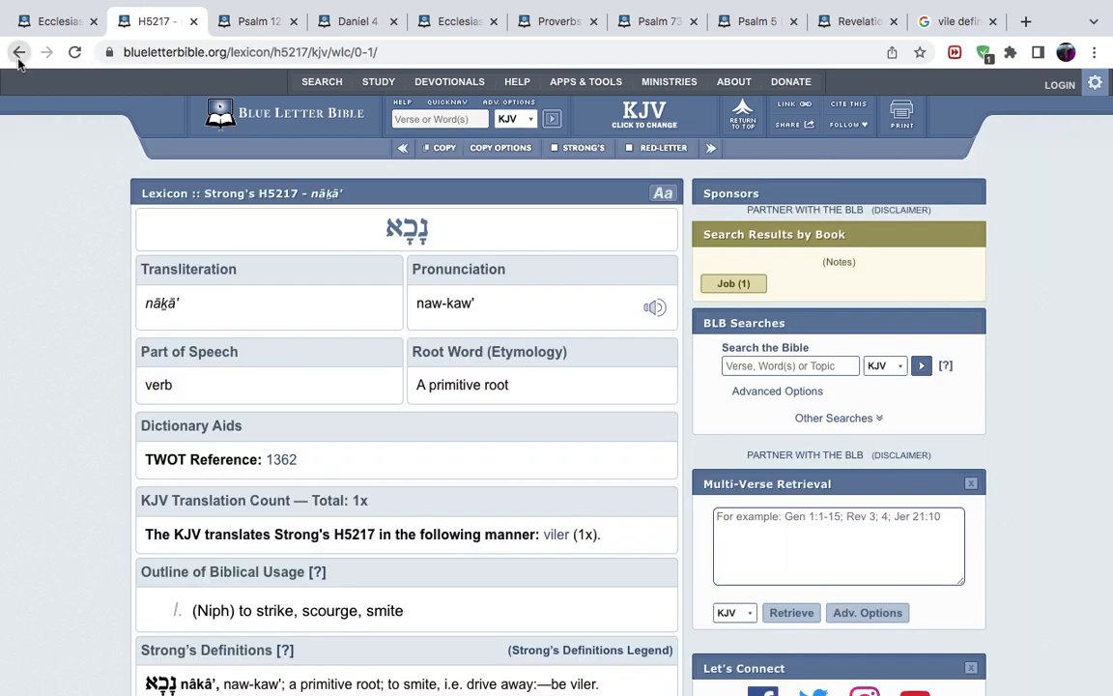
Step: Go back to Job 30:8–16, then switch to the Daniel 4:17 tab
click(732, 283)
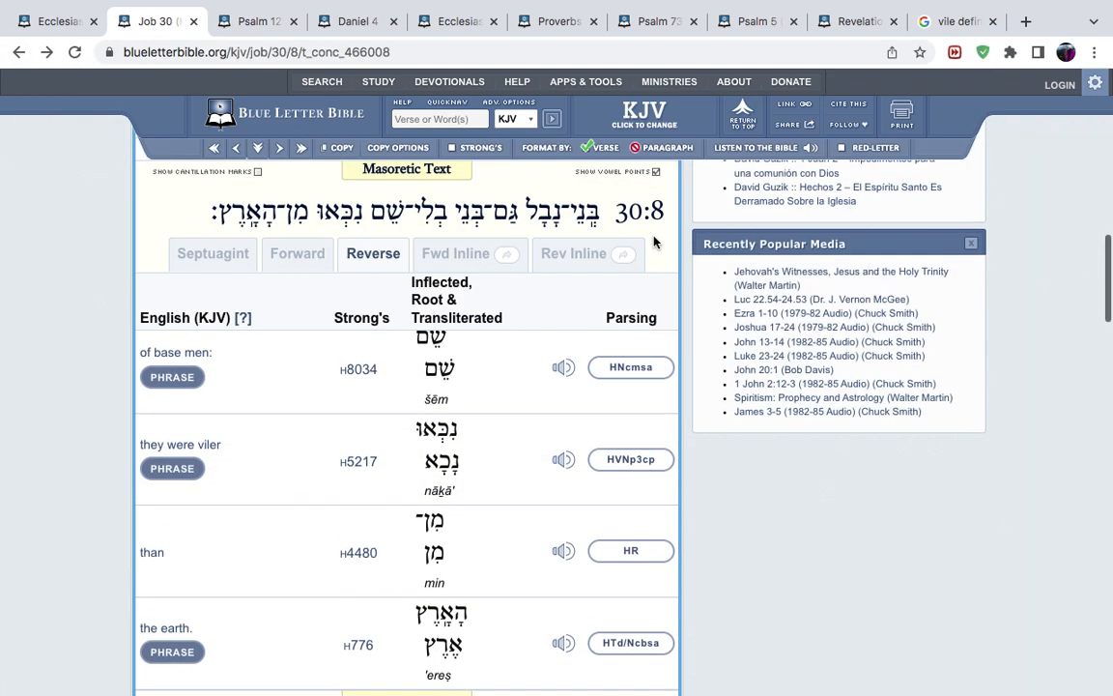
scroll(up, 3)
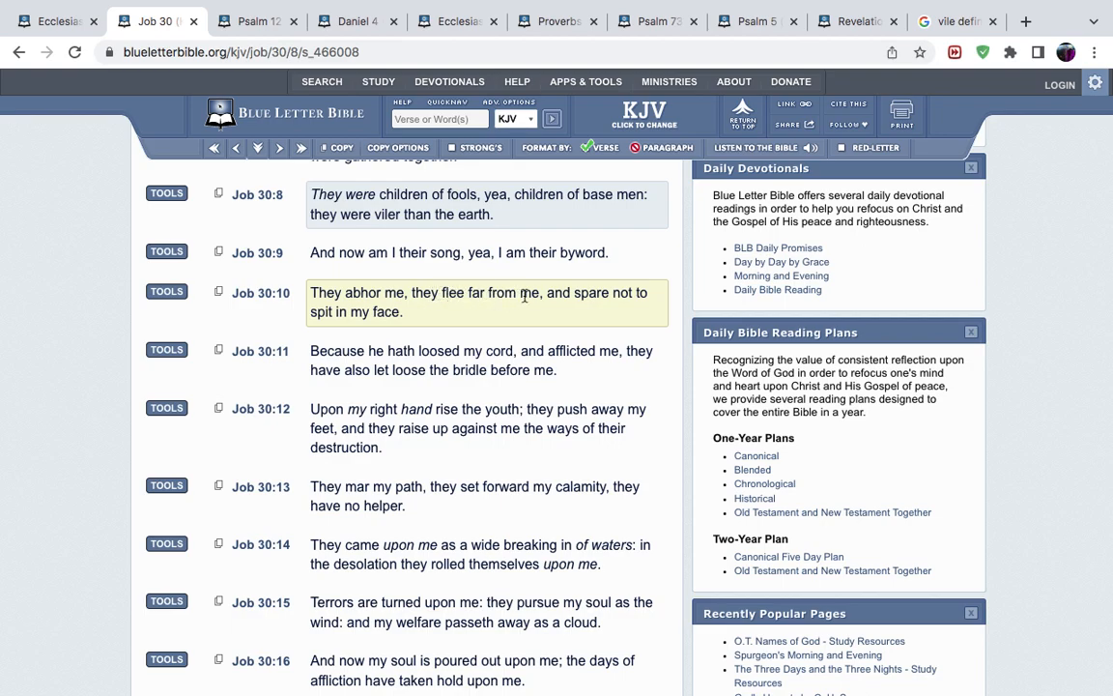
mouse_move(355, 312)
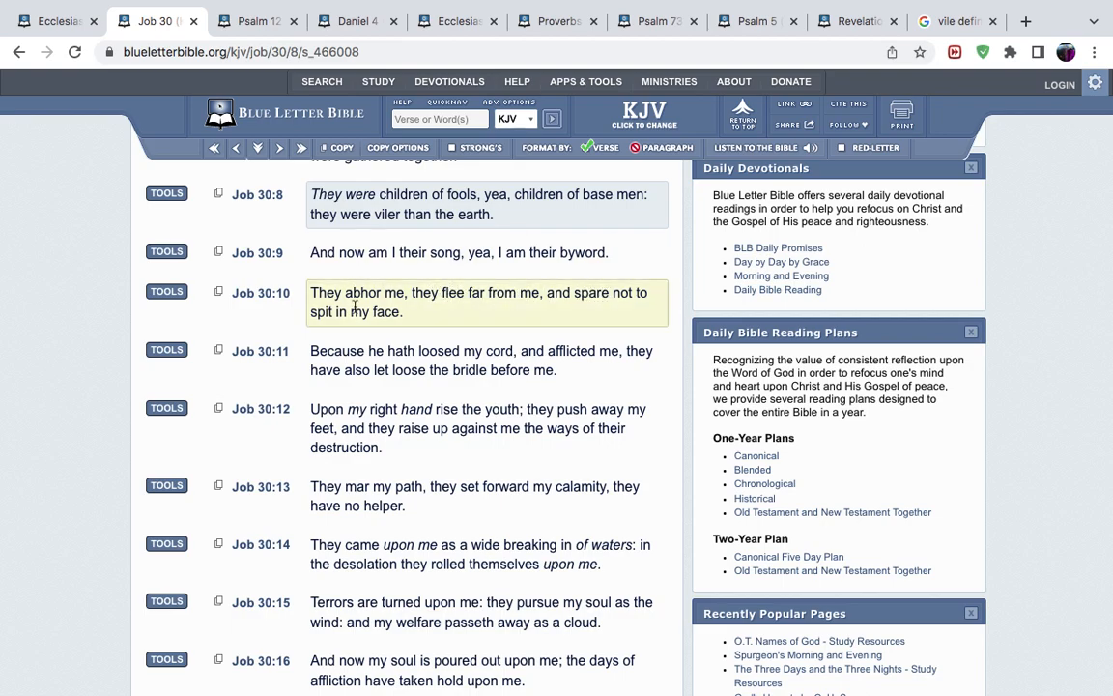
mouse_move(554, 292)
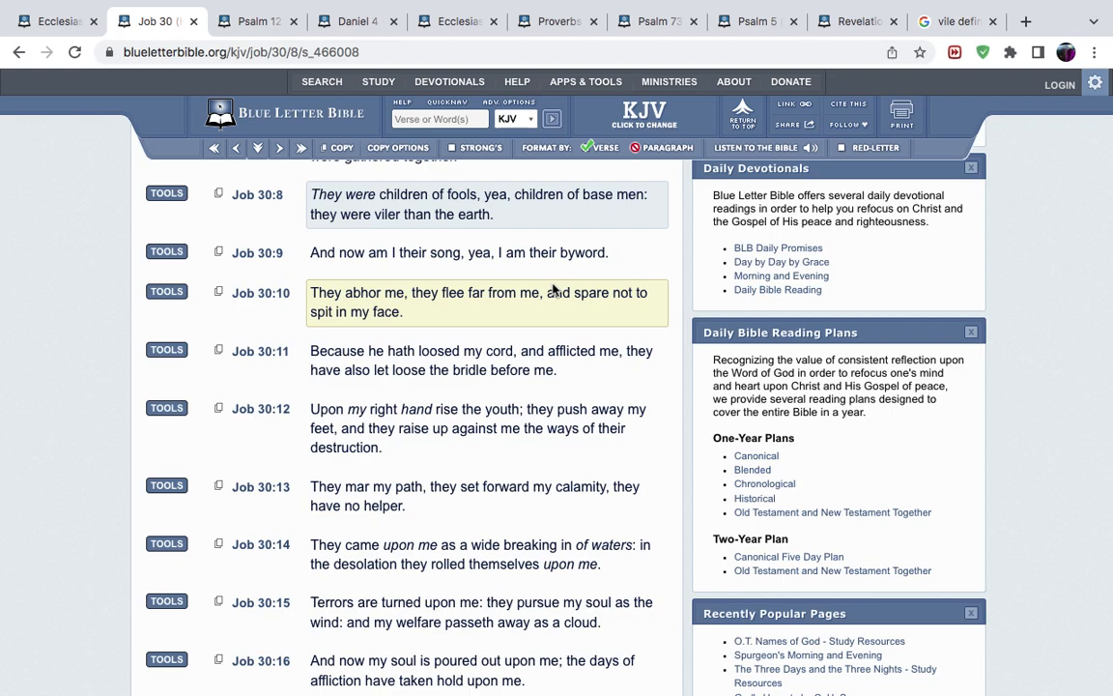
mouse_move(566, 292)
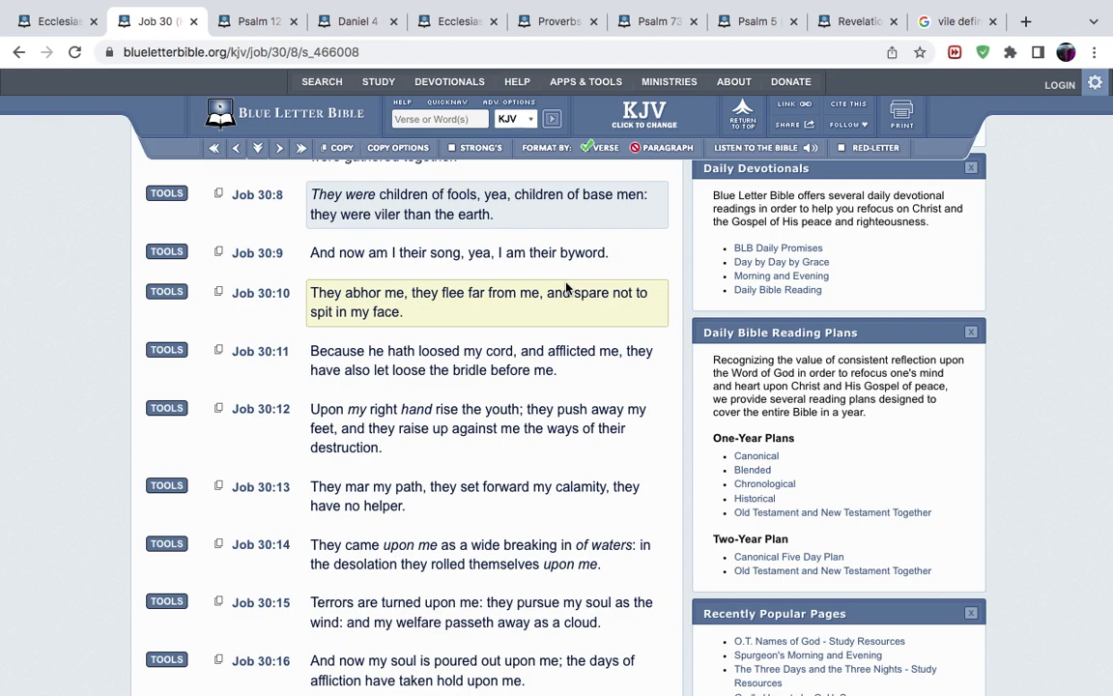
mouse_move(565, 288)
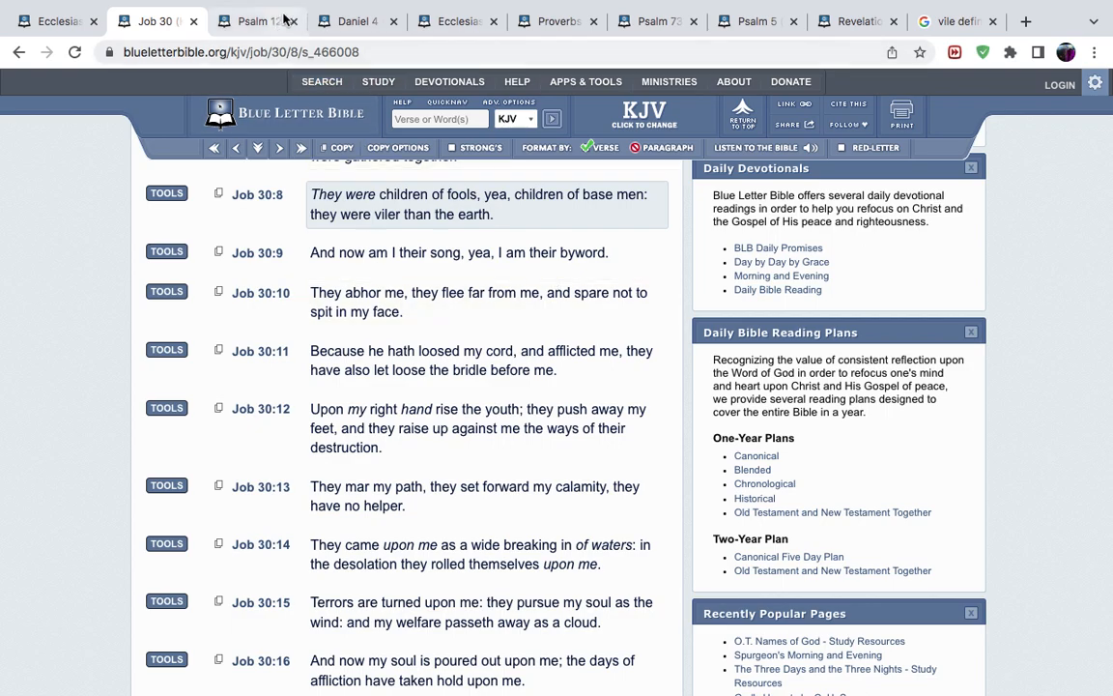
click(356, 21)
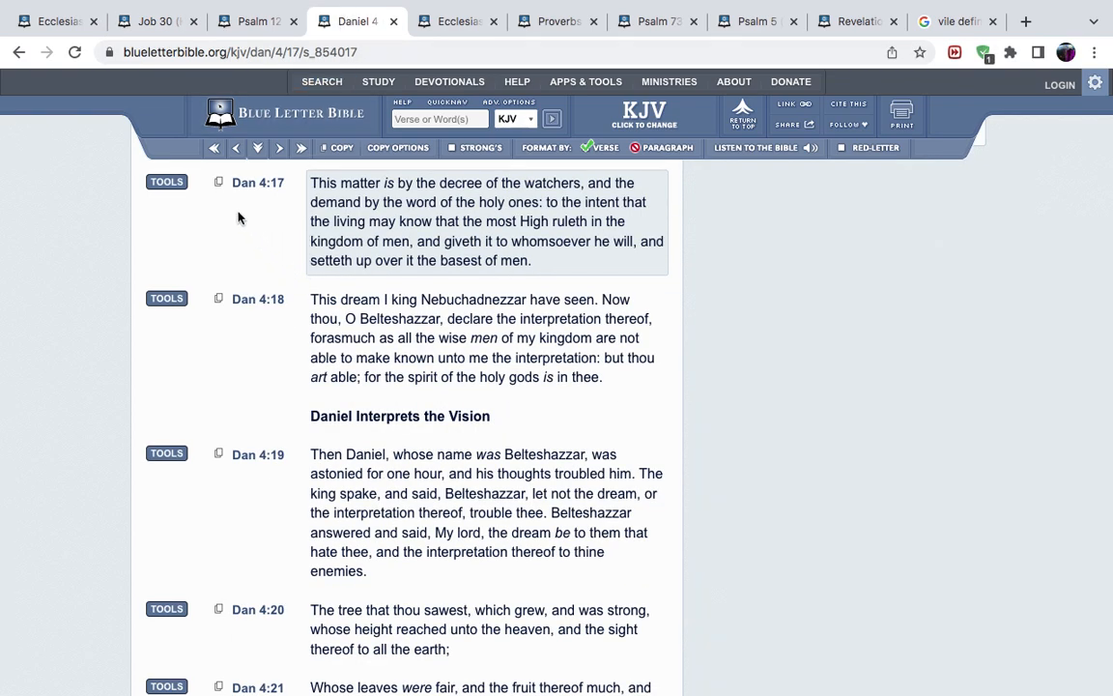
mouse_move(483, 186)
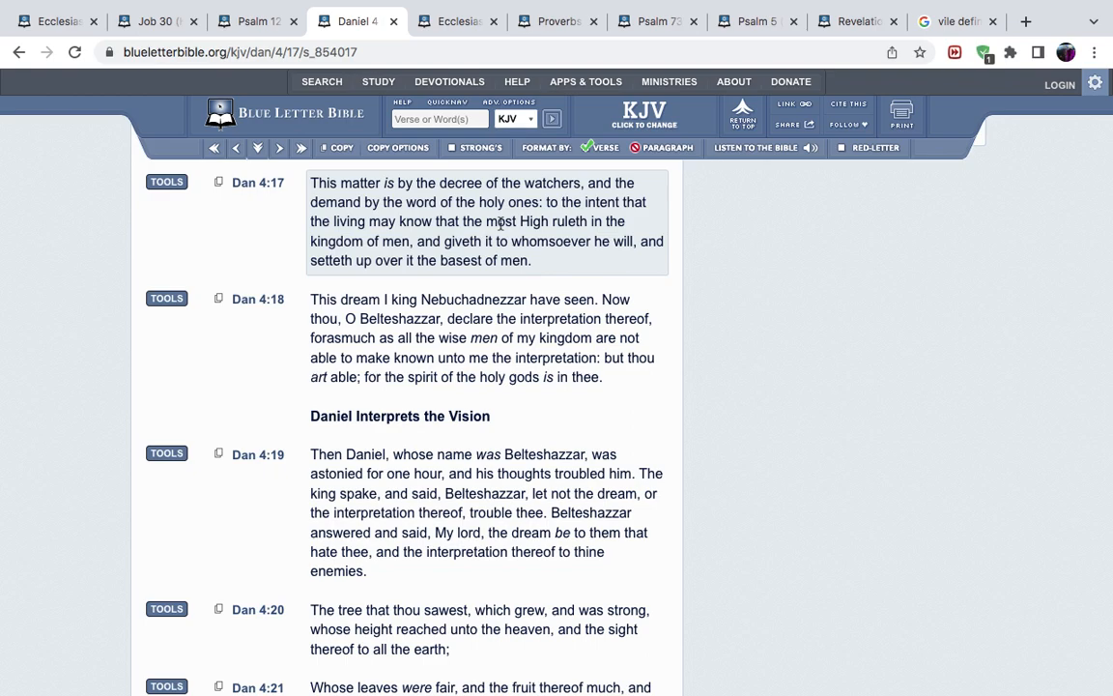
mouse_move(453, 242)
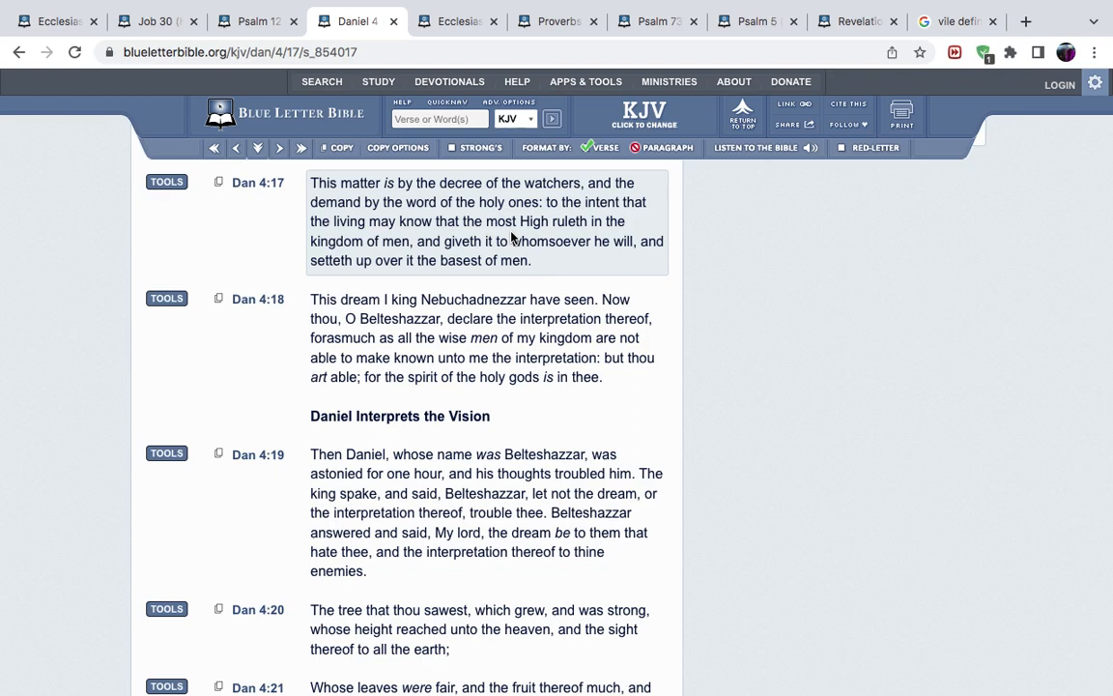
mouse_move(432, 295)
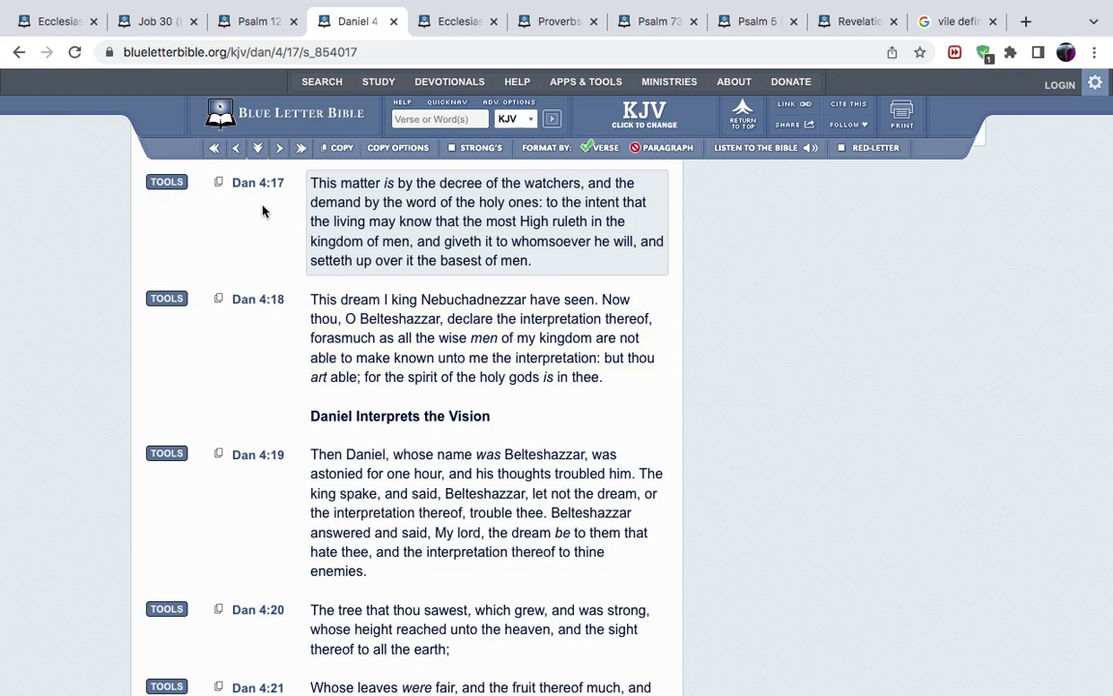
mouse_move(292, 258)
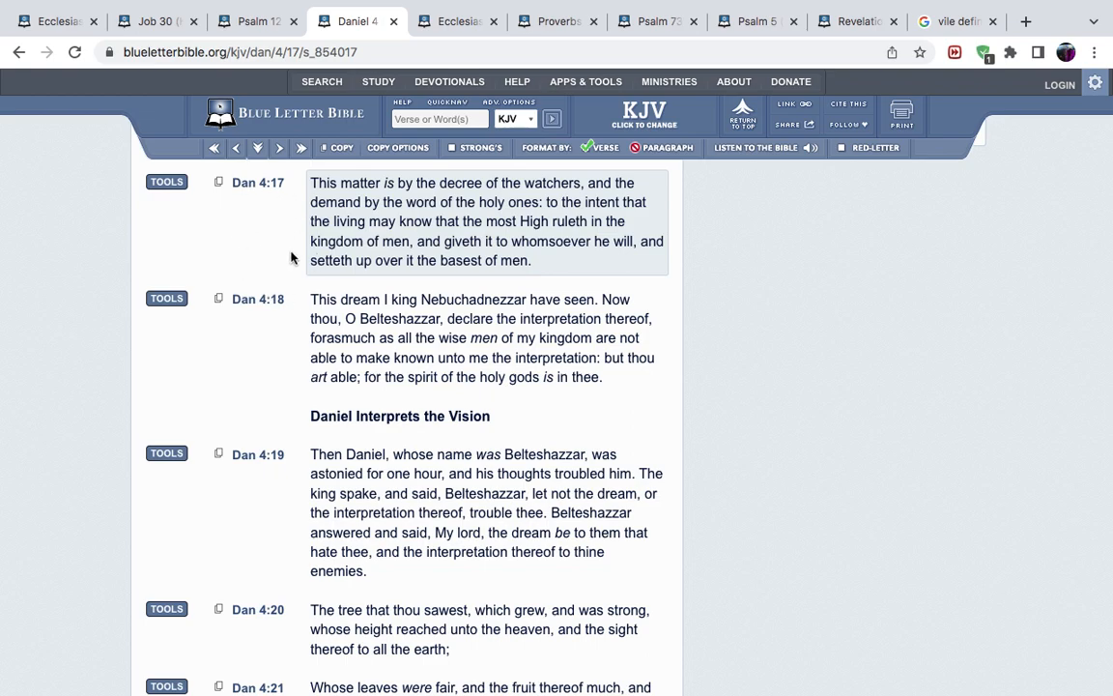
mouse_move(258, 183)
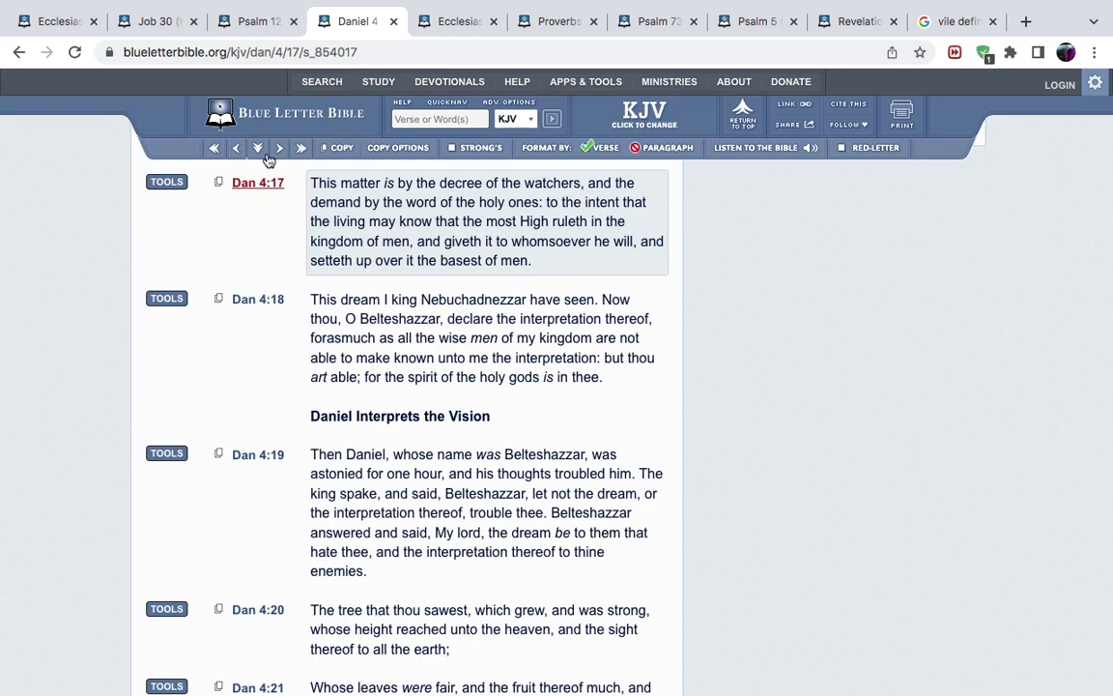
click(251, 21)
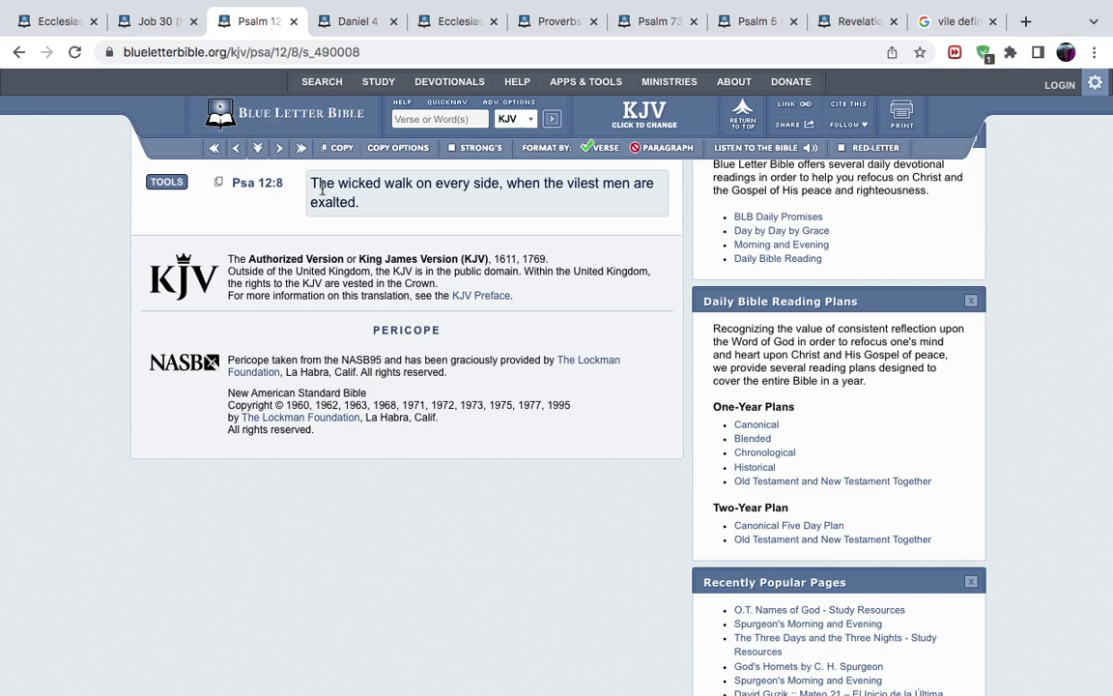
mouse_move(340, 233)
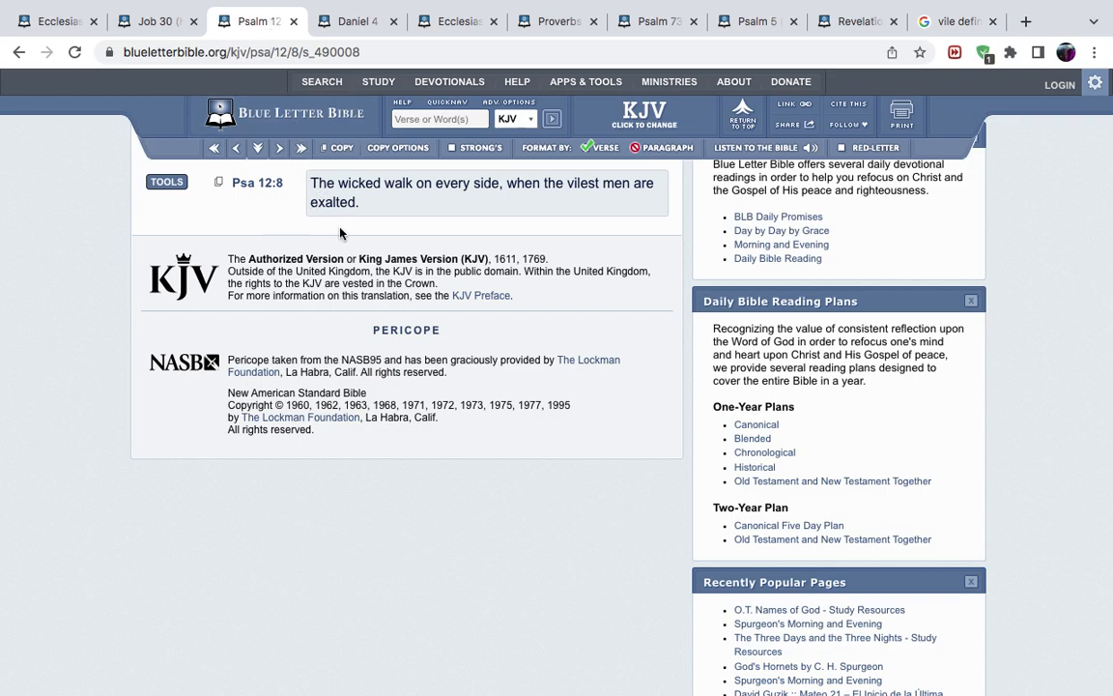
Step: Switch to the Daniel 4 tab showing Dan 4:17 about the basest of men
click(353, 20)
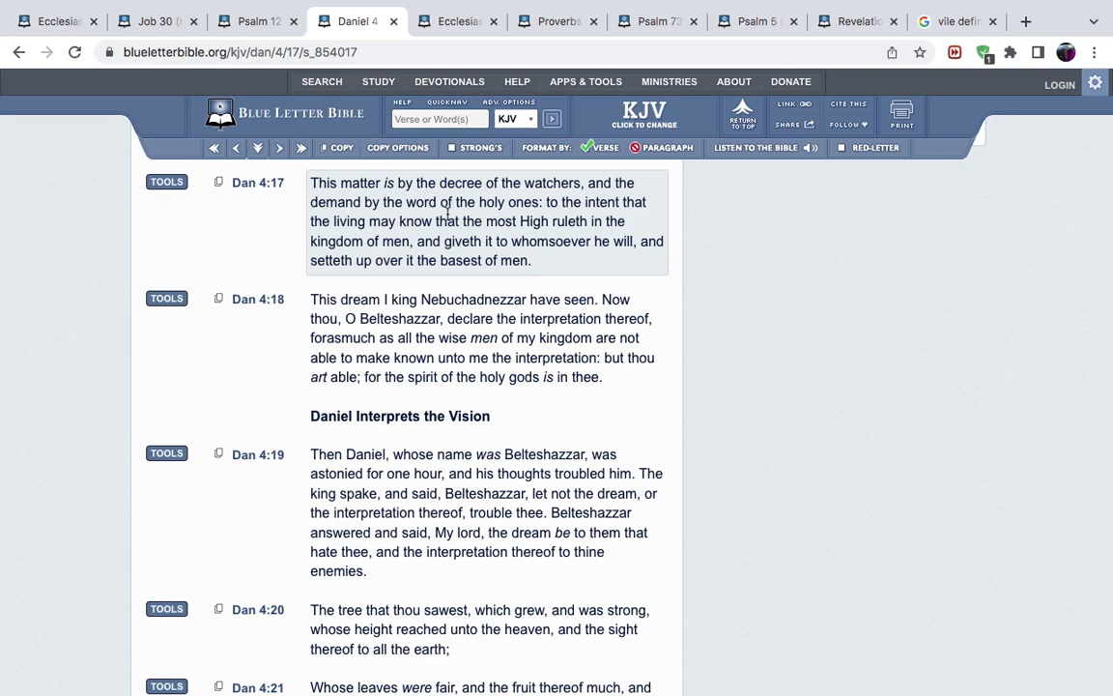
mouse_move(461, 239)
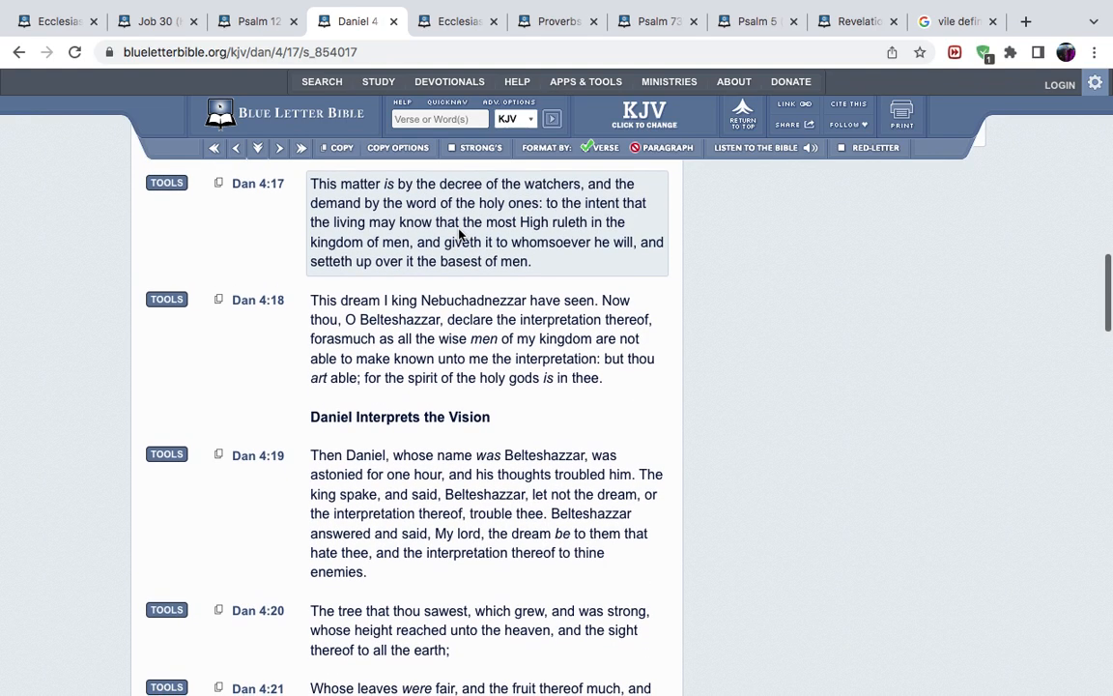
scroll(down, 3)
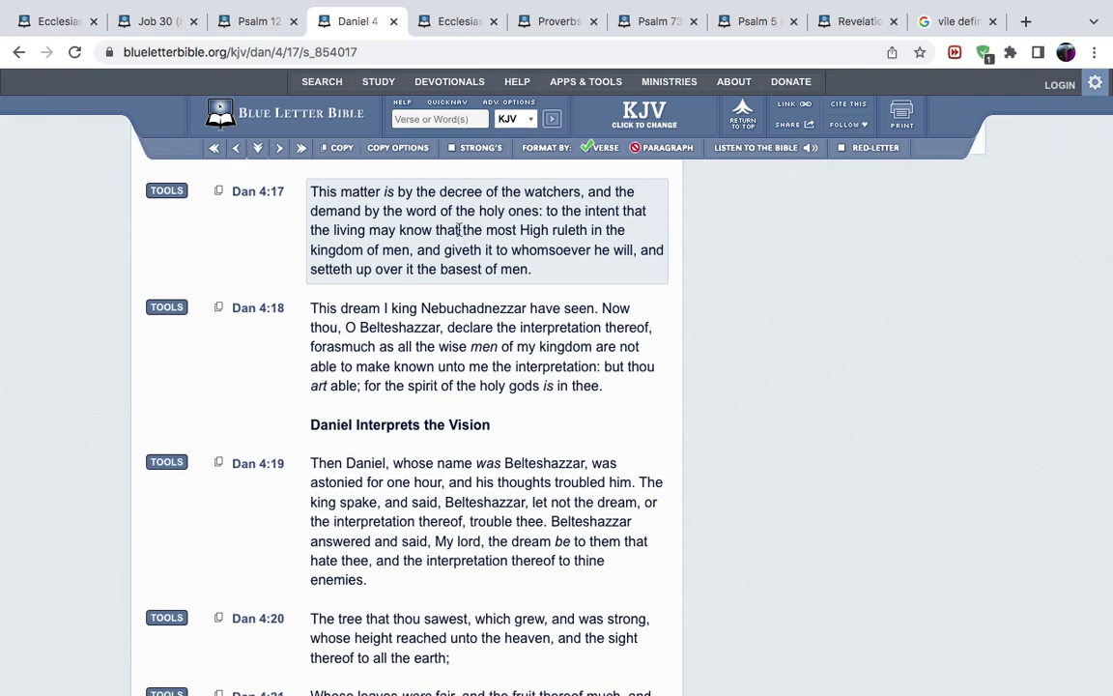
mouse_move(424, 196)
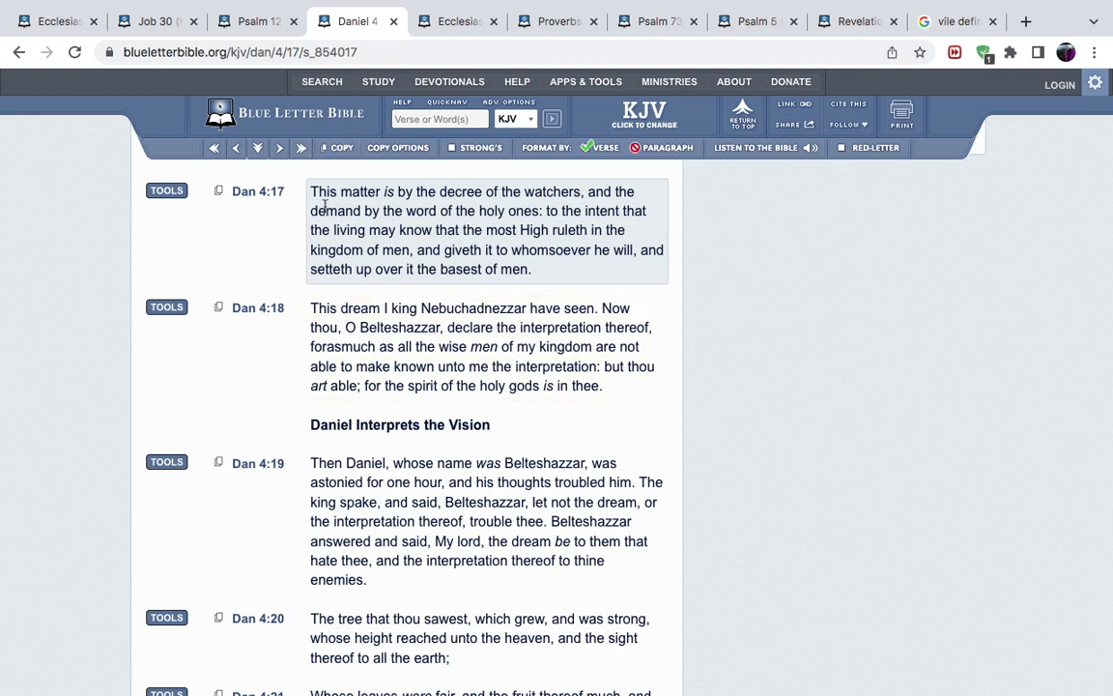
mouse_move(261, 236)
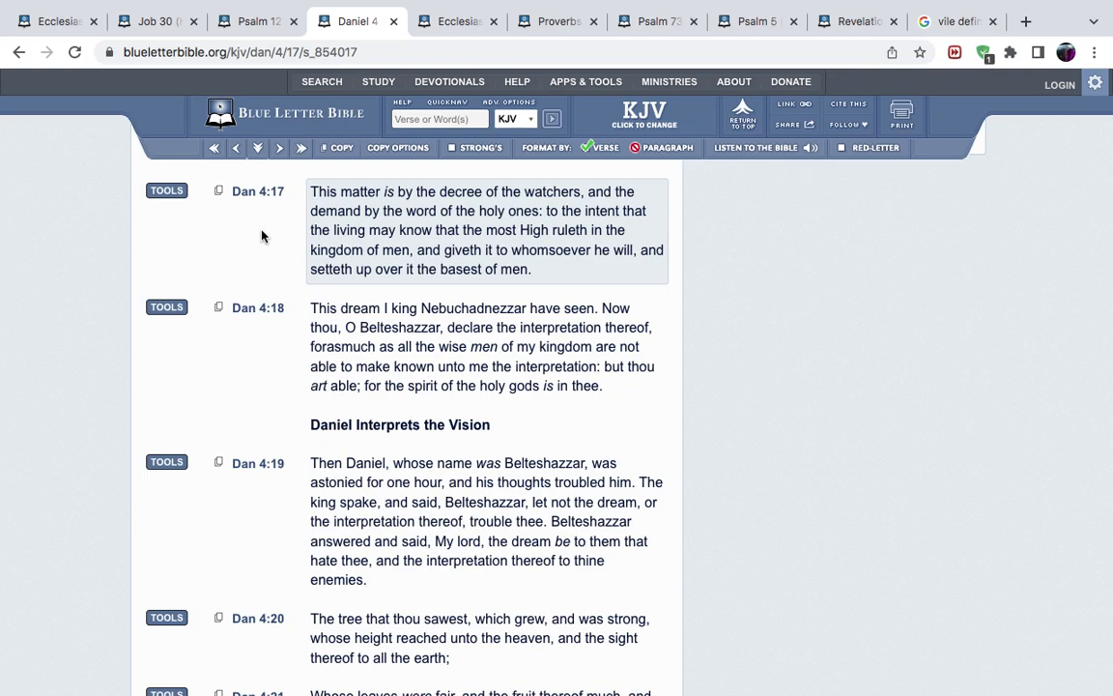
mouse_move(449, 81)
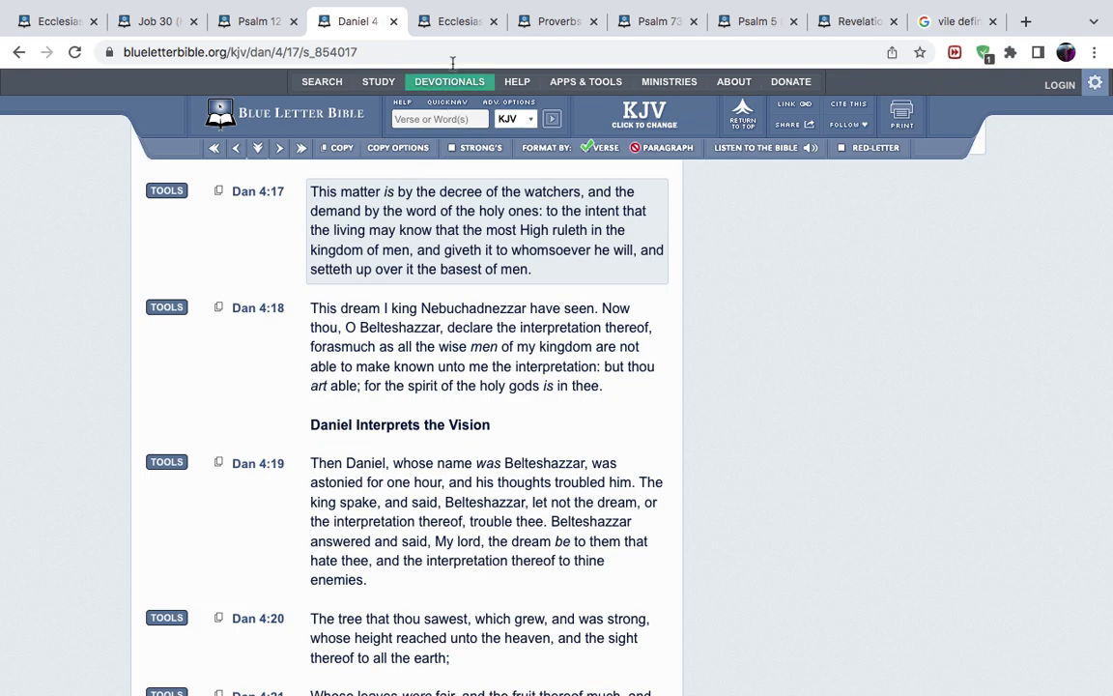
Step: Switch to the Ecclesiastes 11 tab and read verses 9–10 in KJV
click(454, 21)
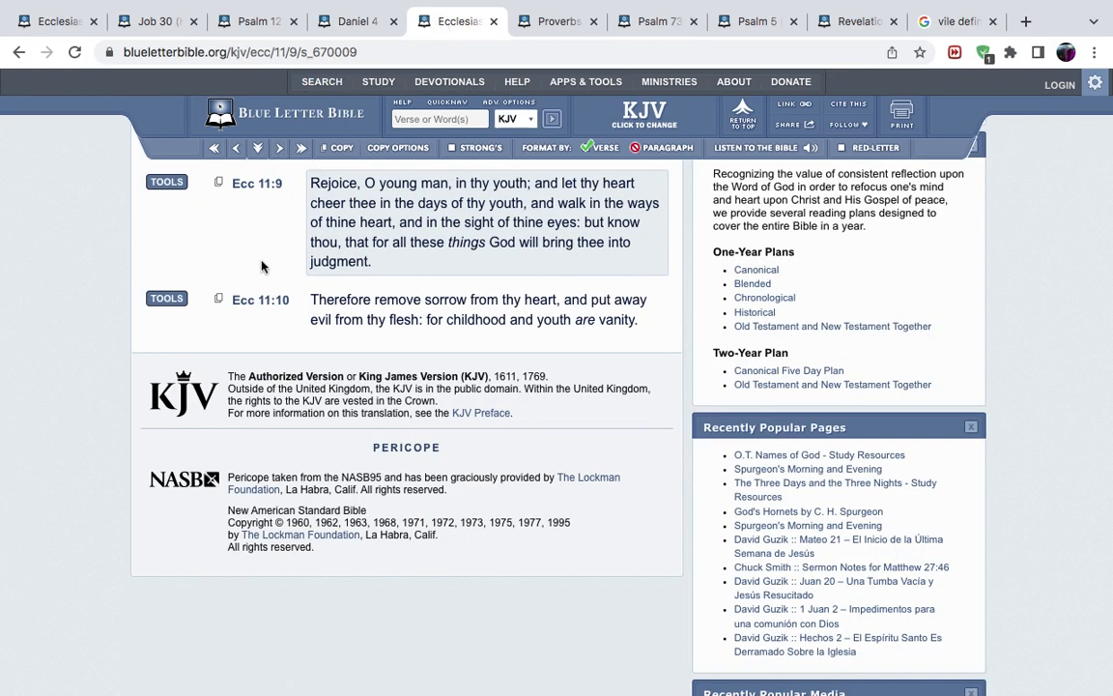
mouse_move(215, 225)
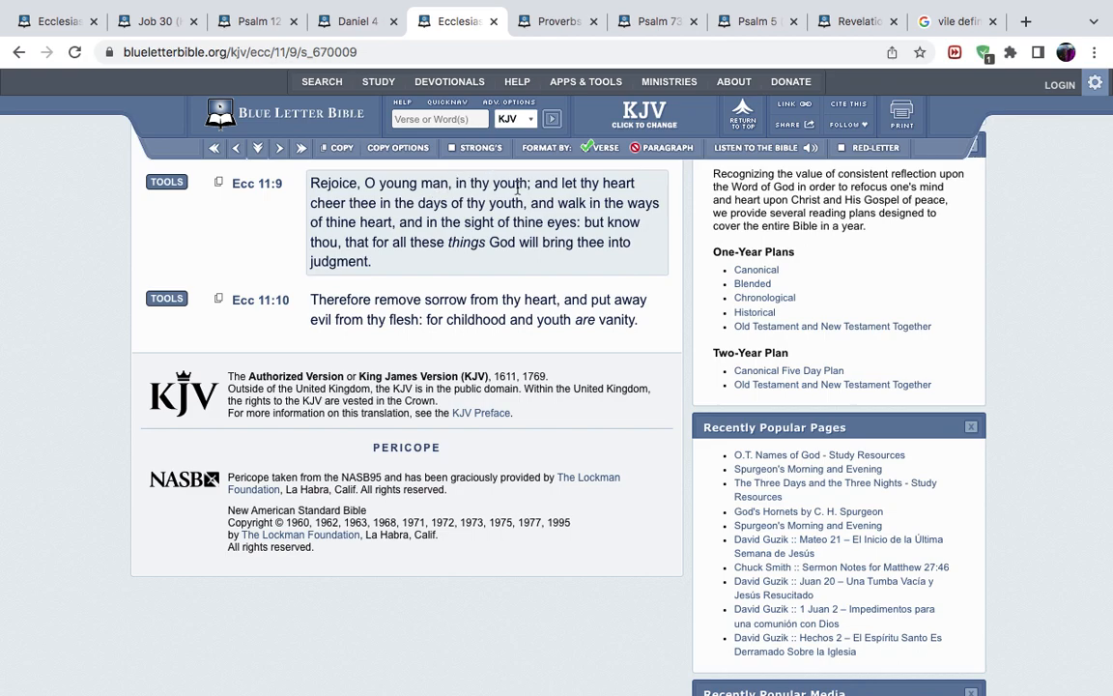
mouse_move(469, 206)
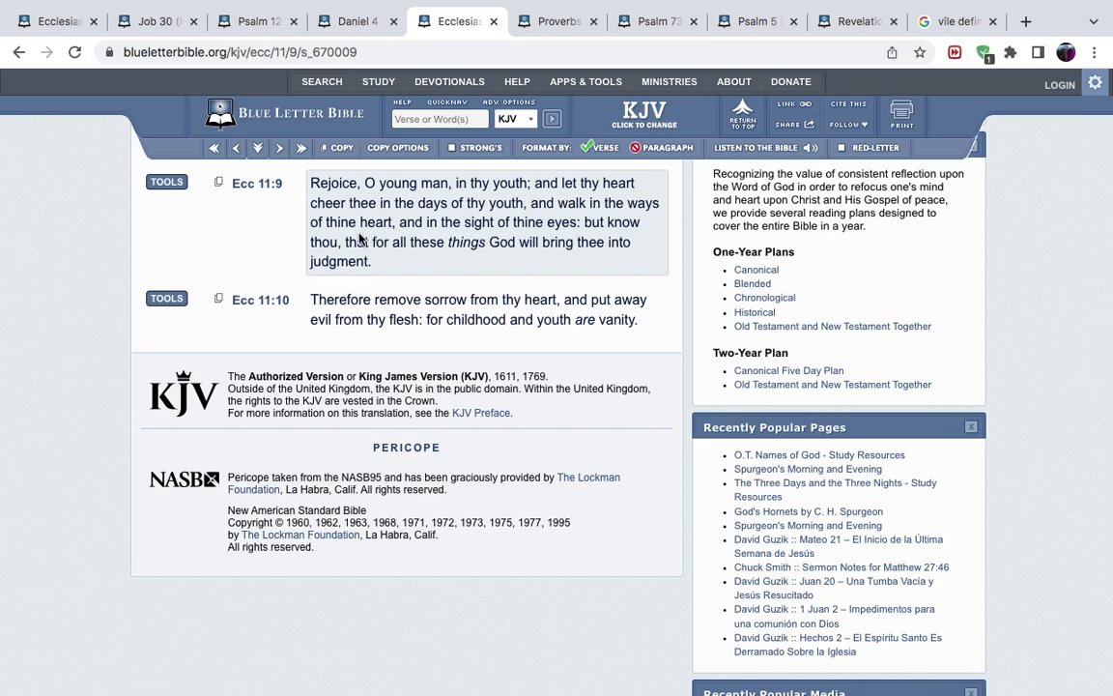
mouse_move(565, 227)
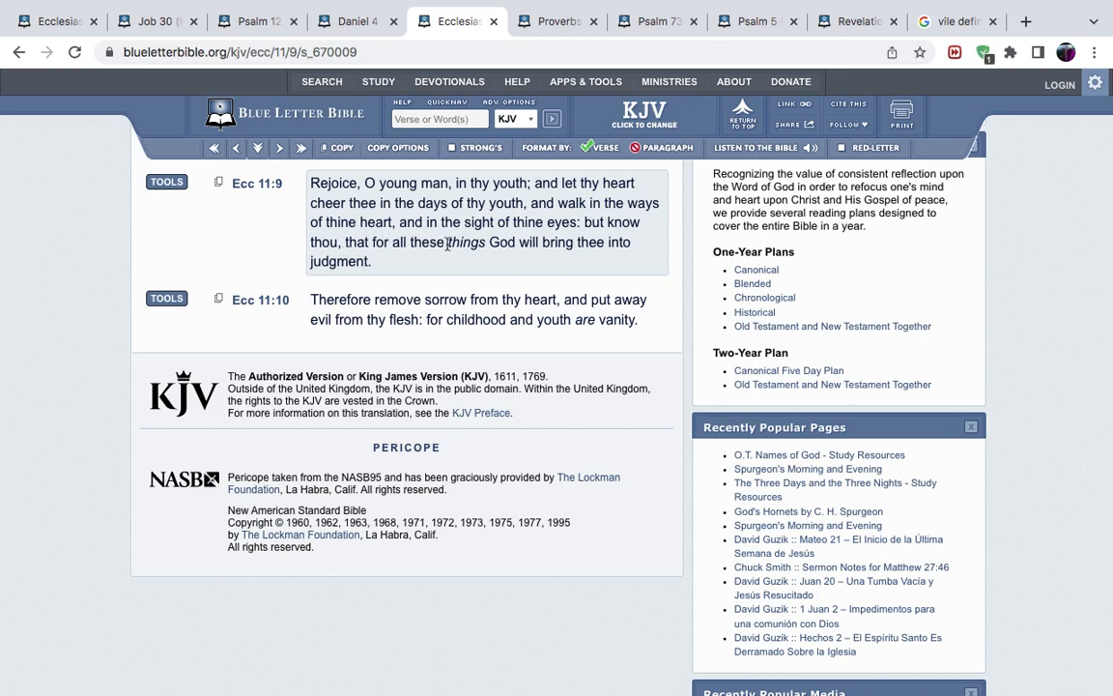
mouse_move(575, 243)
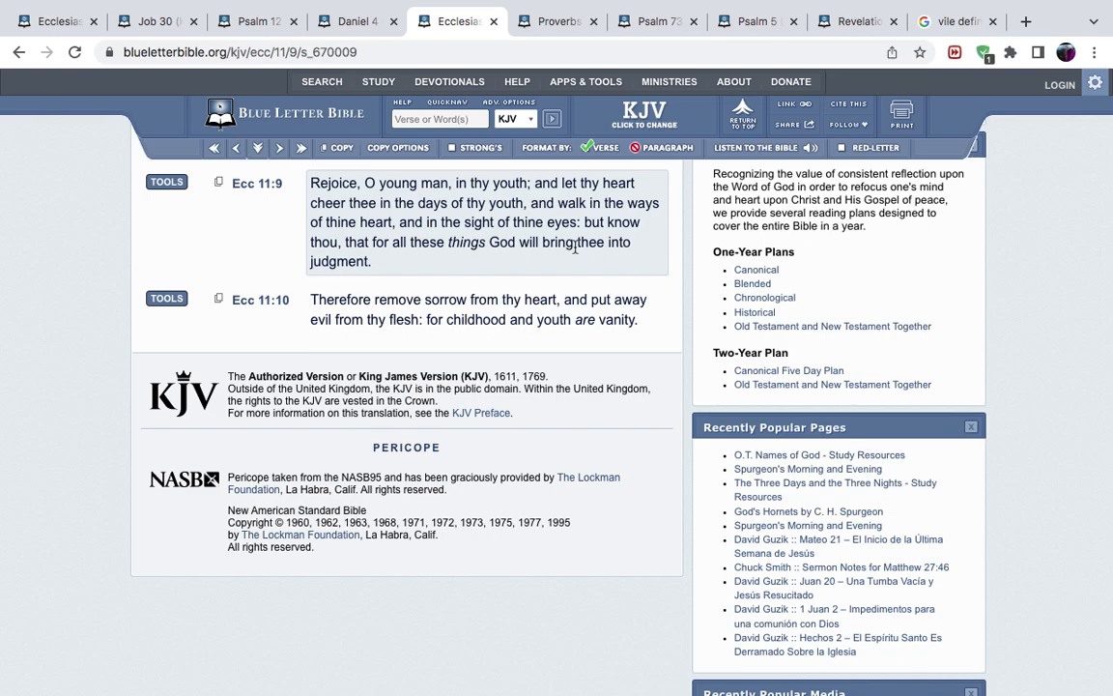
mouse_move(547, 288)
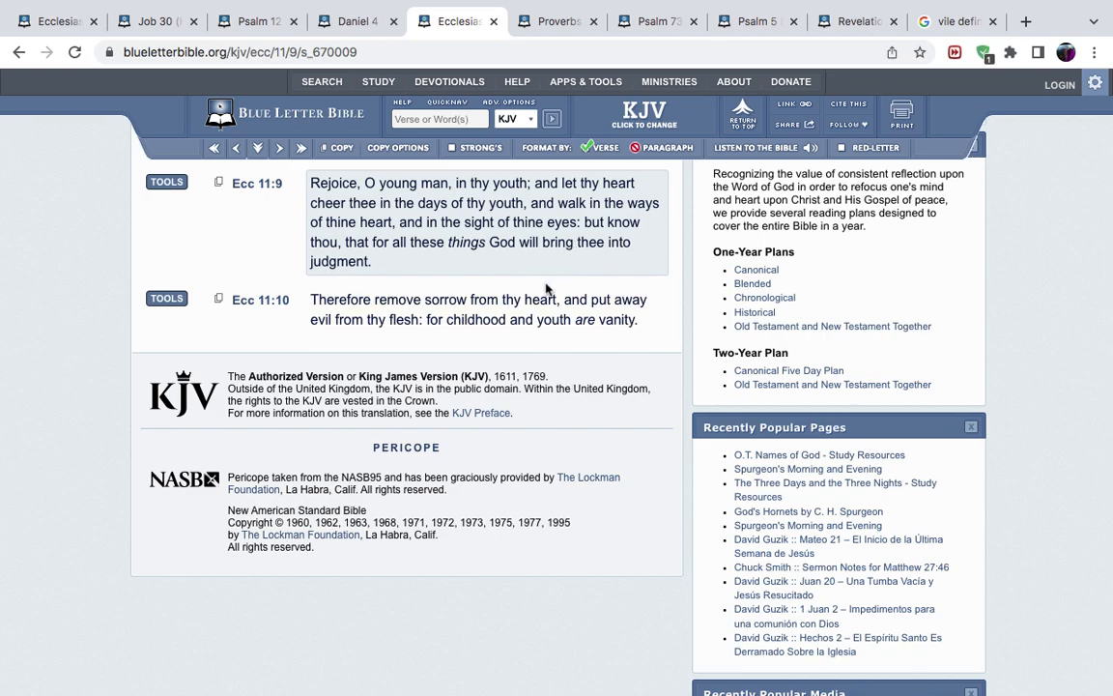
mouse_move(591, 242)
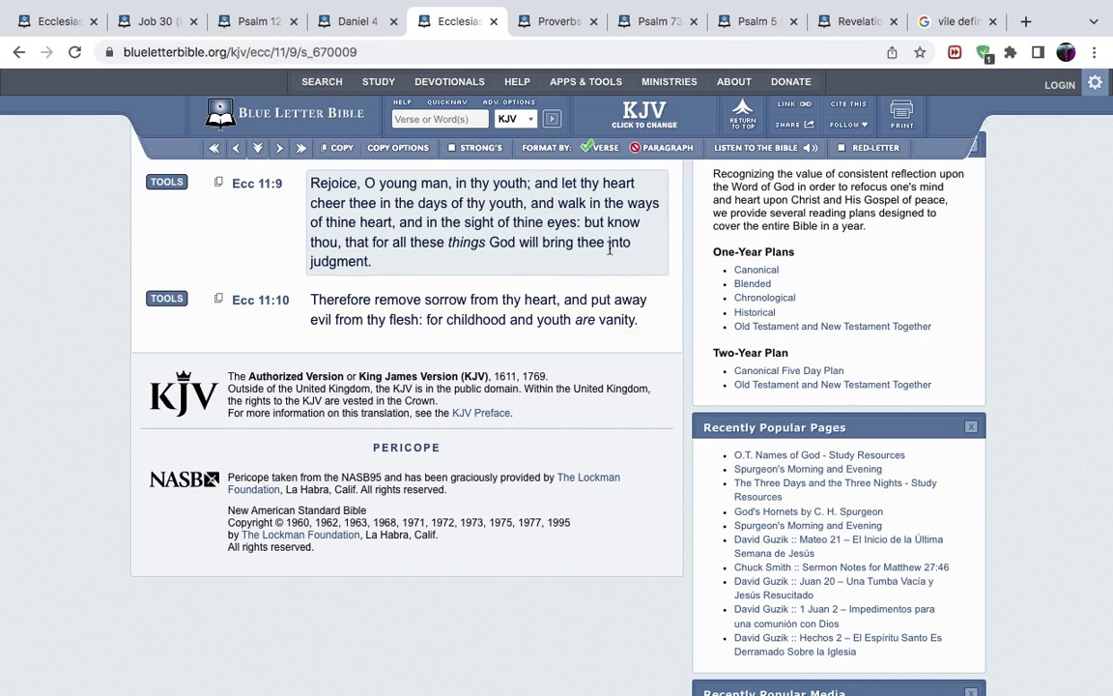
click(477, 309)
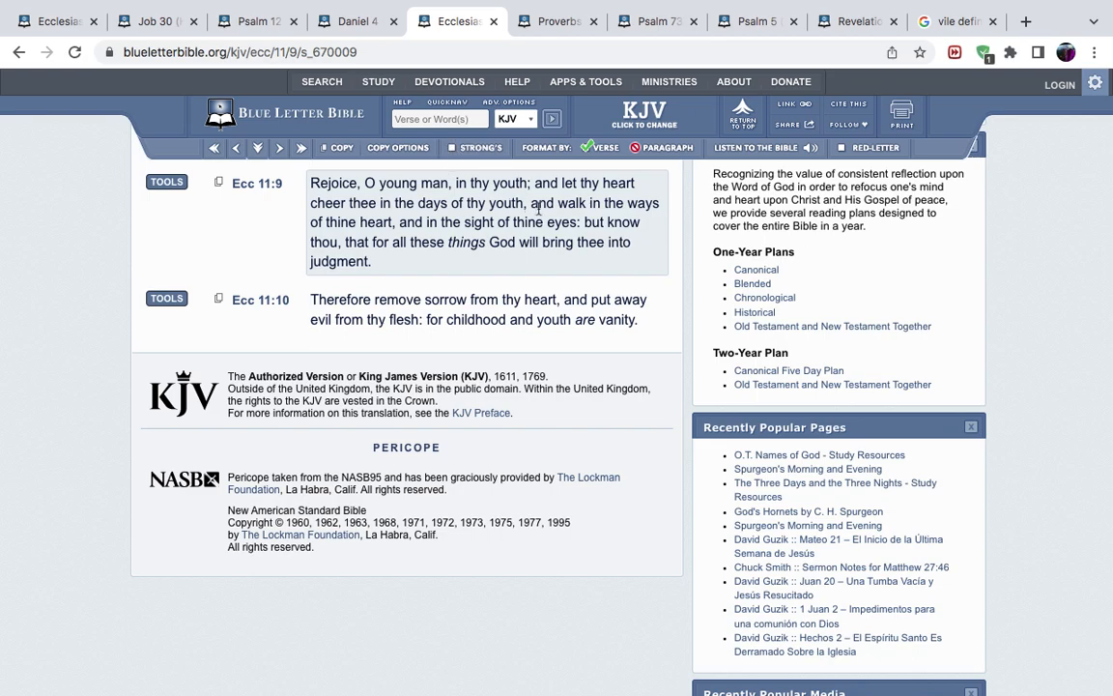
mouse_move(431, 293)
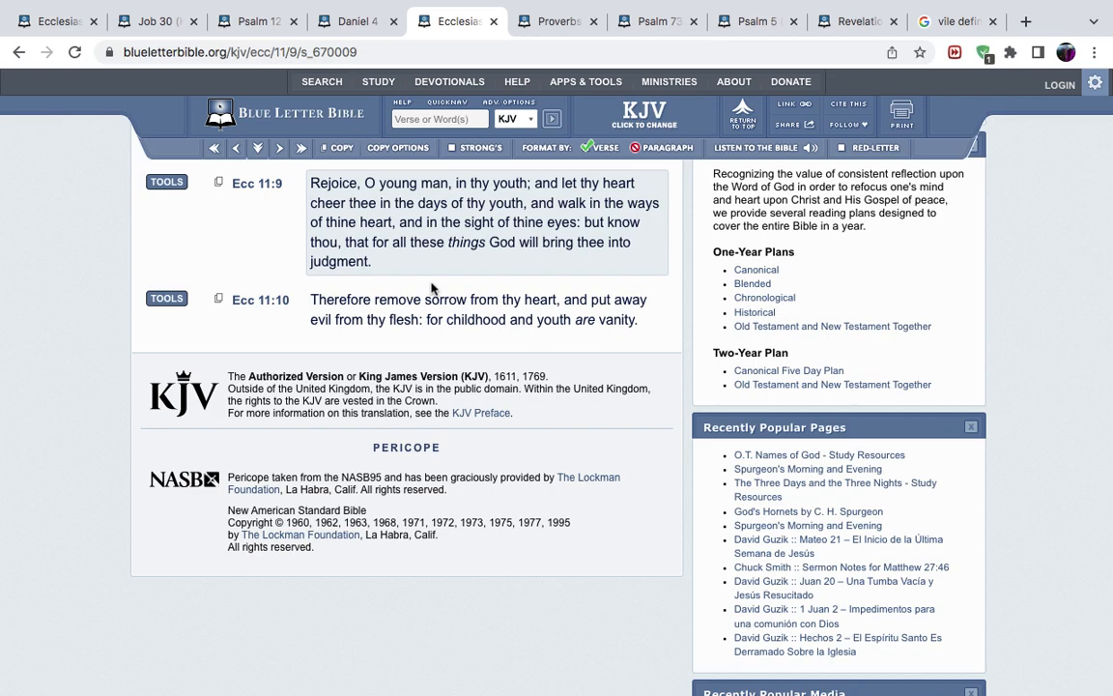
mouse_move(360, 201)
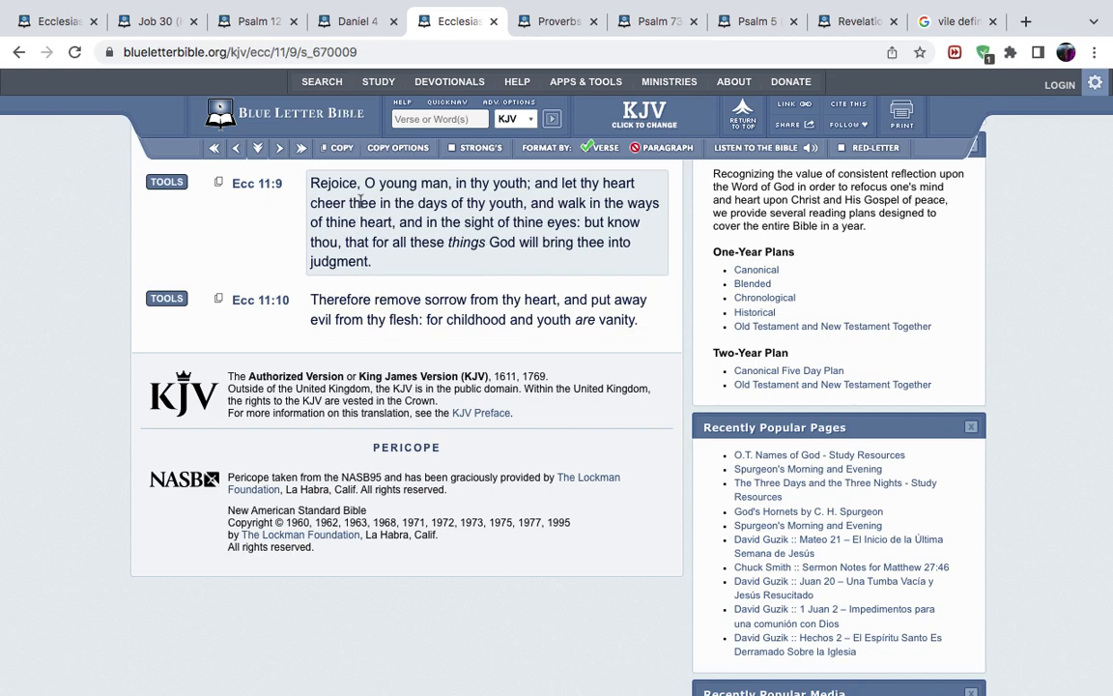
mouse_move(517, 257)
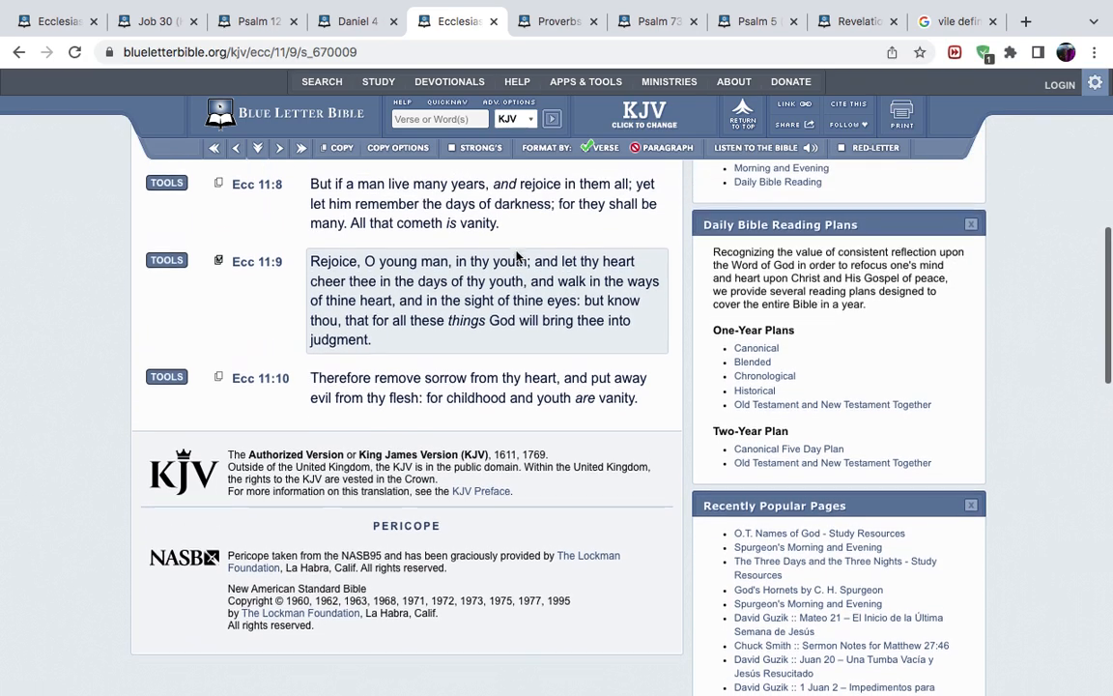
scroll(down, 3)
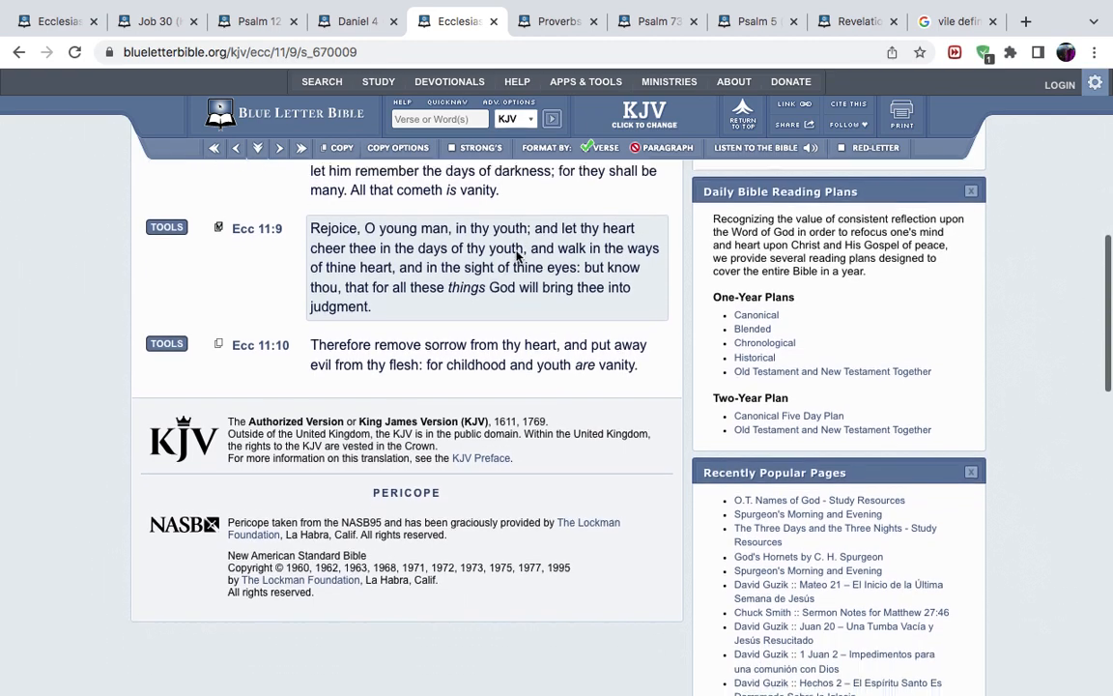
scroll(down, 3)
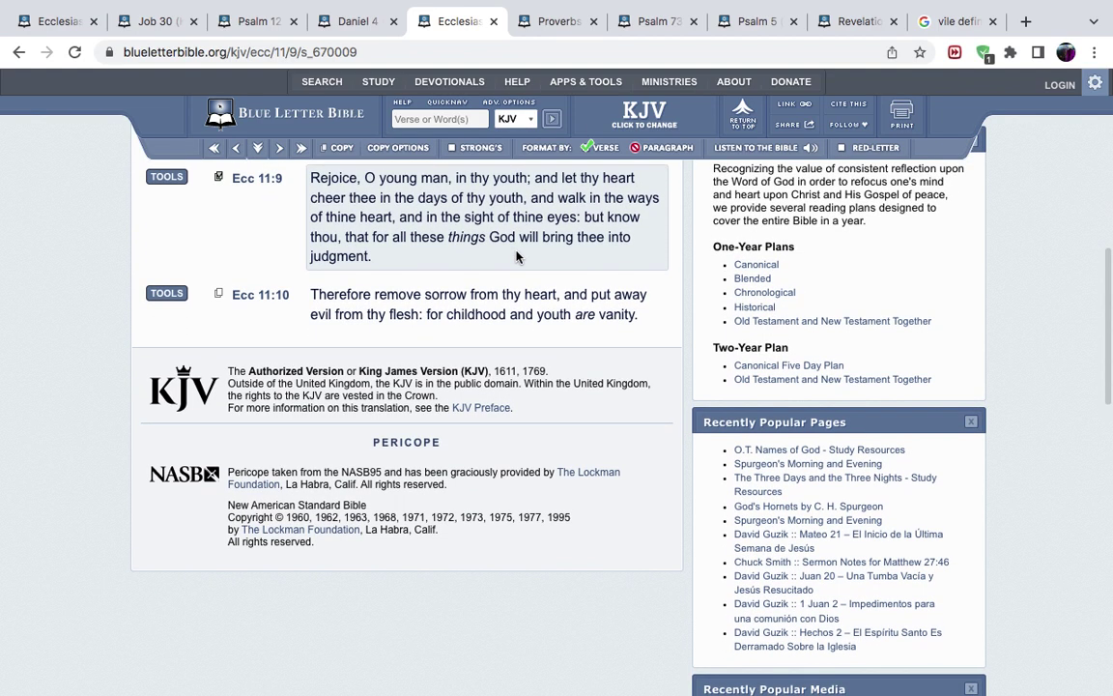
mouse_move(468, 226)
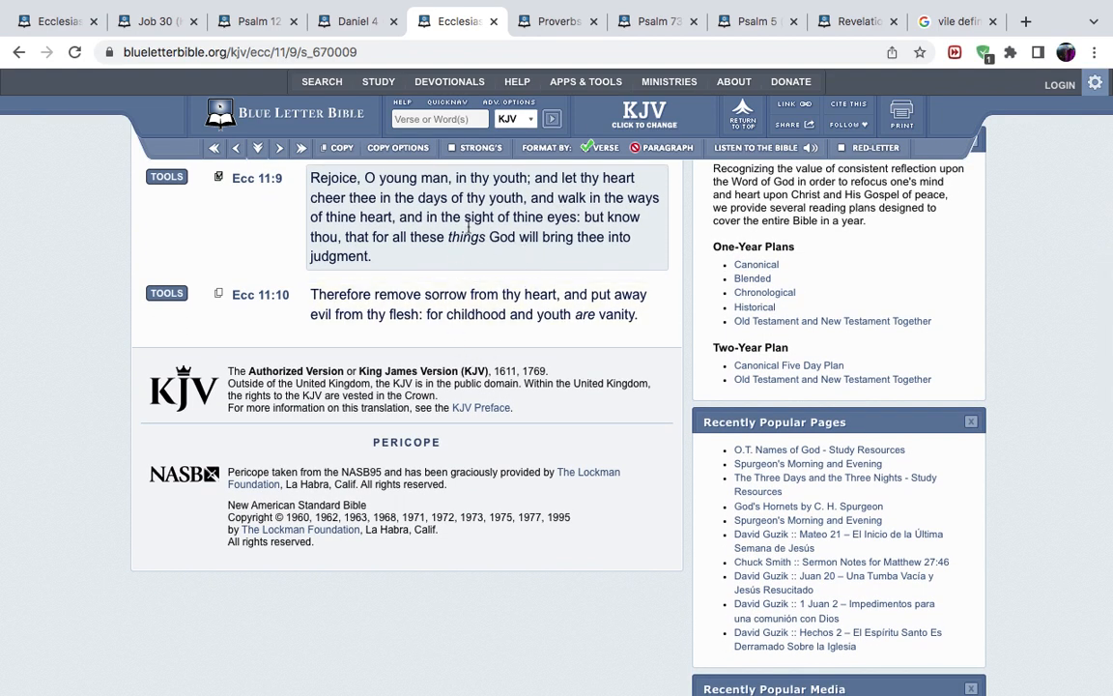
mouse_move(461, 255)
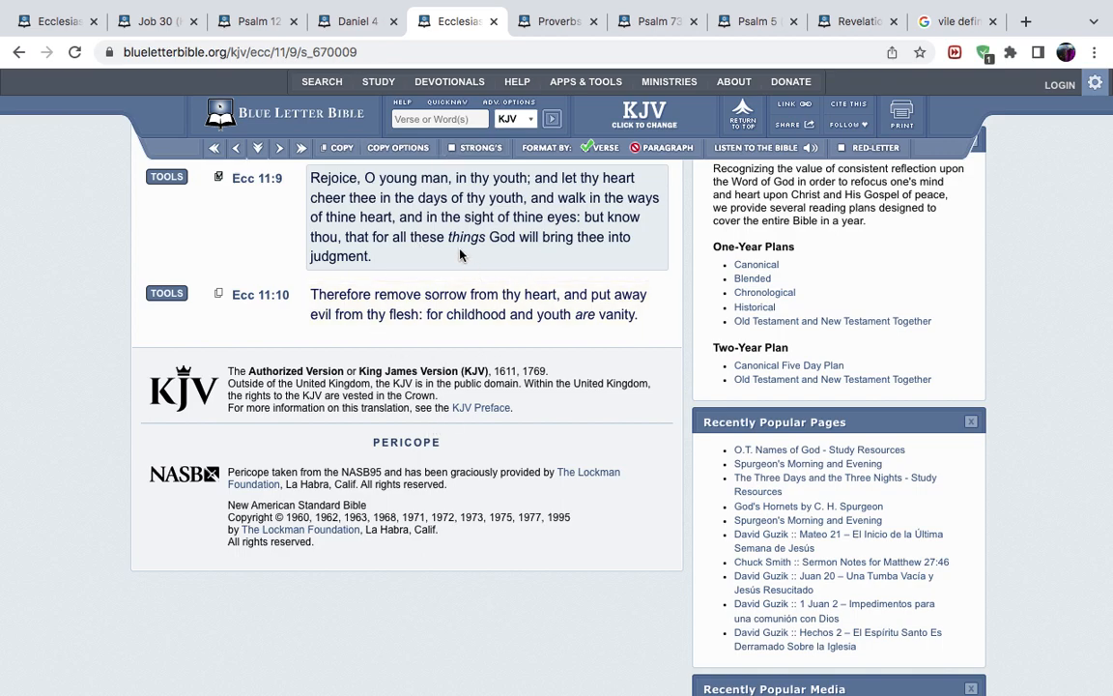
mouse_move(498, 239)
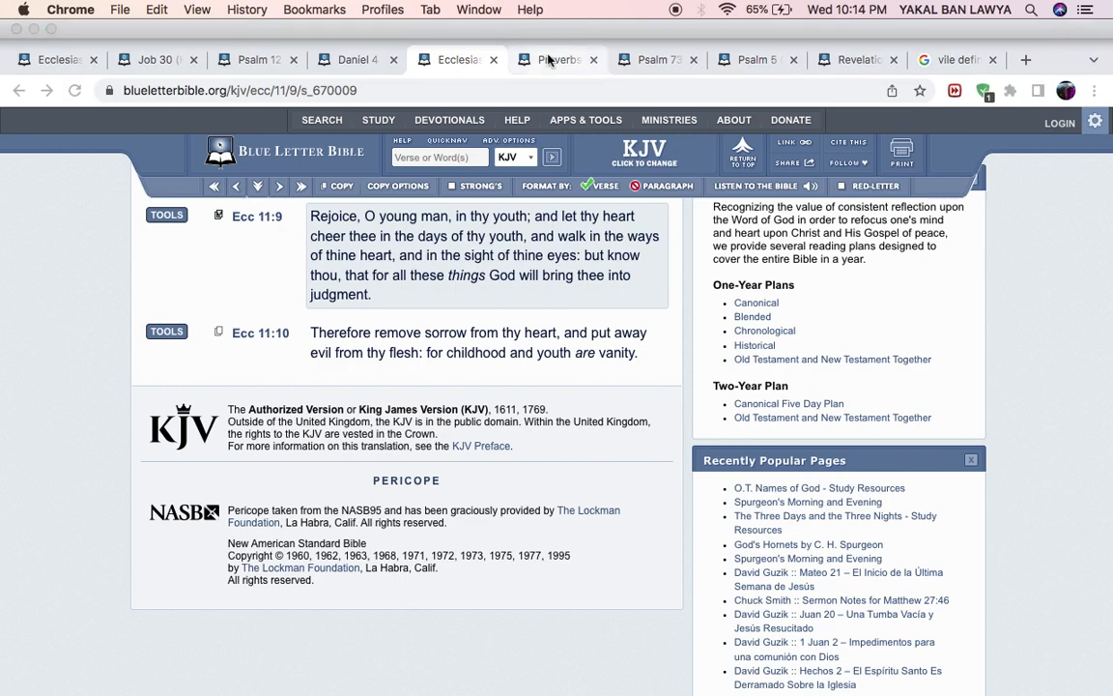
Step: Switch to the Proverbs tab showing Proverbs 26:10 onward
click(555, 59)
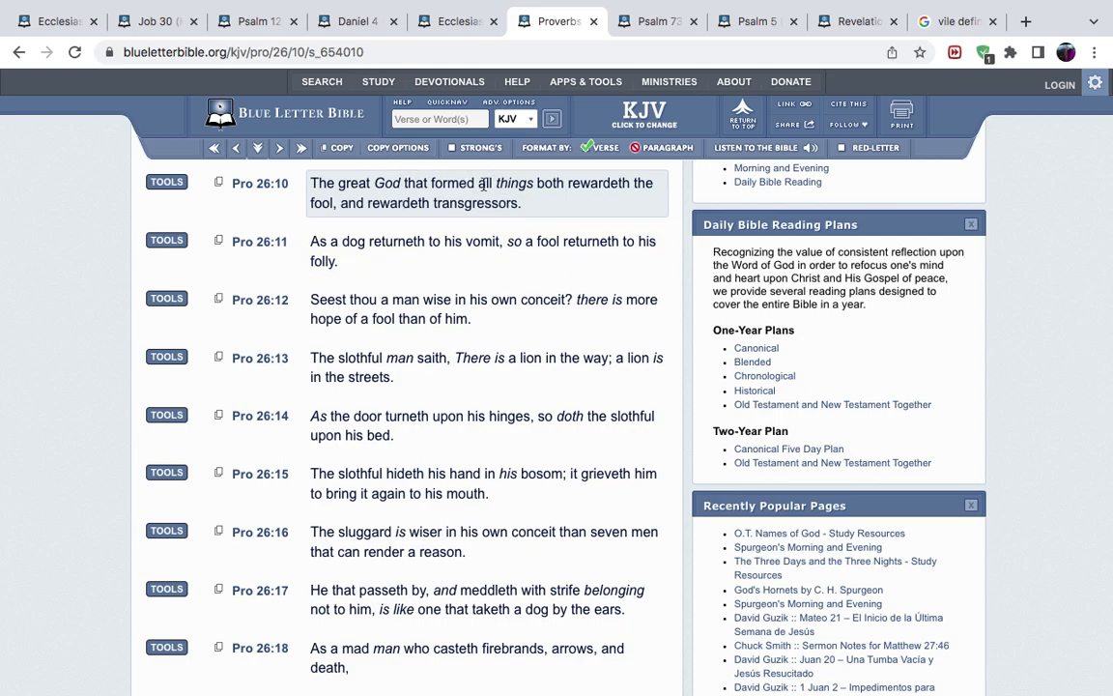
mouse_move(495, 200)
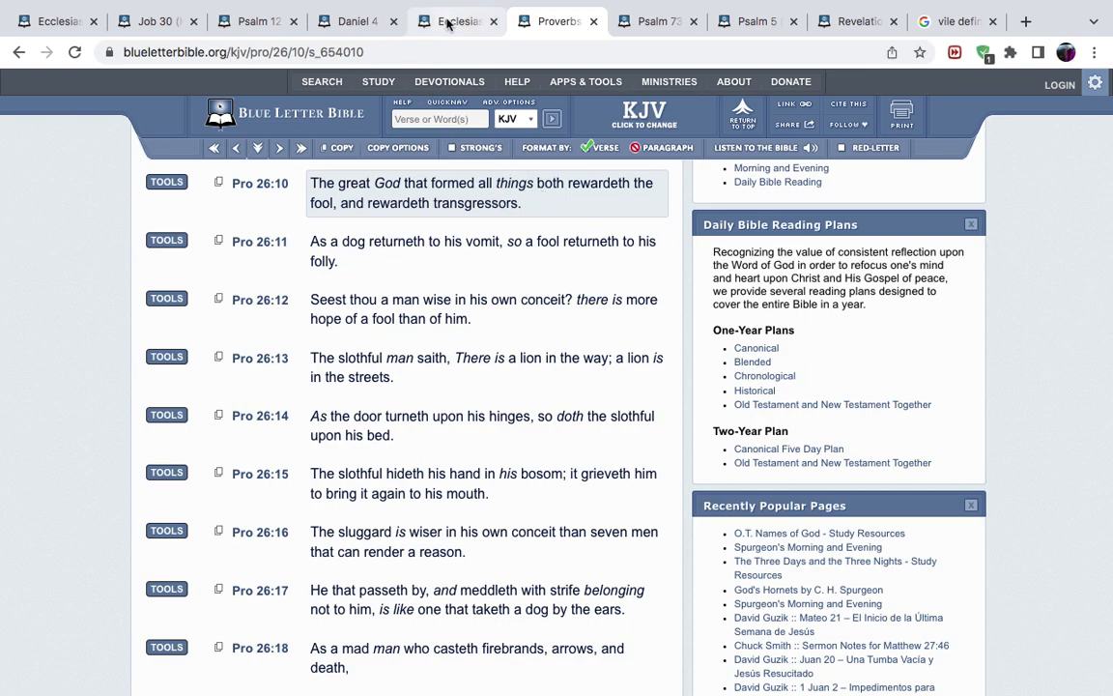
Step: Return to the Ecclesiastes tab and look up Psalm 94 via 'psa 9' in Quicknav
click(454, 22)
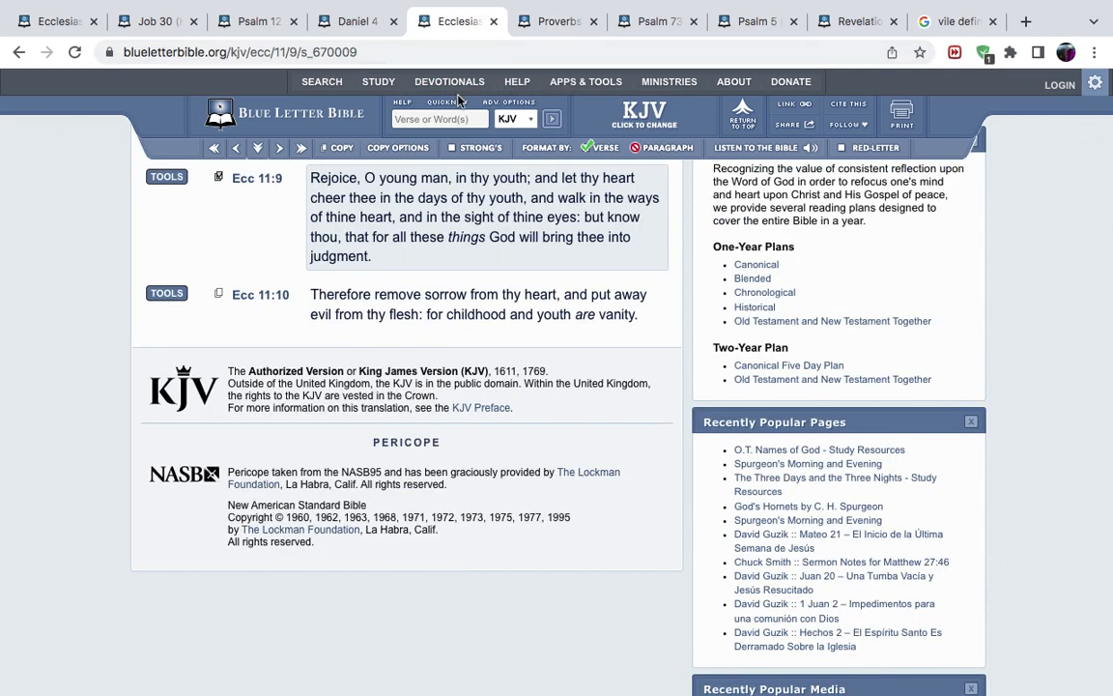
text(p)
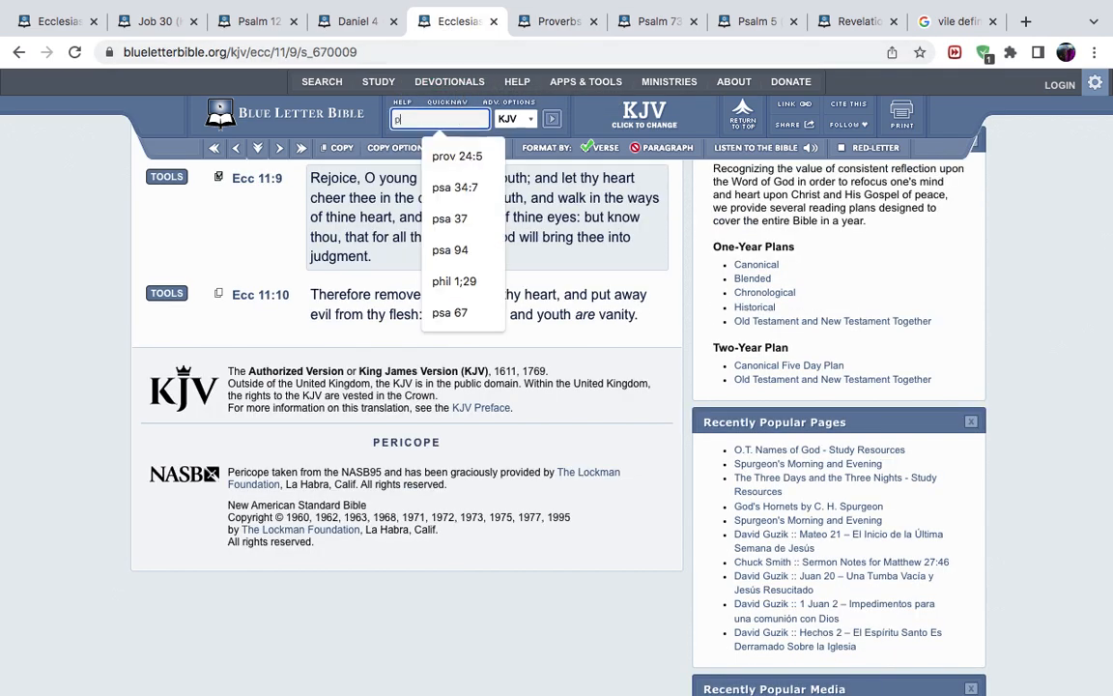
text(psa 9)
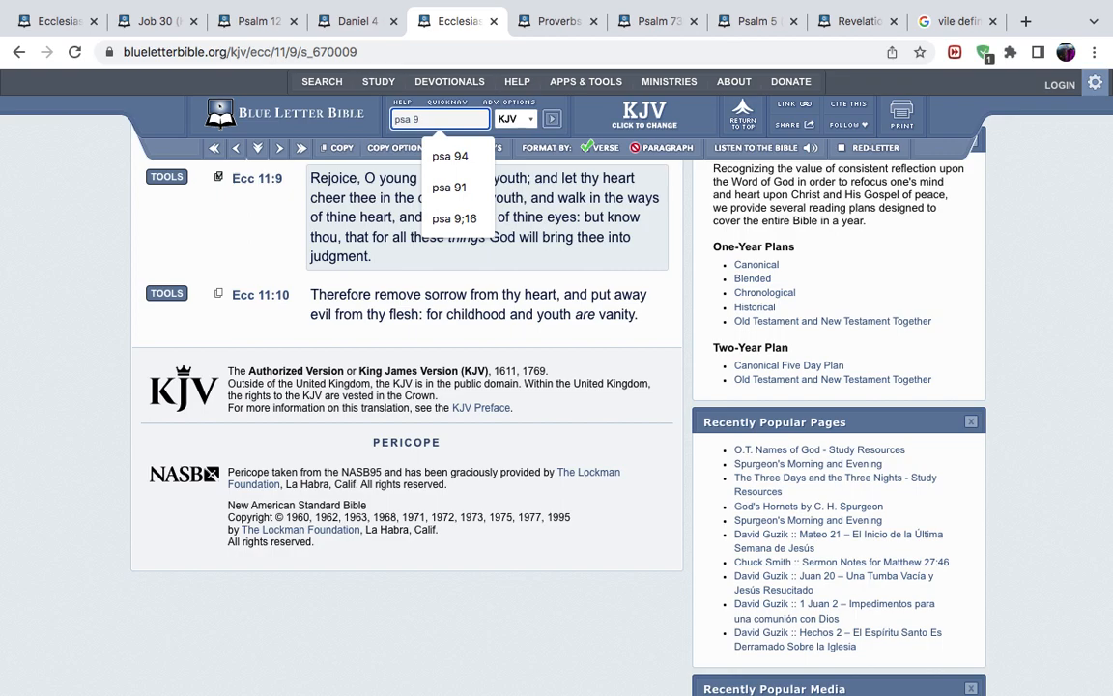
click(448, 156)
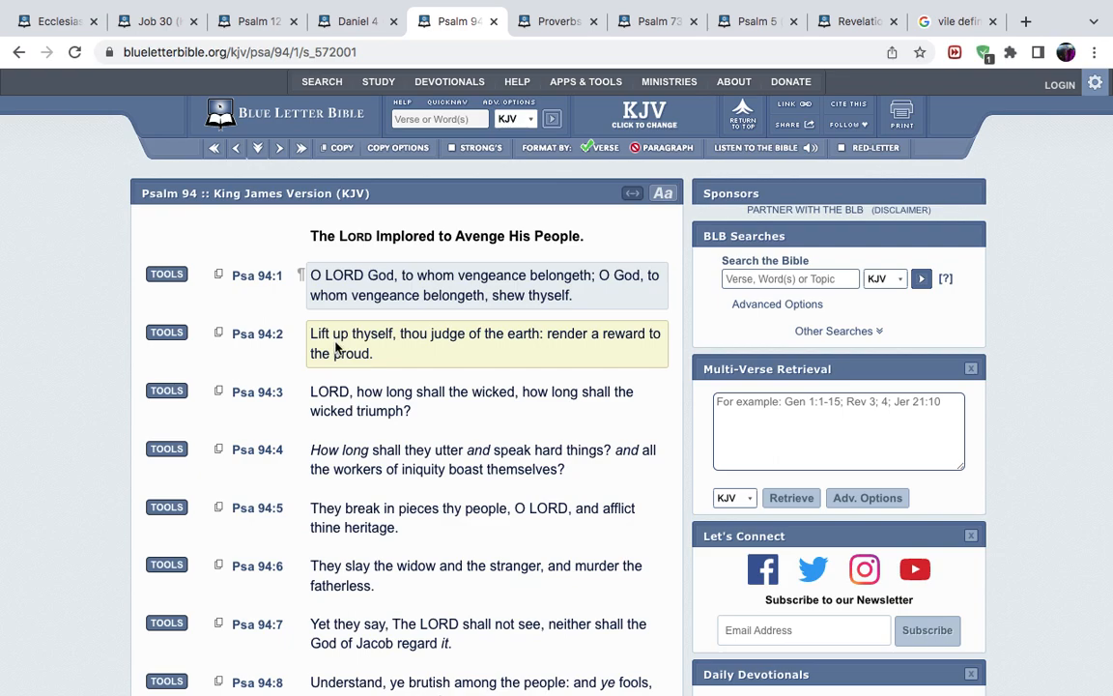
mouse_move(478, 351)
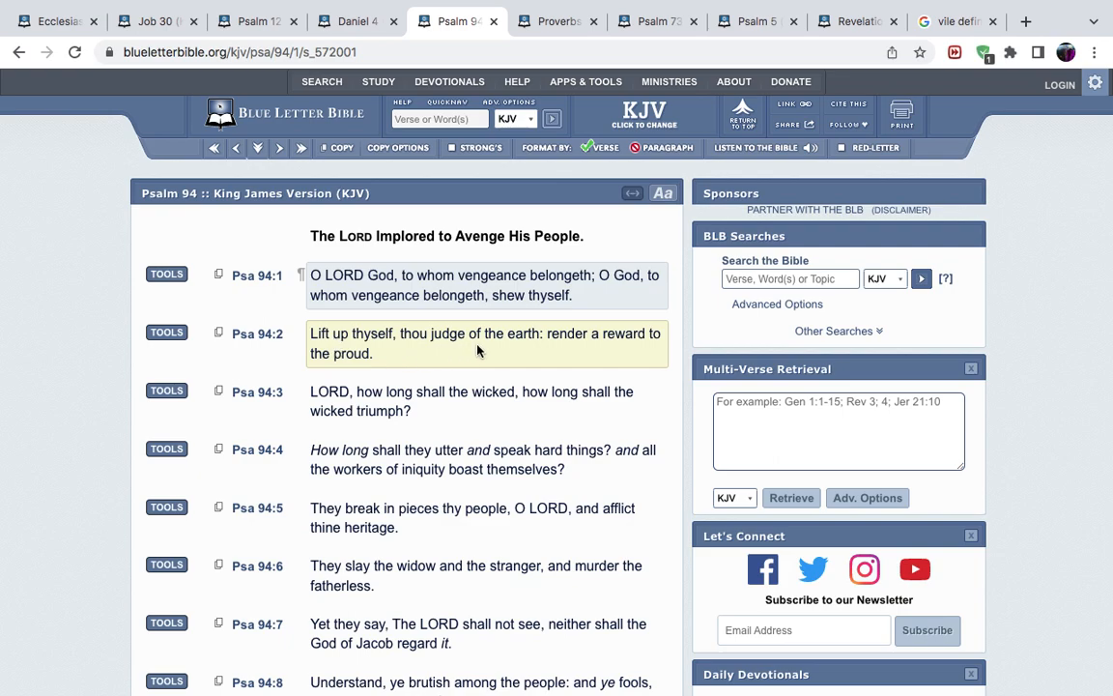
mouse_move(633, 334)
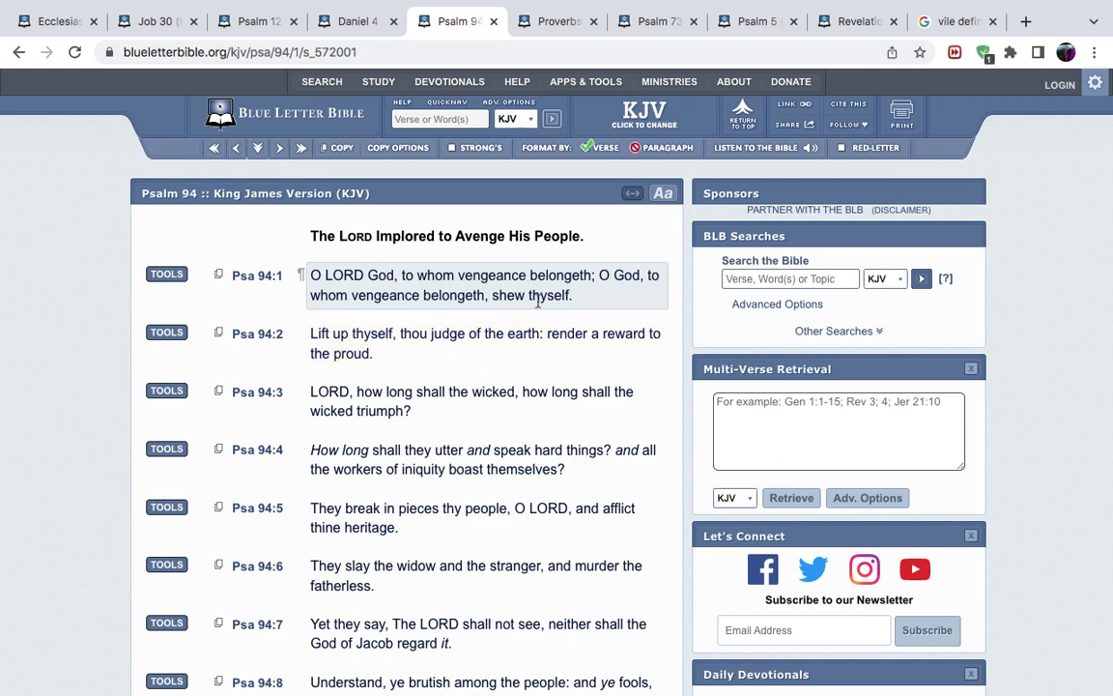
mouse_move(589, 299)
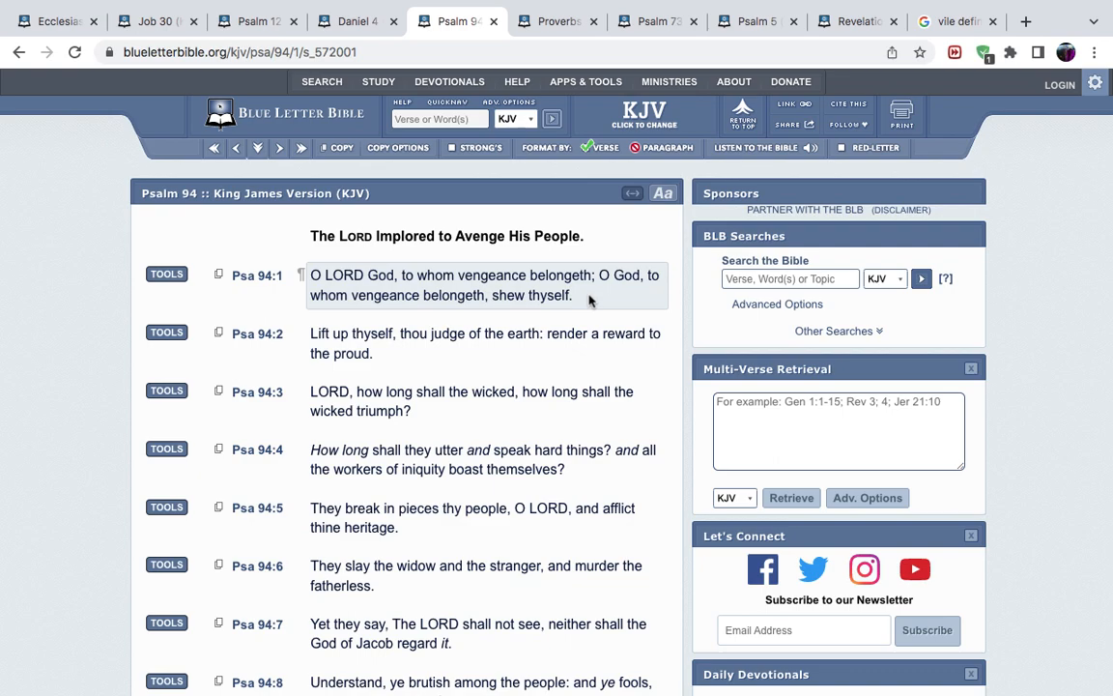
mouse_move(626, 311)
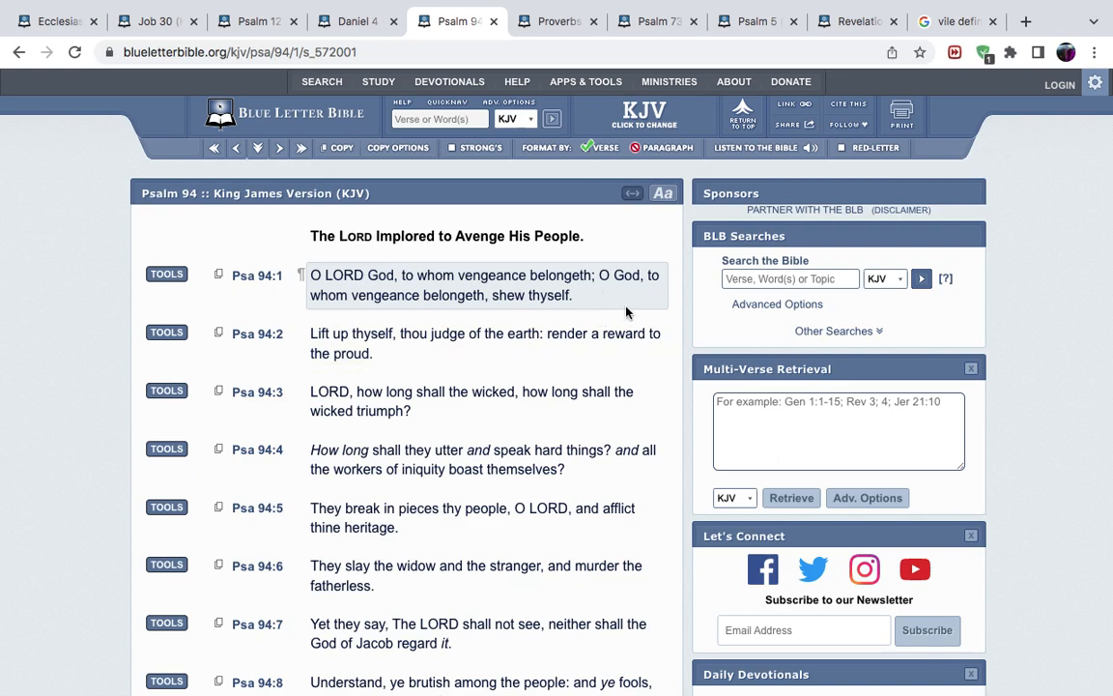
mouse_move(578, 160)
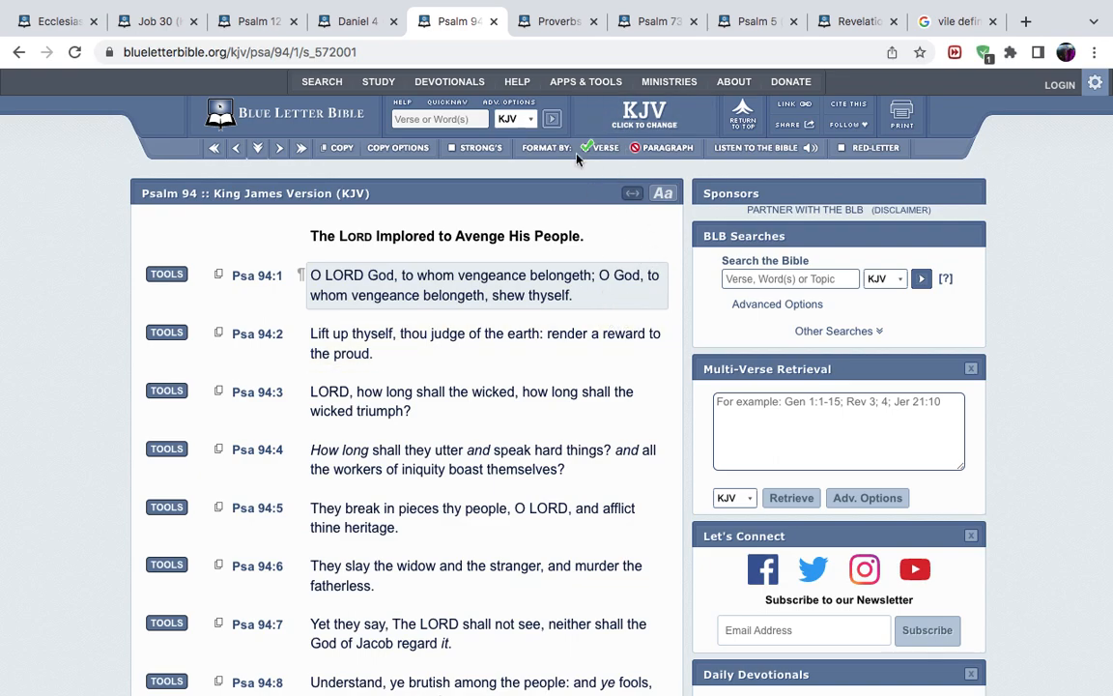
mouse_move(632, 193)
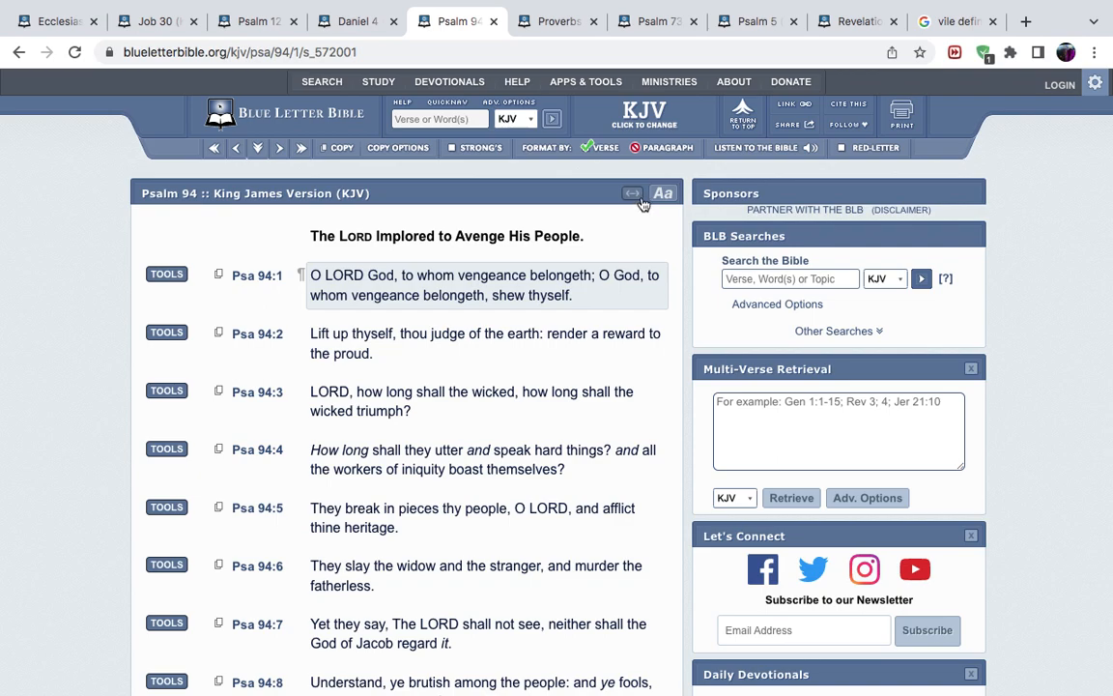
mouse_move(582, 246)
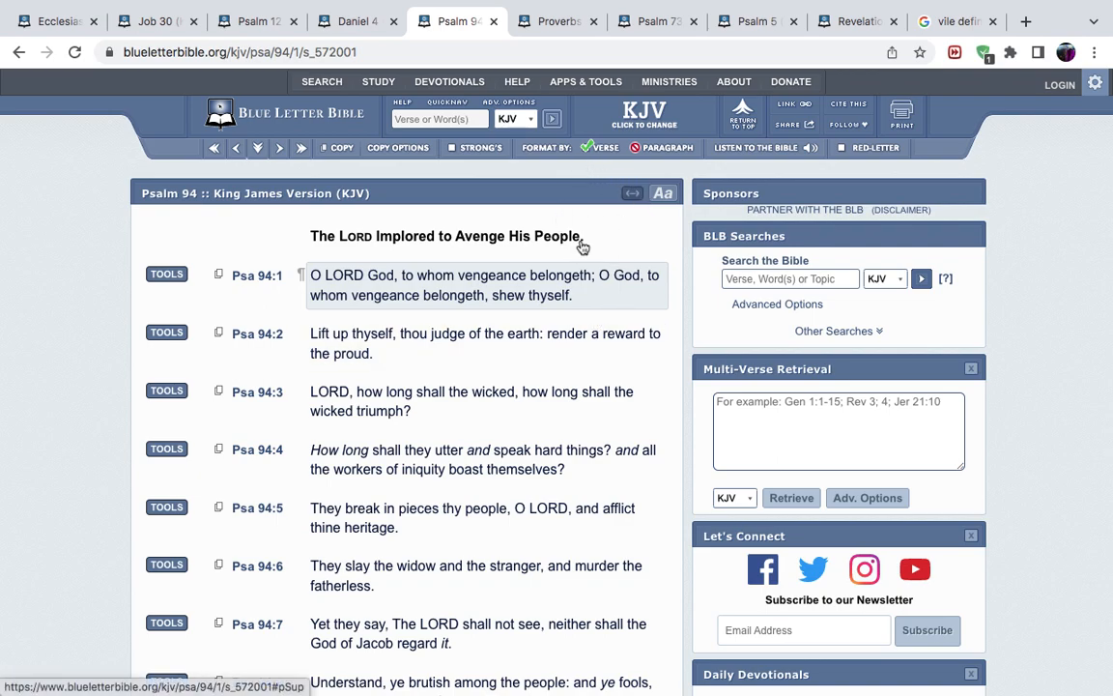
mouse_move(536, 258)
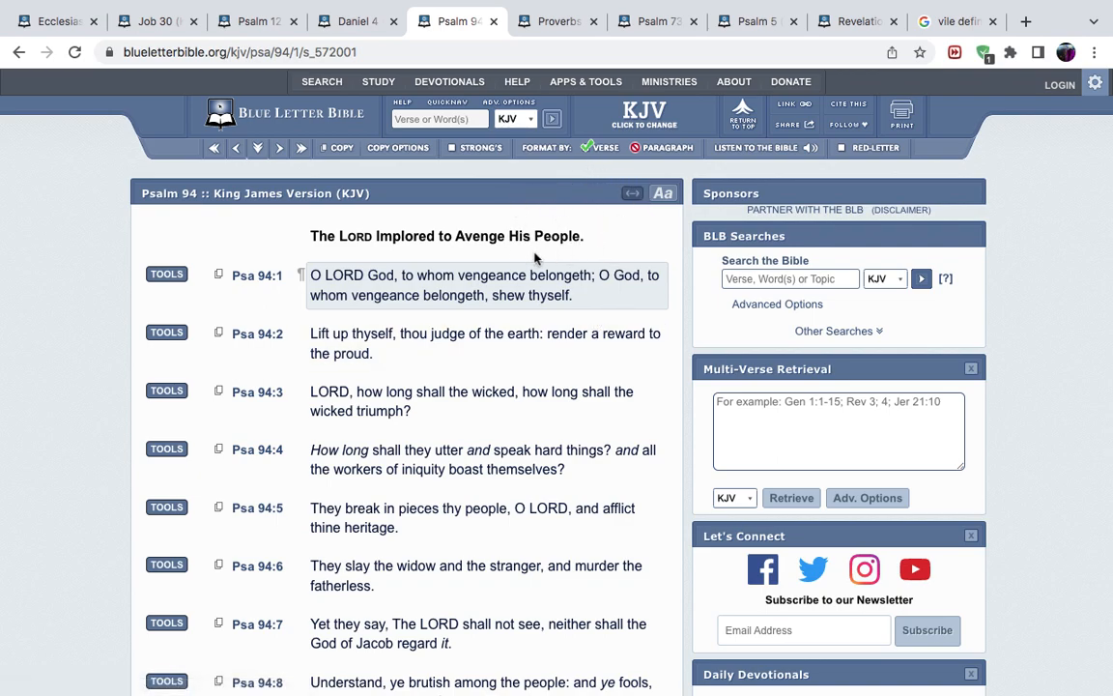
mouse_move(595, 233)
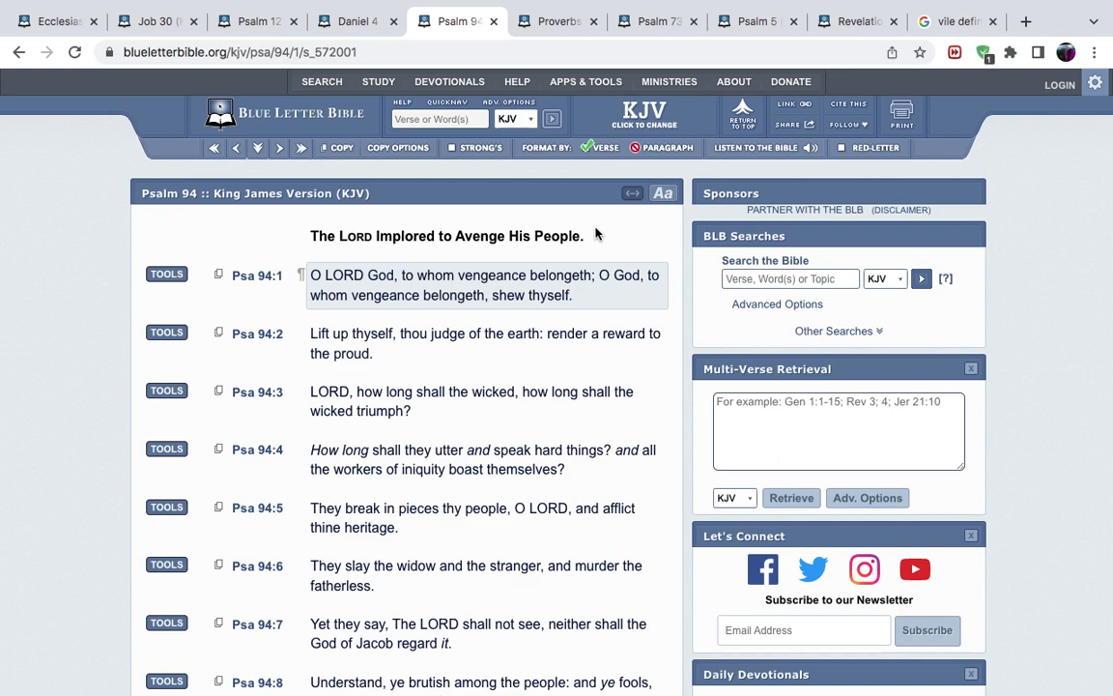
mouse_move(600, 229)
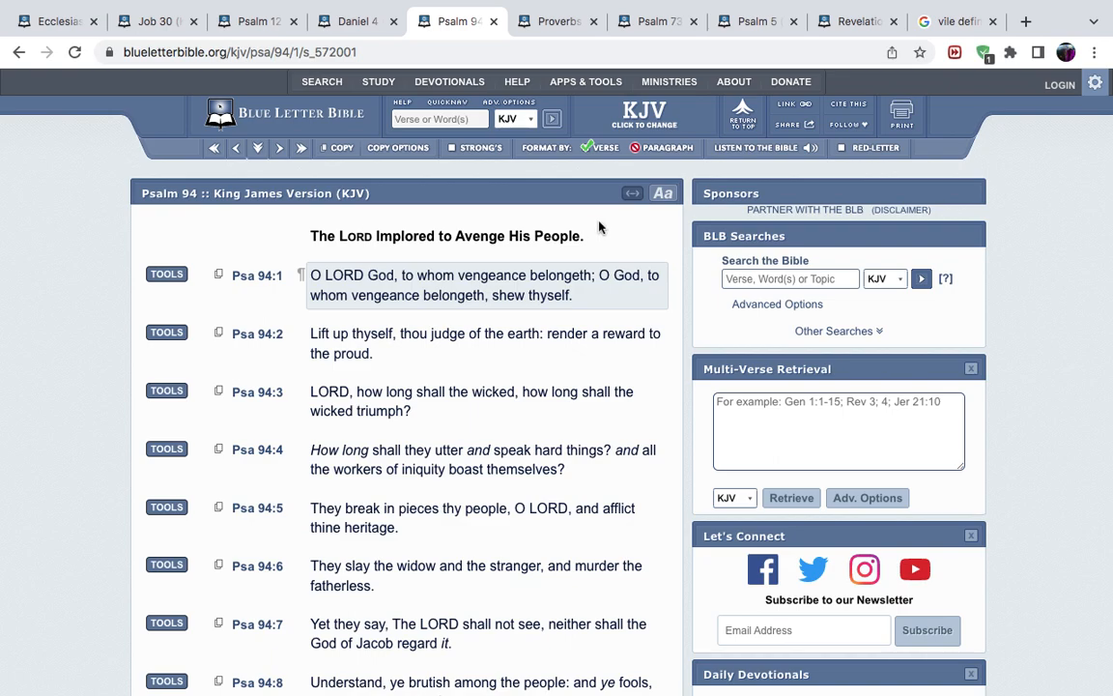
mouse_move(636, 218)
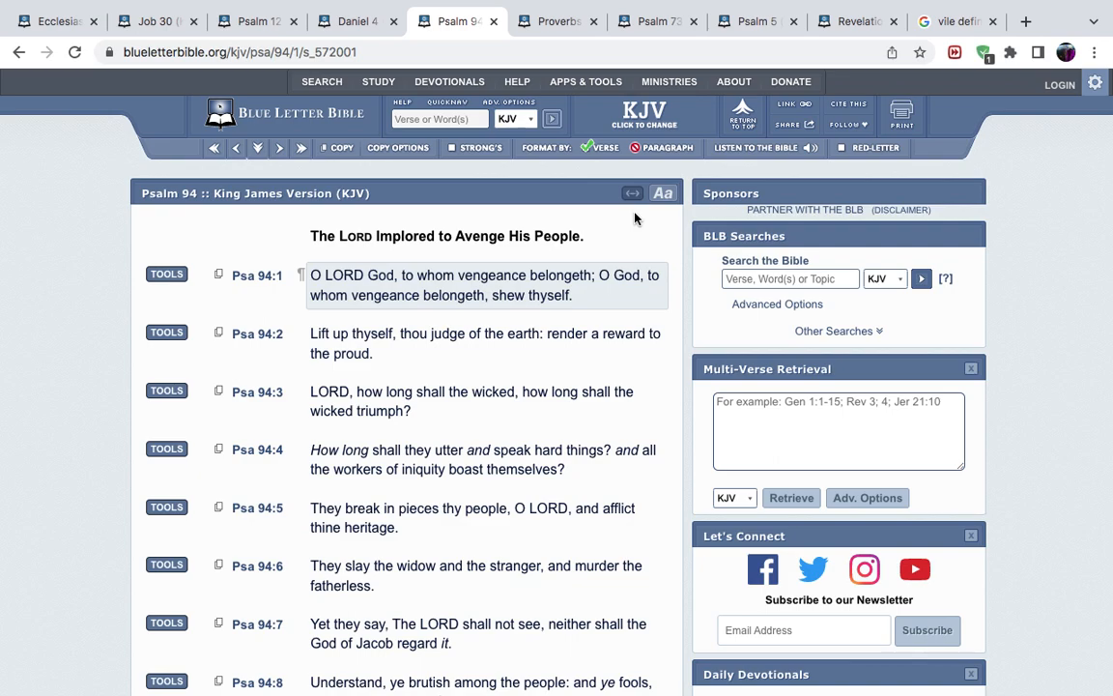
mouse_move(497, 234)
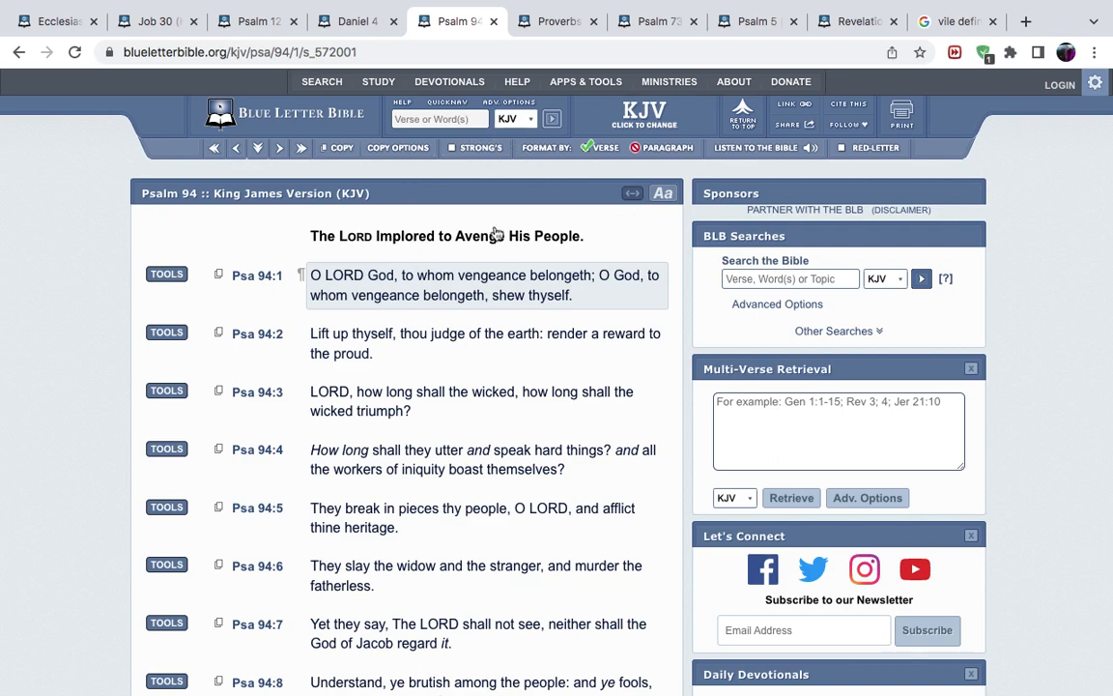
mouse_move(425, 288)
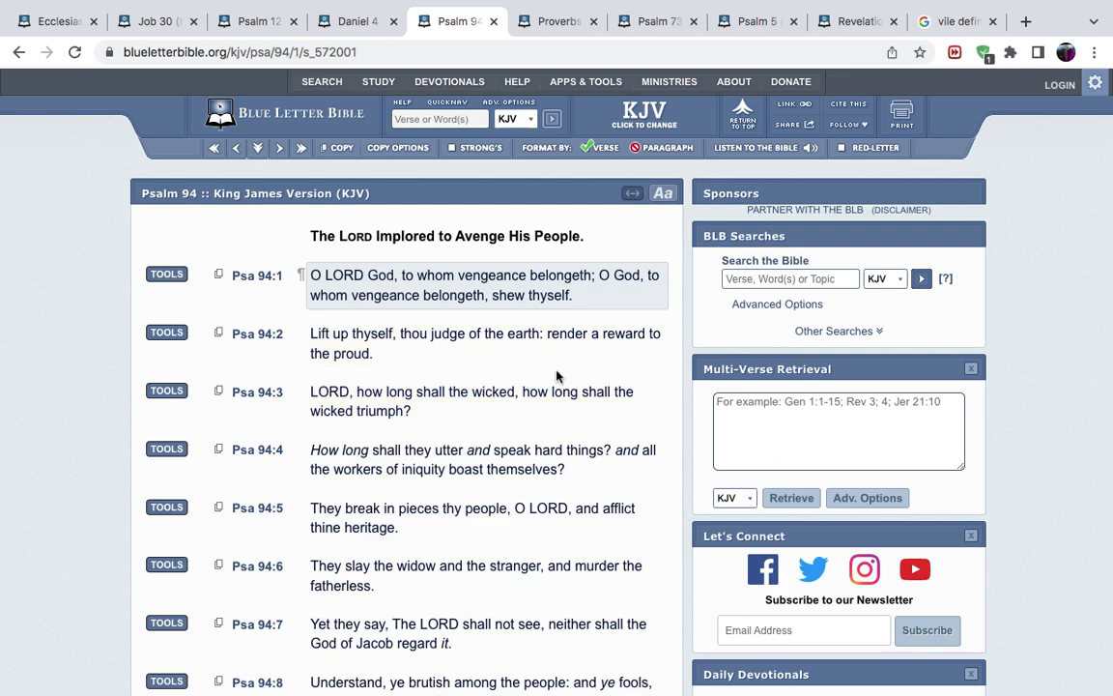
scroll(down, 3)
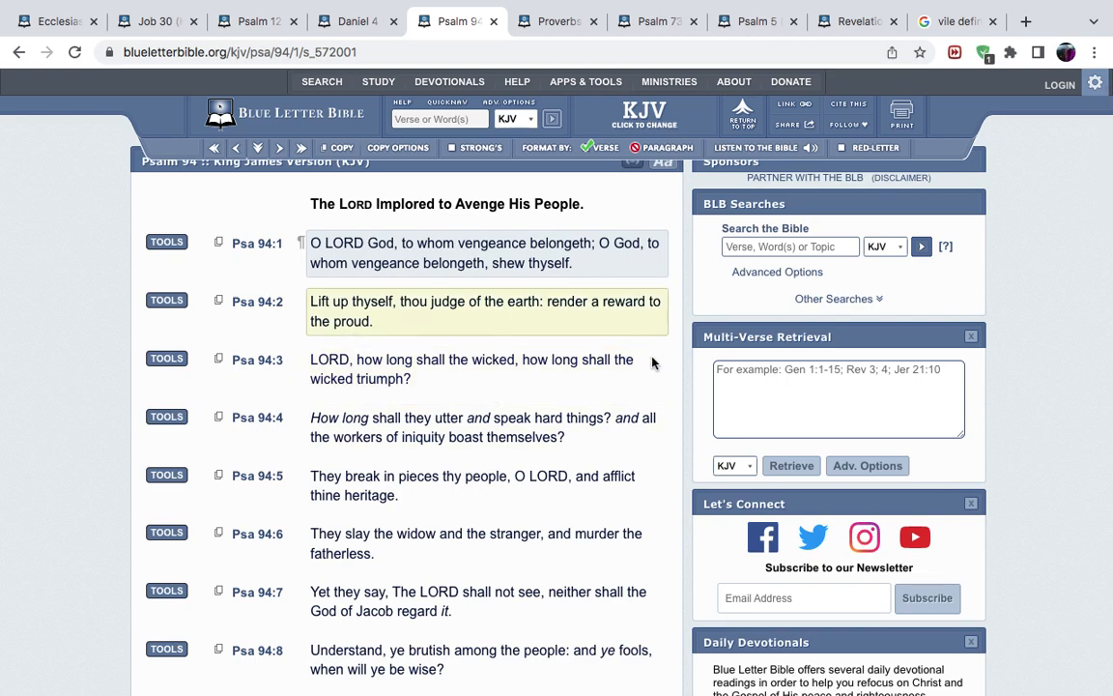
mouse_move(648, 322)
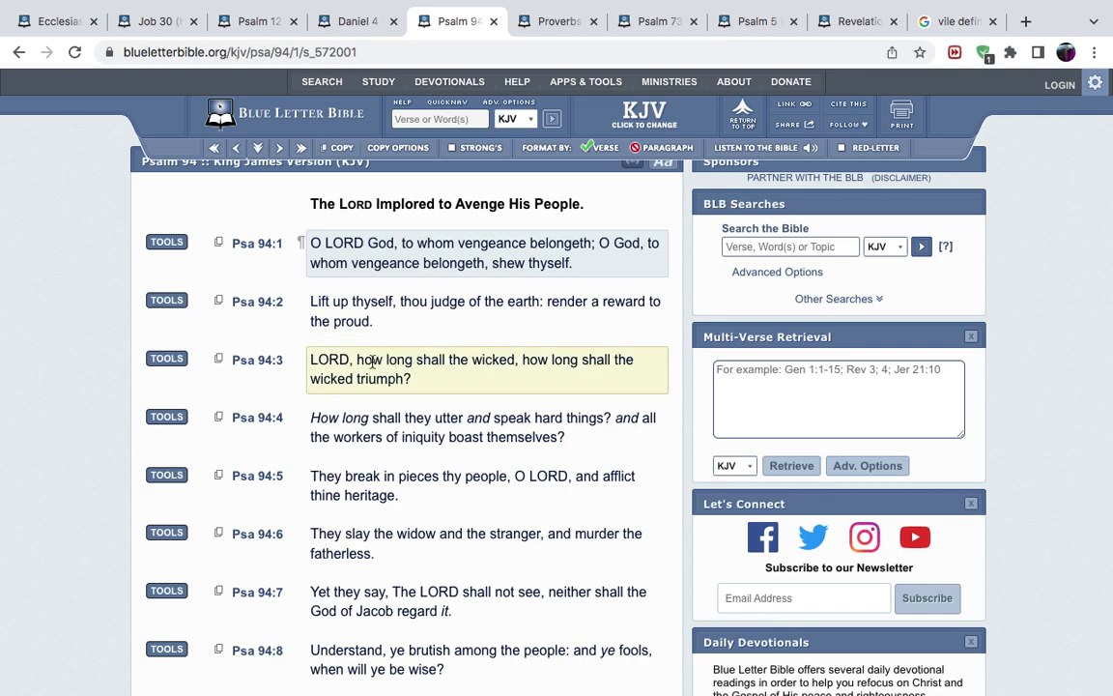
click(301, 394)
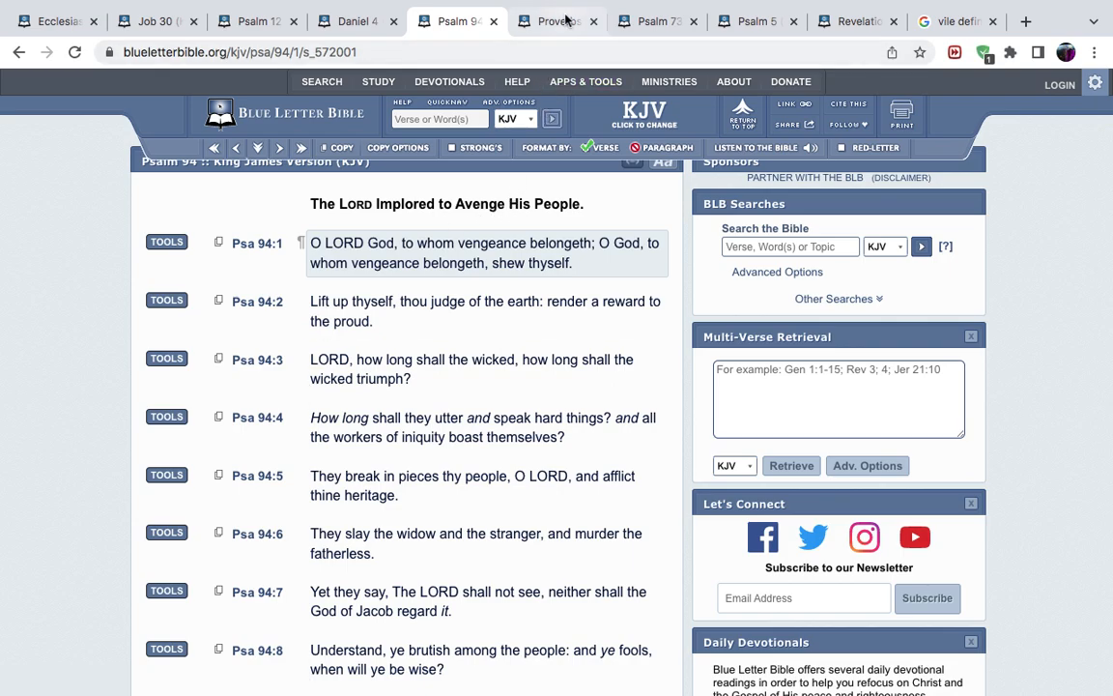
Step: Glance at the Proverbs 26 tab, then switch to Ecclesiastes 9:11
click(556, 22)
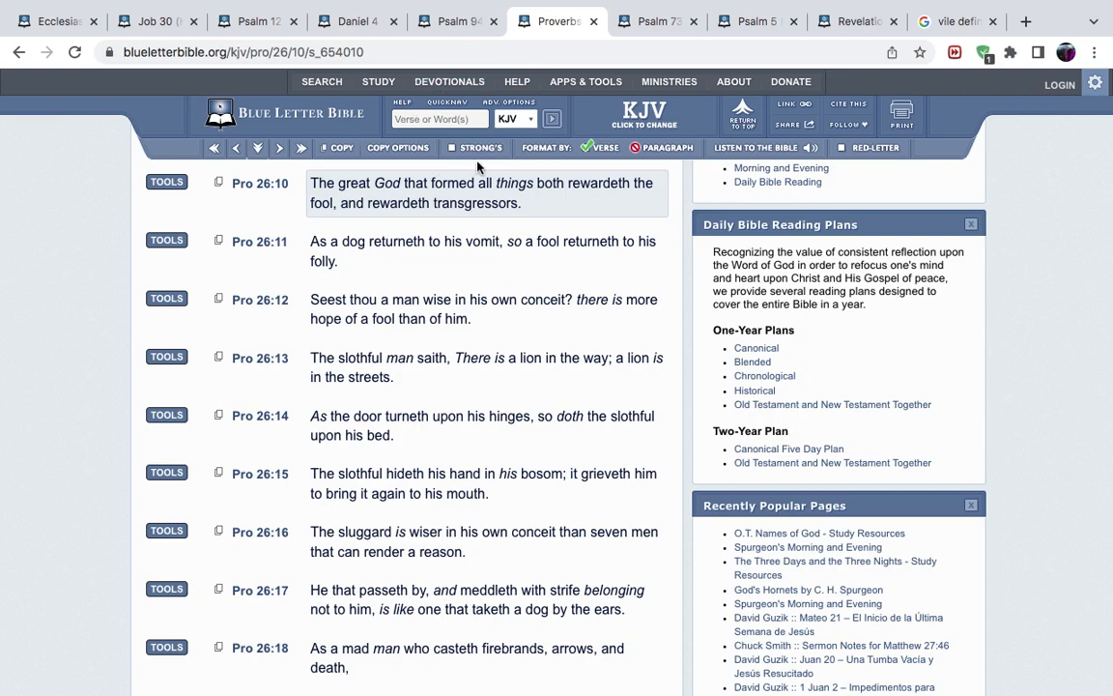
mouse_move(215, 243)
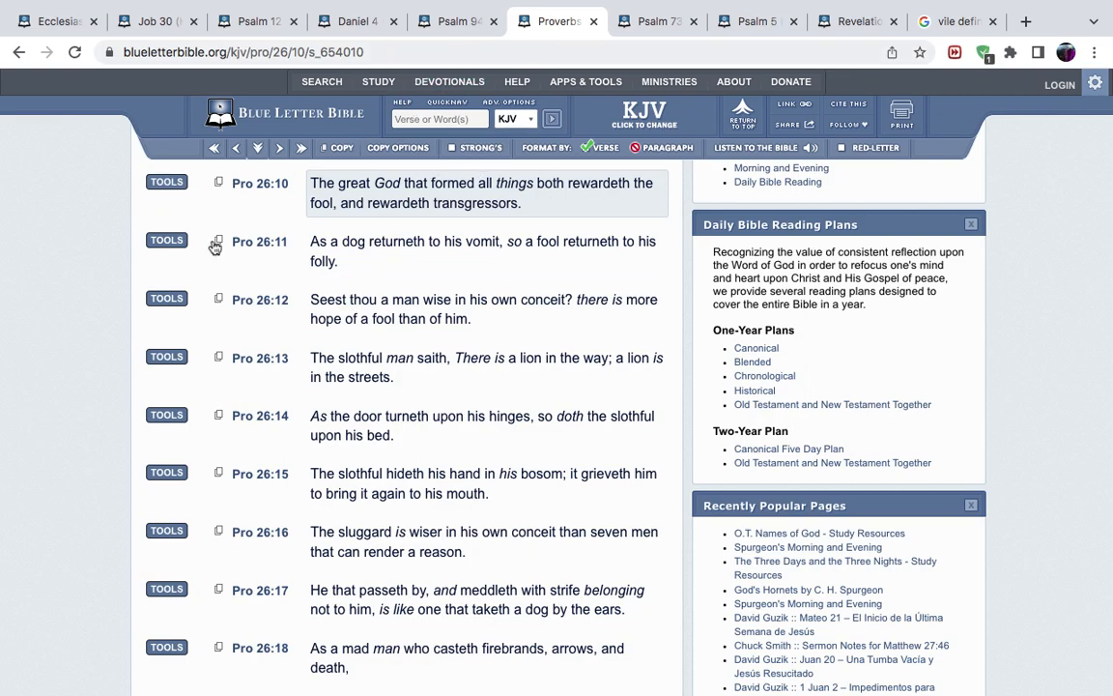
click(55, 21)
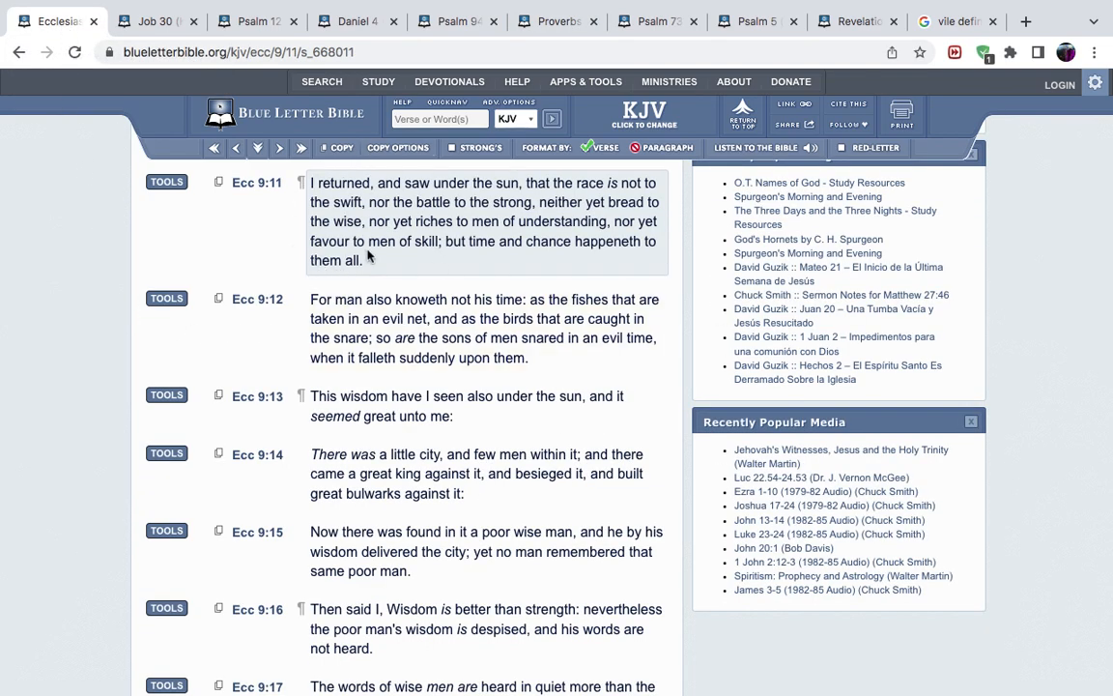
mouse_move(554, 269)
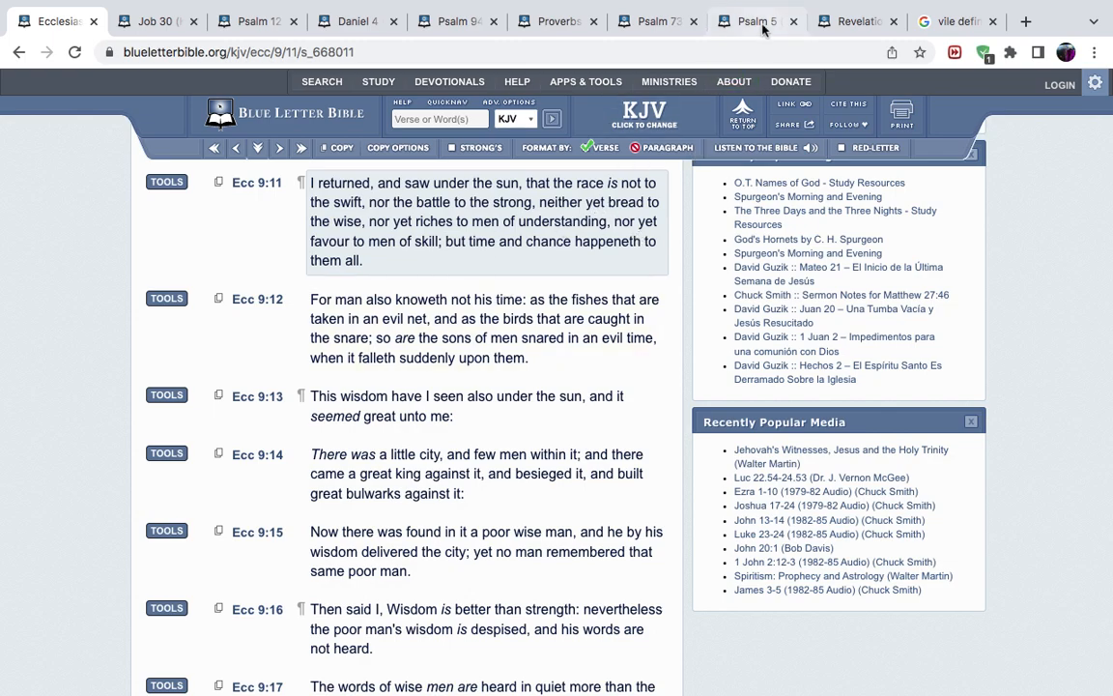
click(753, 22)
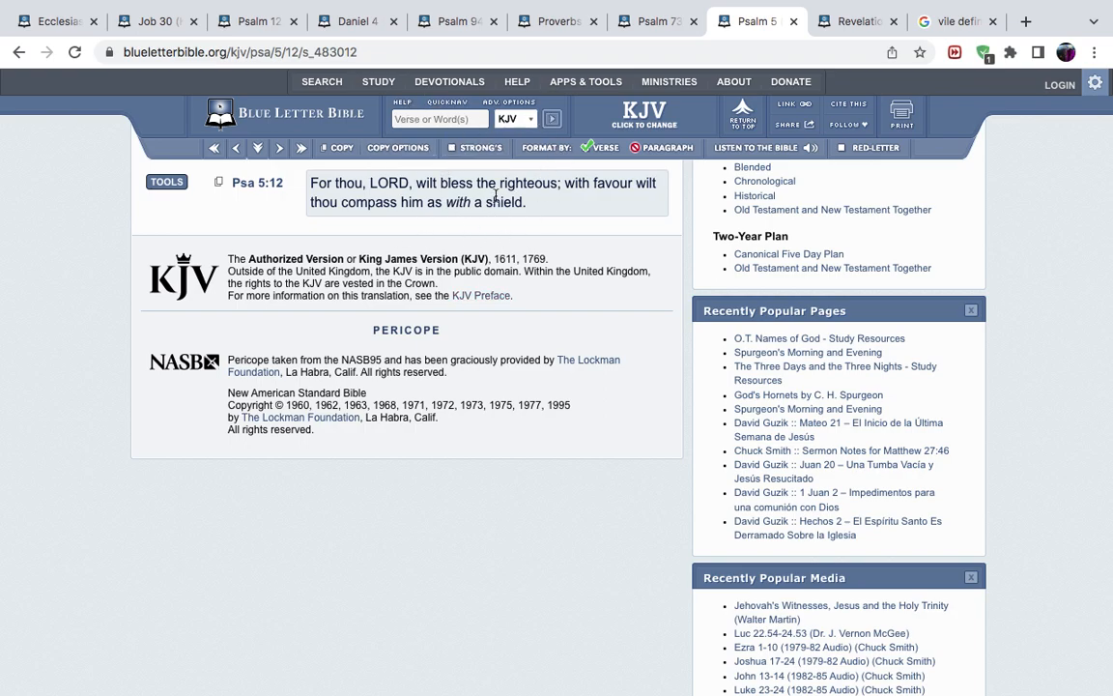
mouse_move(400, 229)
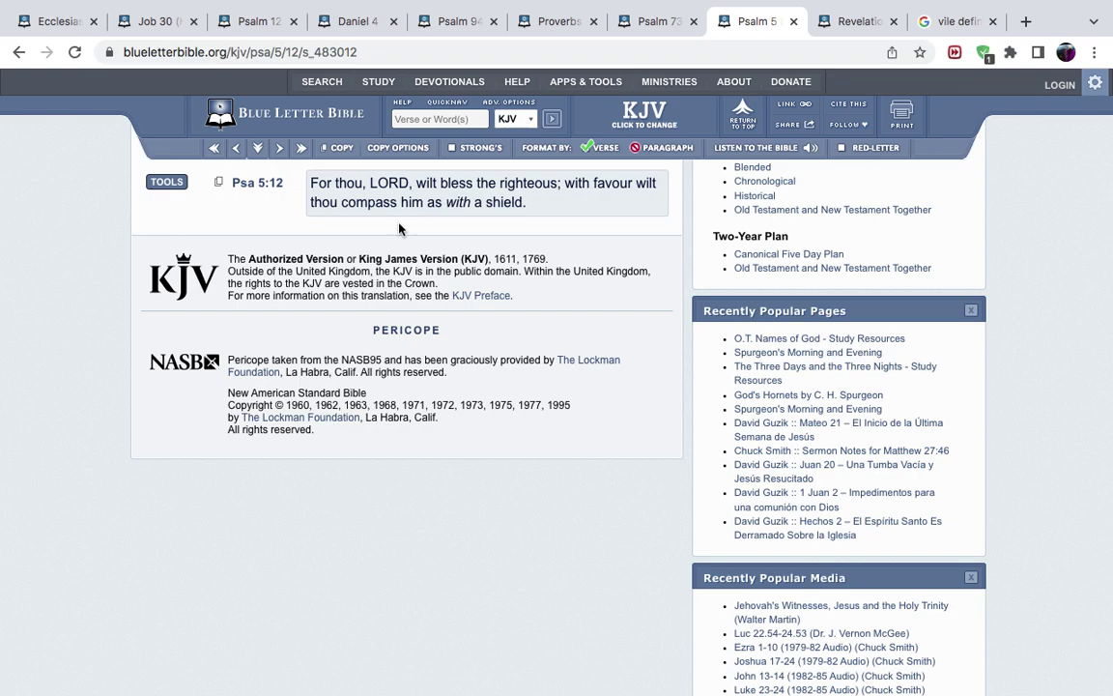
mouse_move(325, 249)
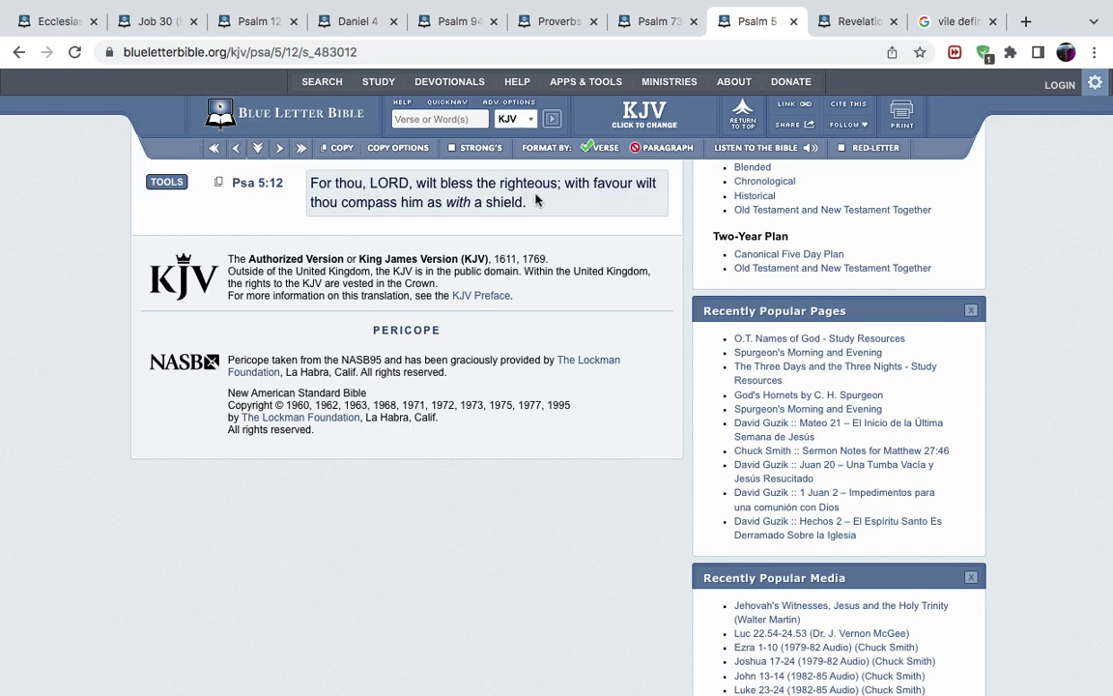
mouse_move(382, 203)
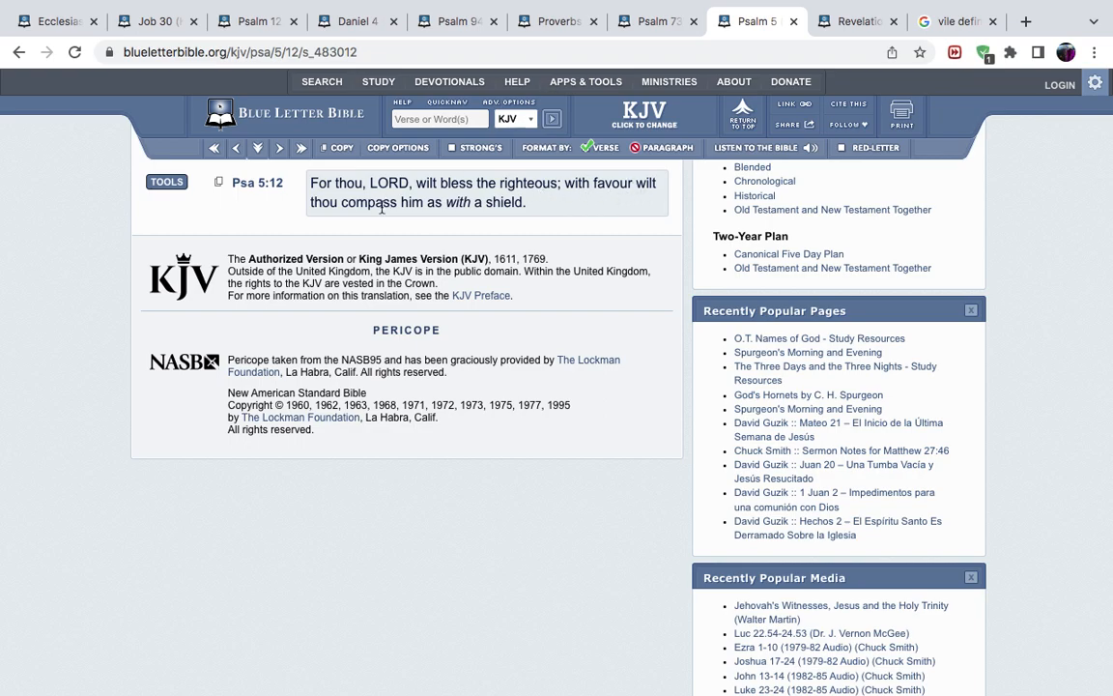
mouse_move(500, 203)
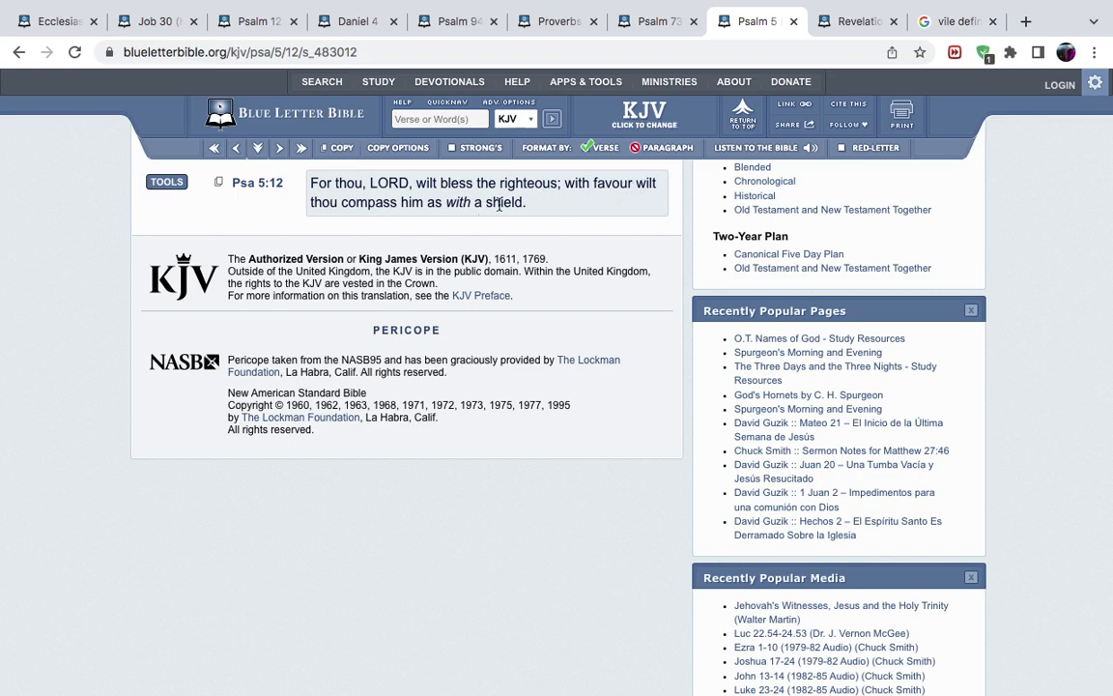
mouse_move(526, 216)
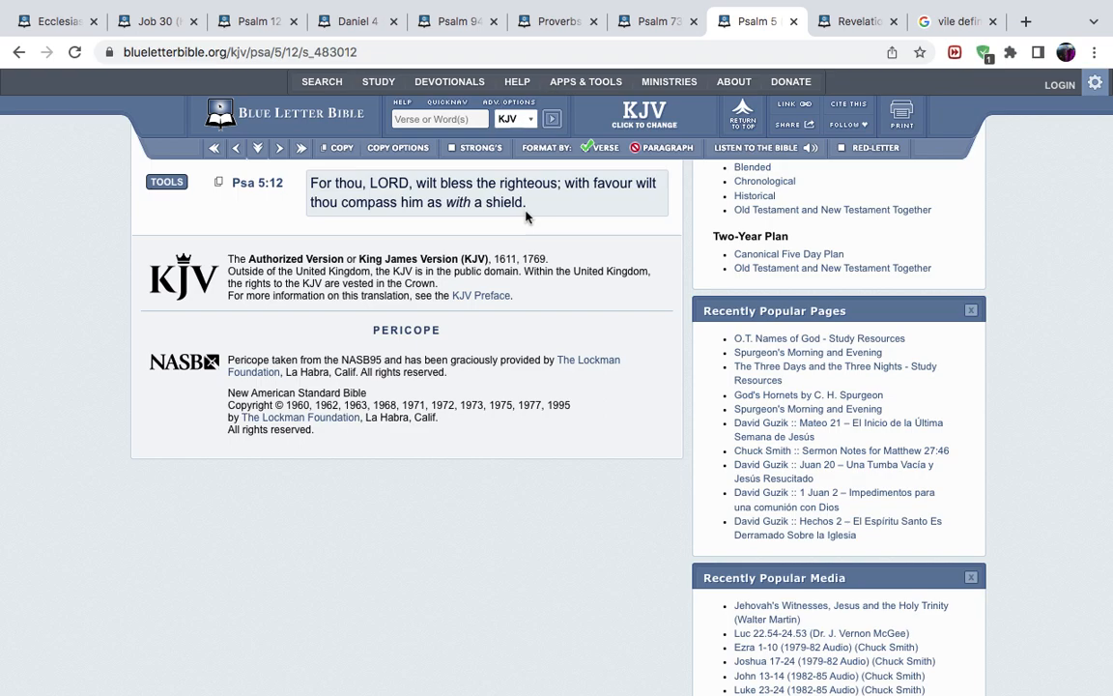
mouse_move(541, 203)
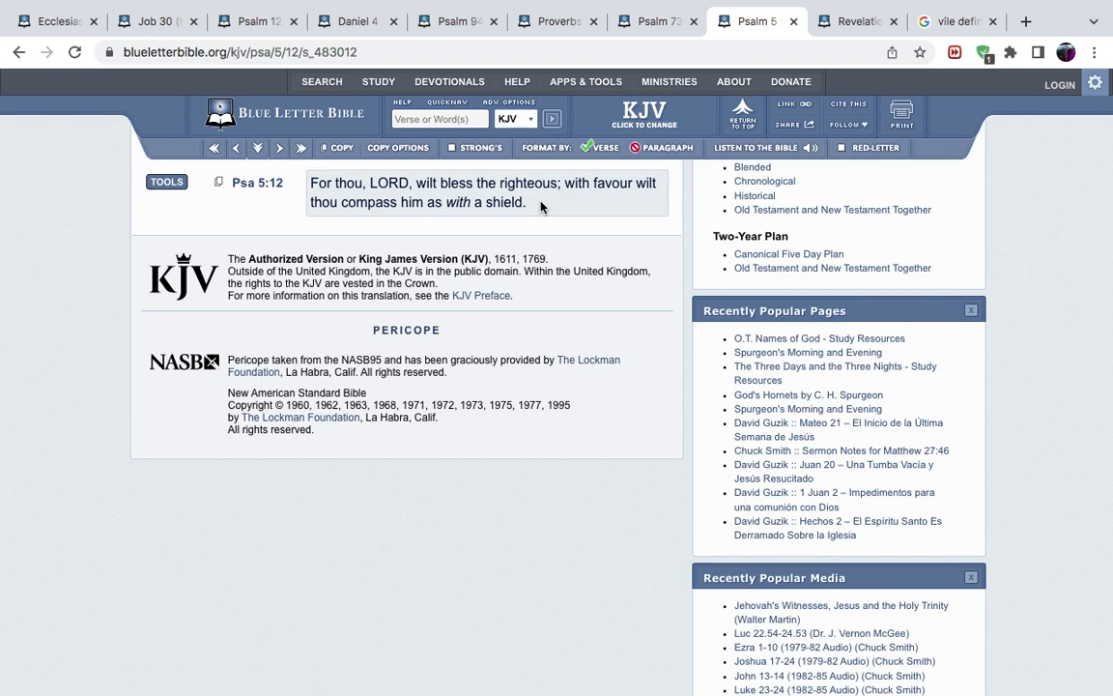
mouse_move(541, 207)
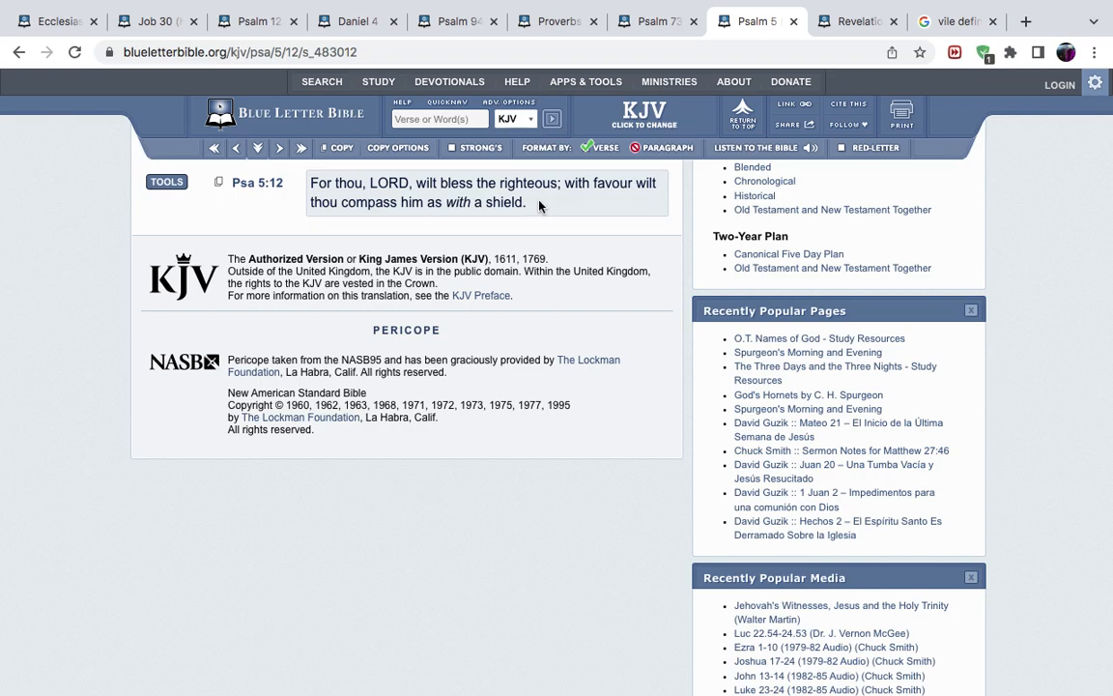
mouse_move(540, 207)
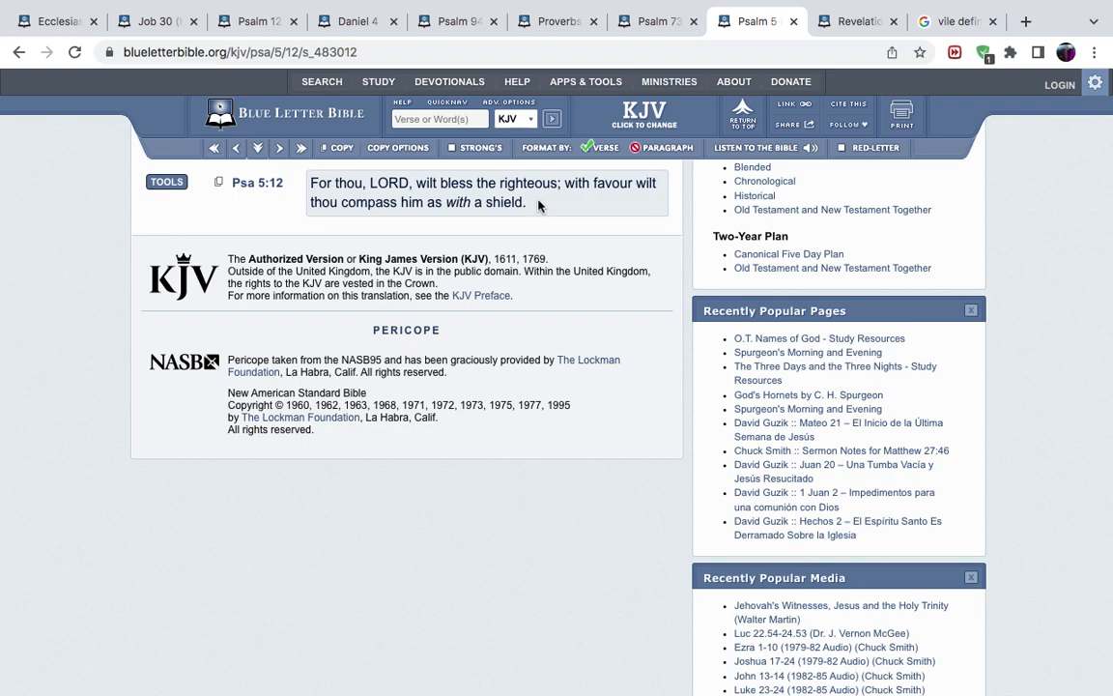
mouse_move(539, 203)
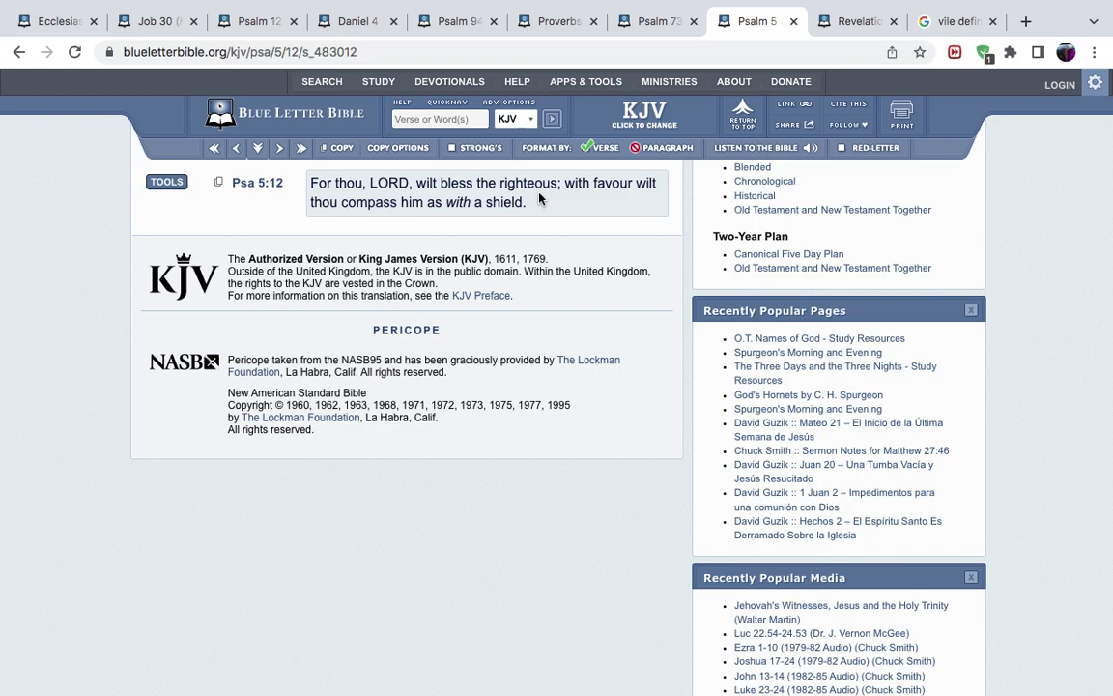
mouse_move(540, 201)
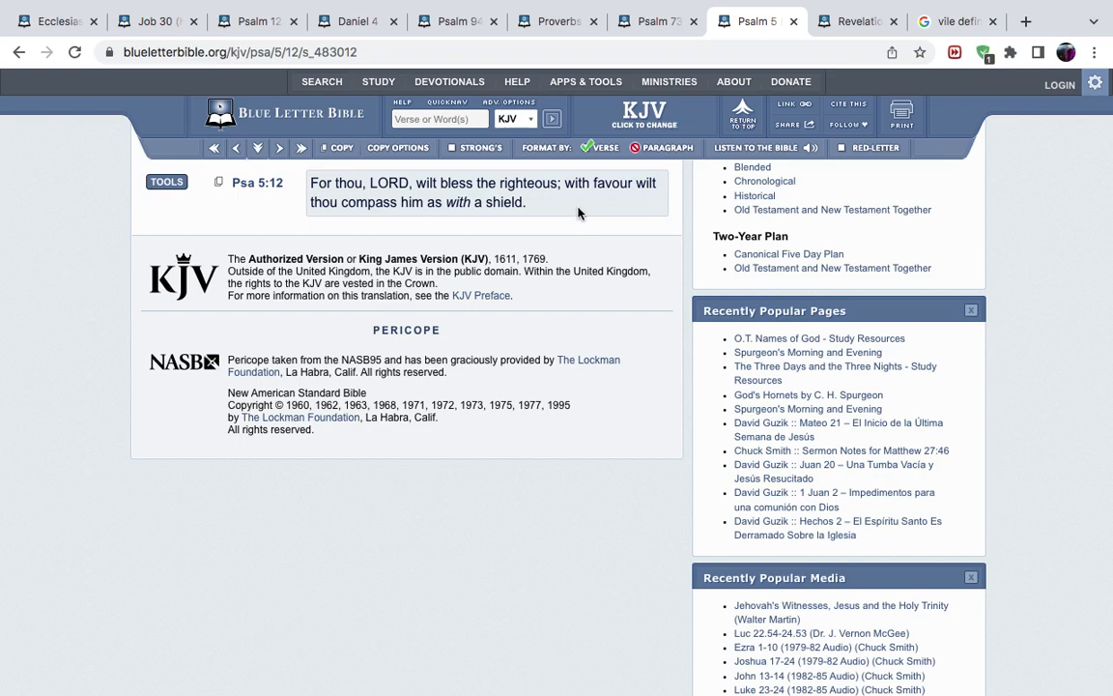
mouse_move(650, 181)
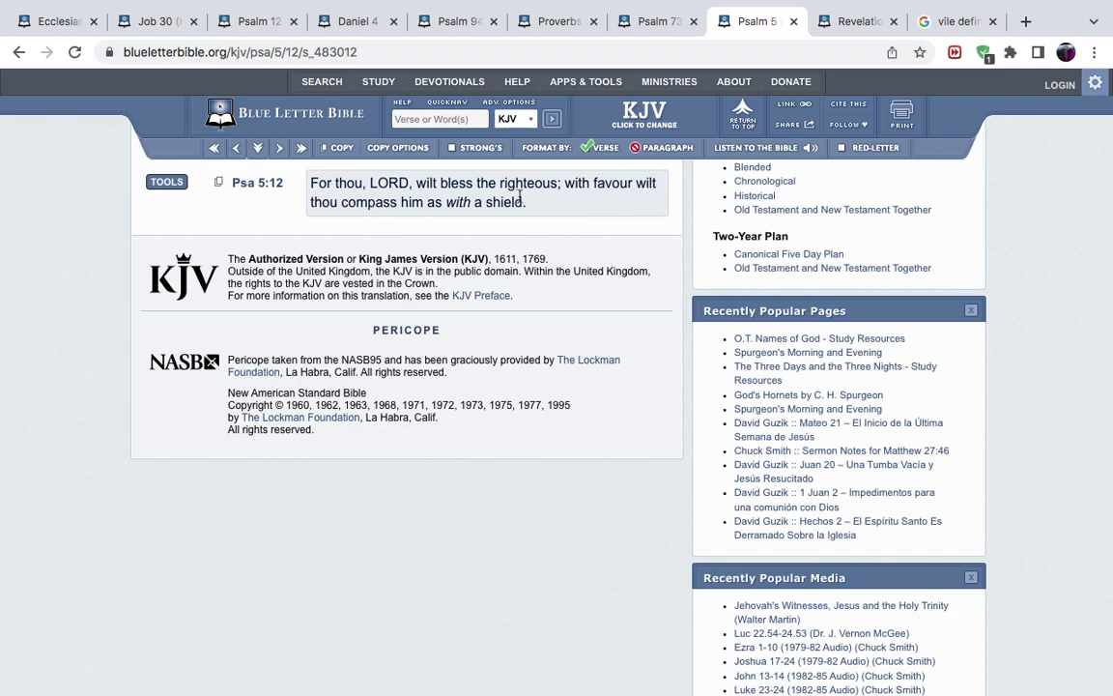
mouse_move(394, 218)
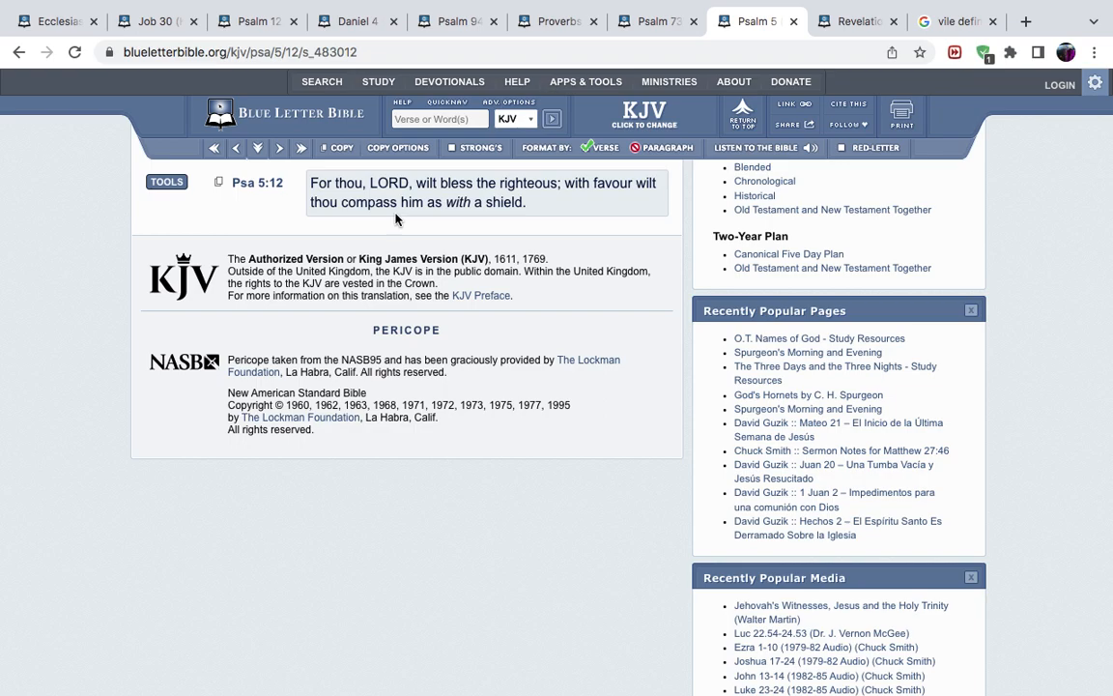
mouse_move(512, 218)
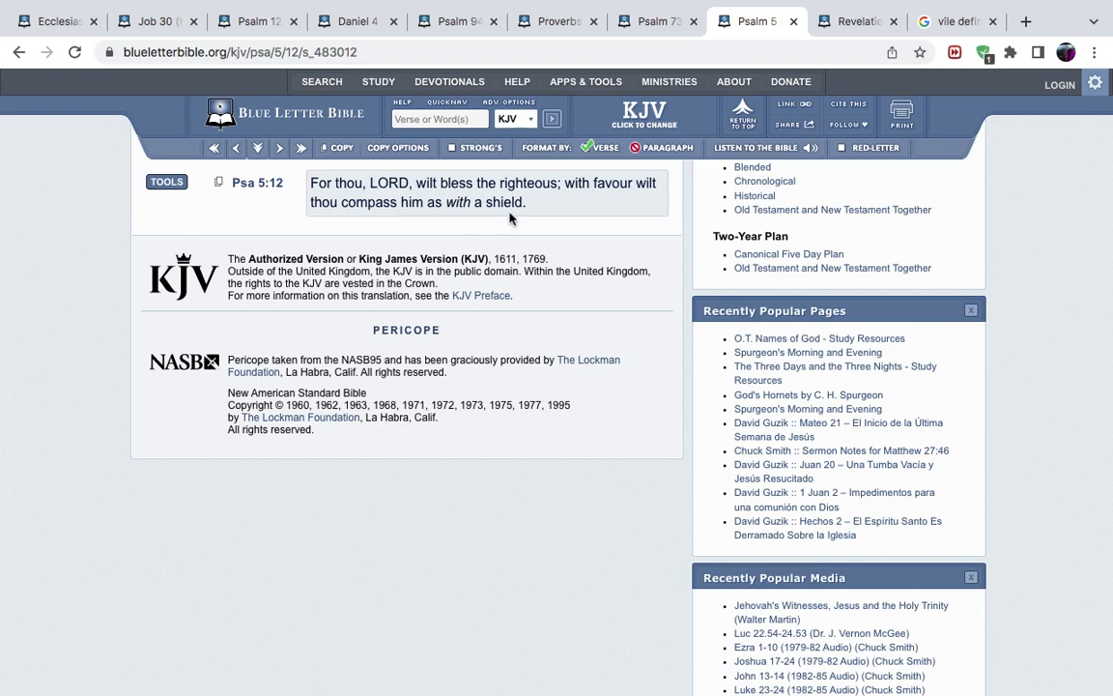
mouse_move(529, 200)
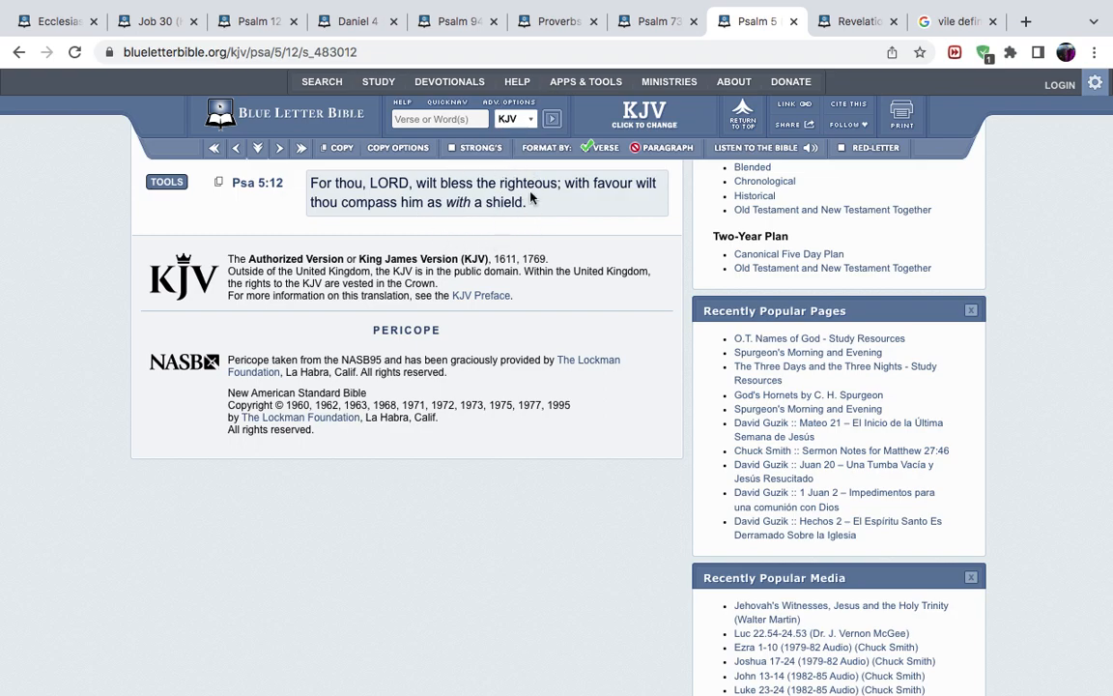
mouse_move(502, 169)
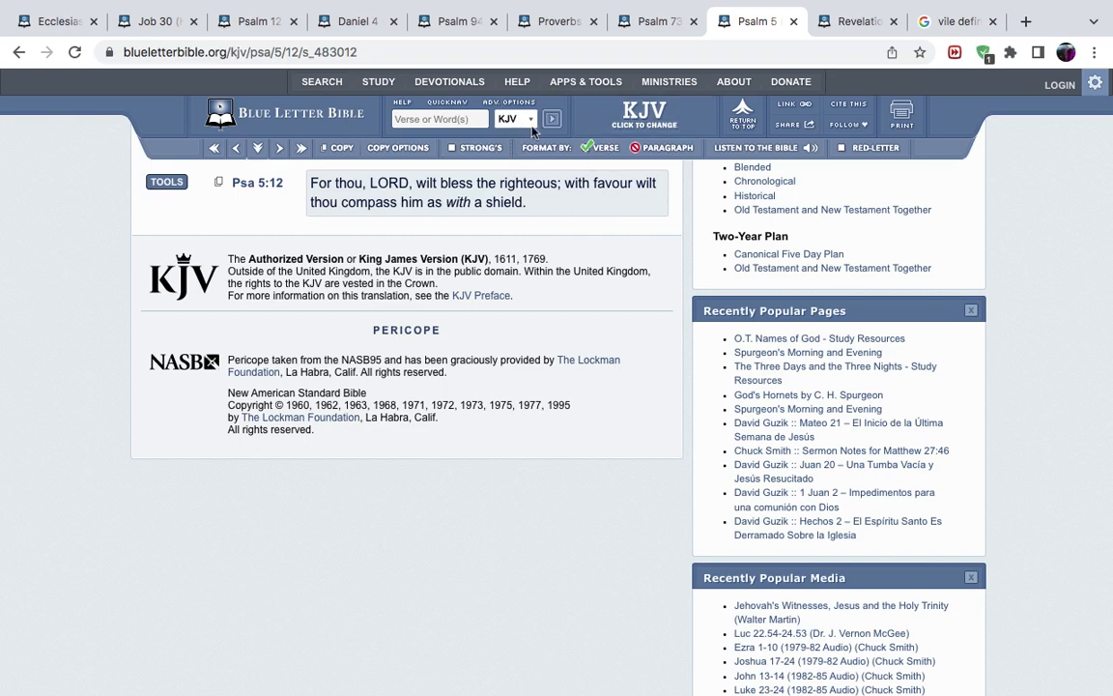
mouse_move(720, 142)
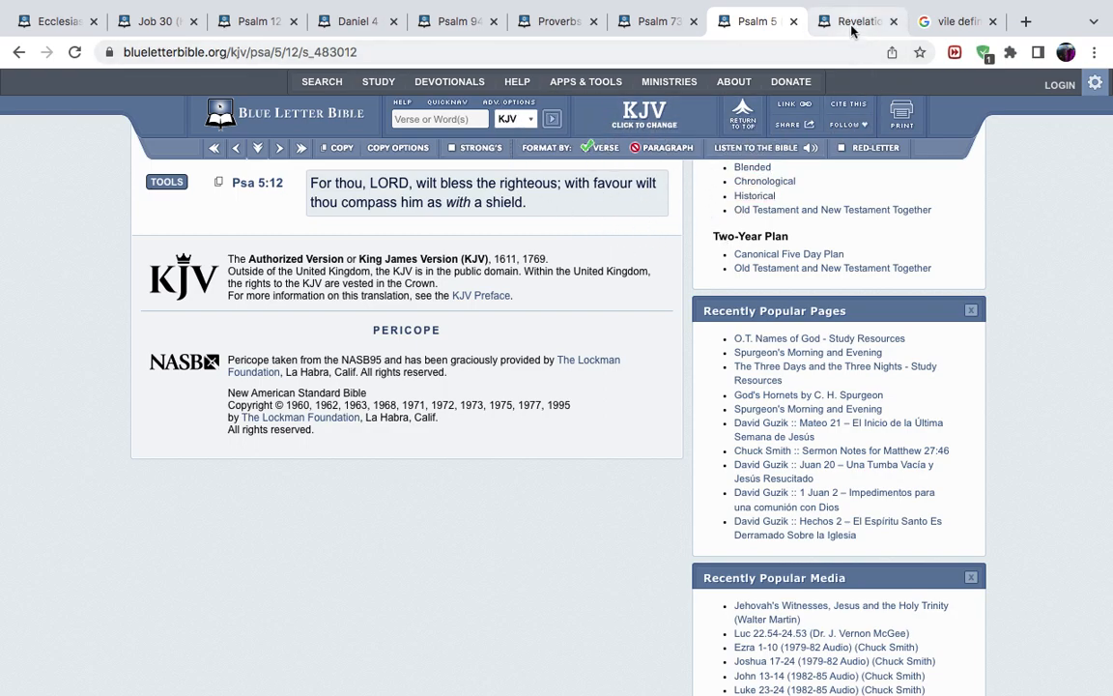
click(855, 21)
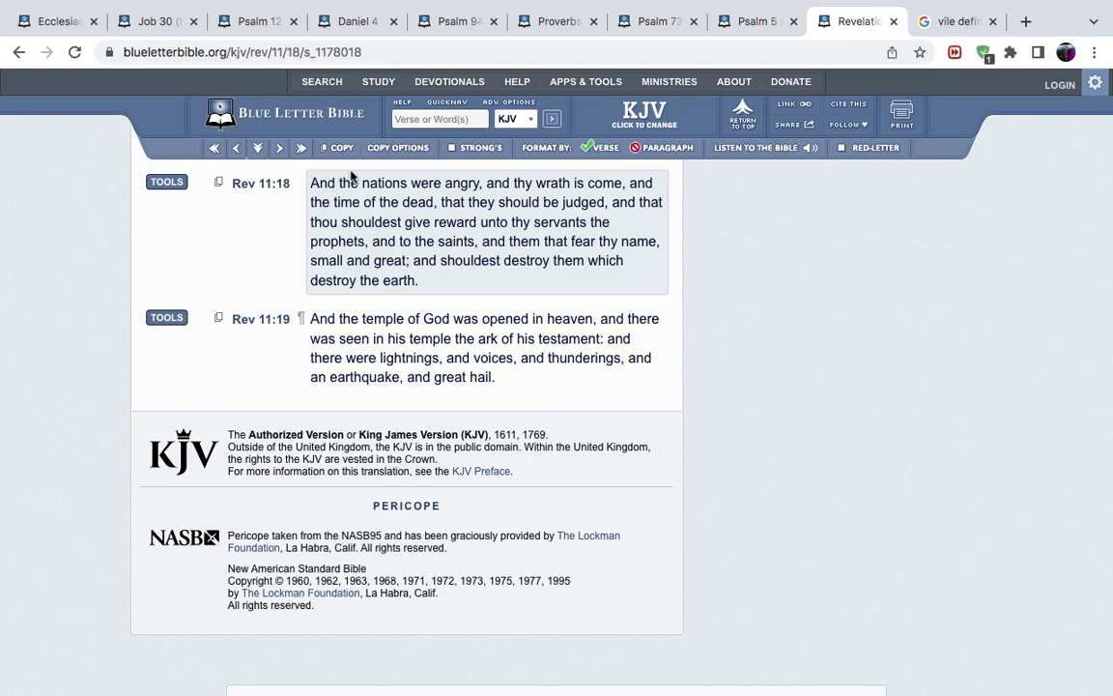
mouse_move(567, 186)
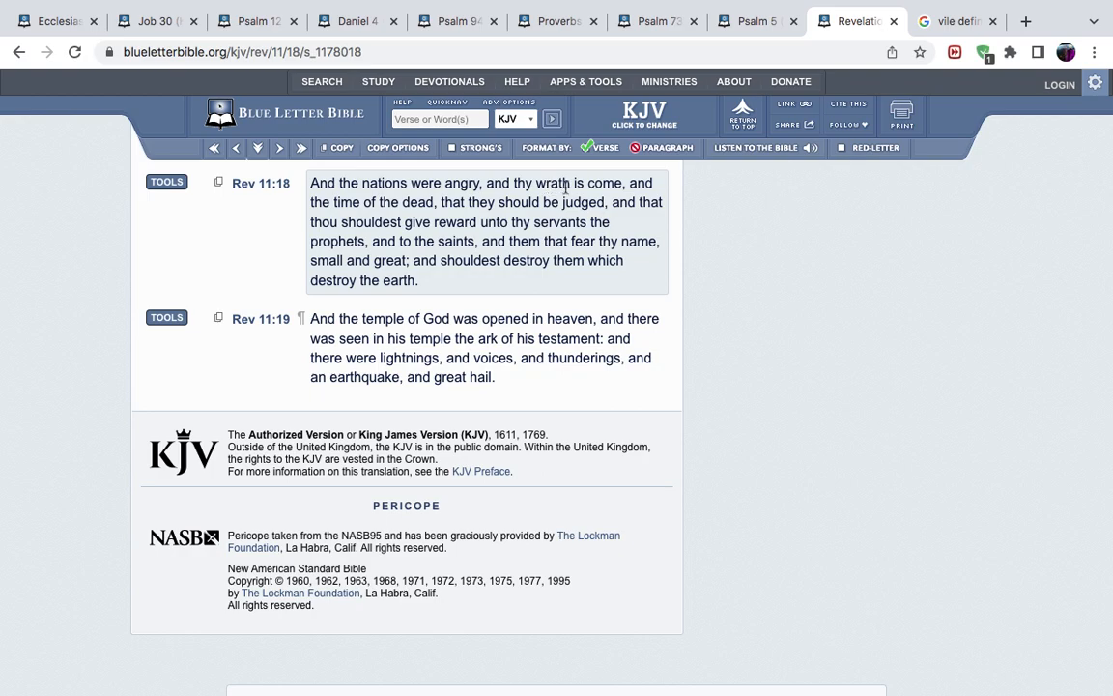
mouse_move(496, 207)
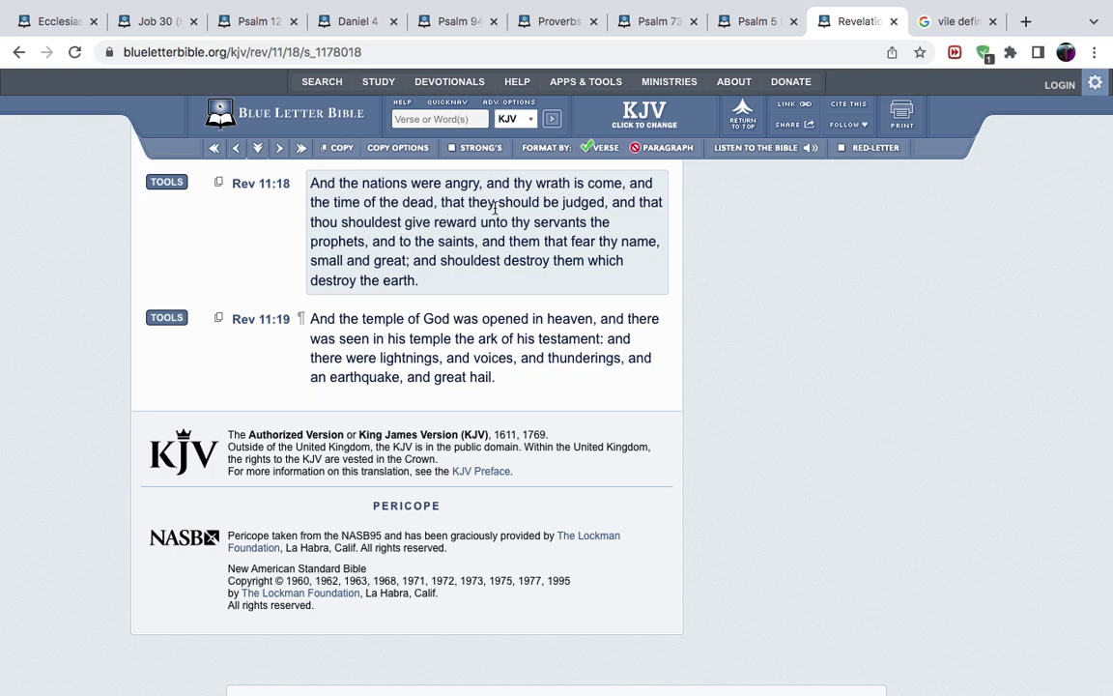
mouse_move(538, 216)
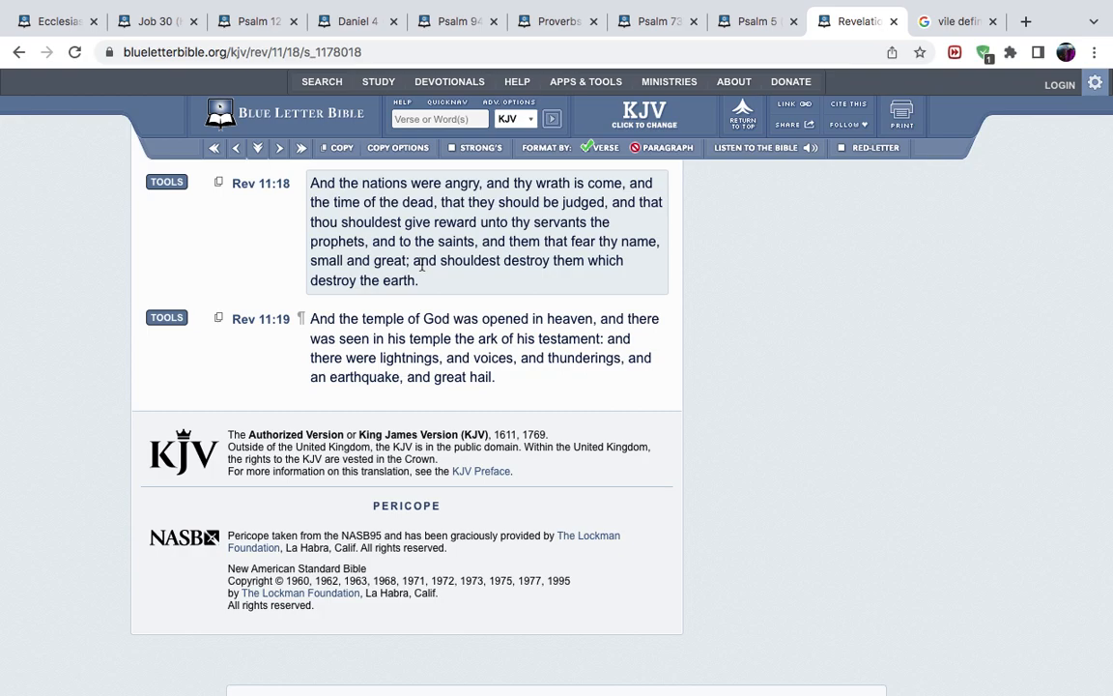
mouse_move(348, 193)
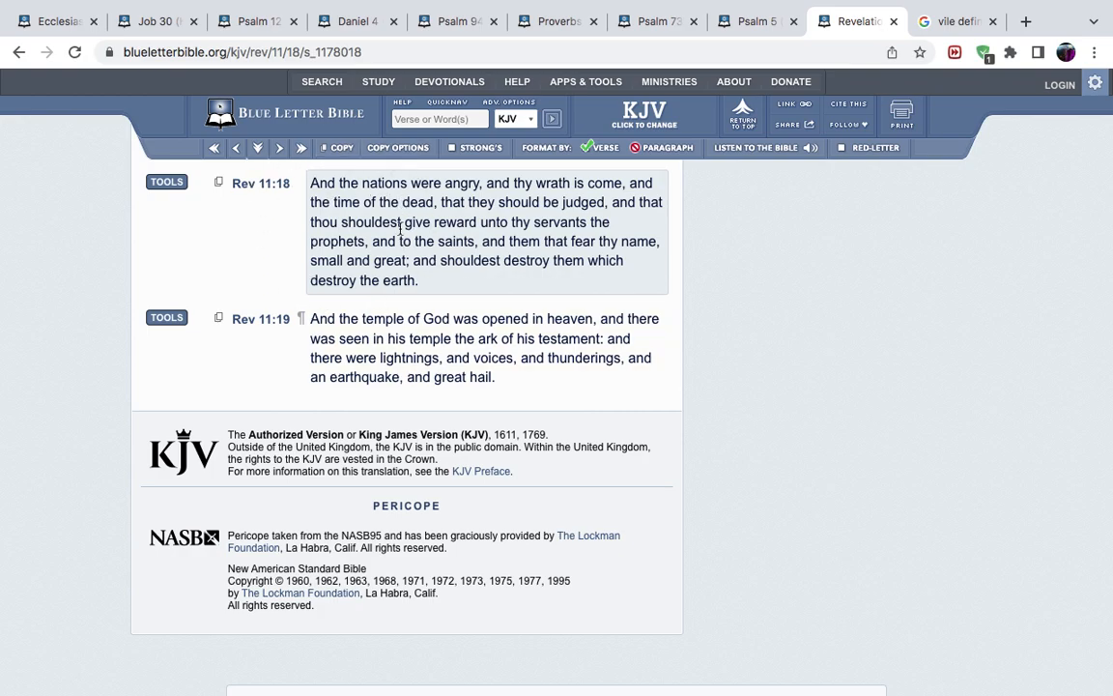
mouse_move(407, 258)
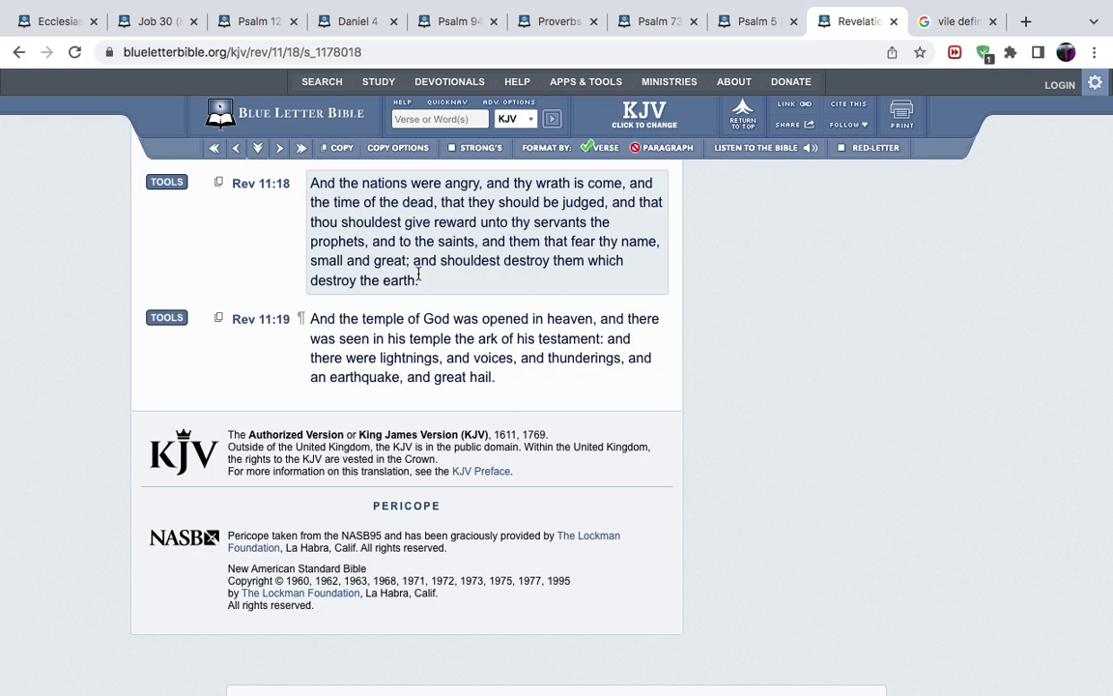
mouse_move(538, 292)
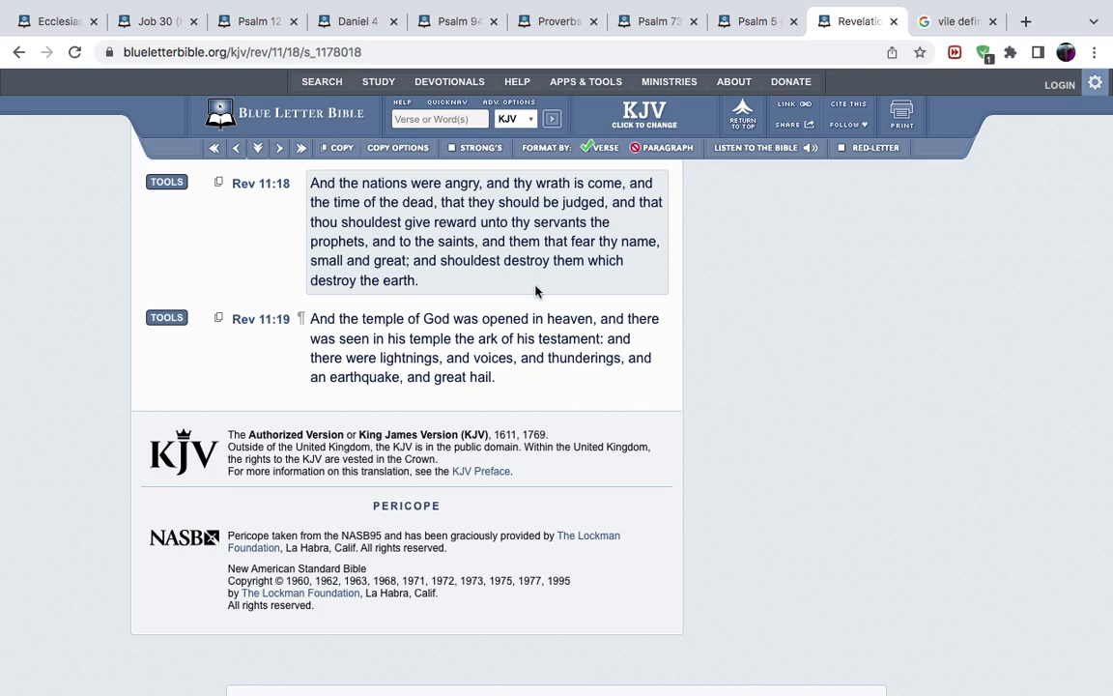
mouse_move(589, 66)
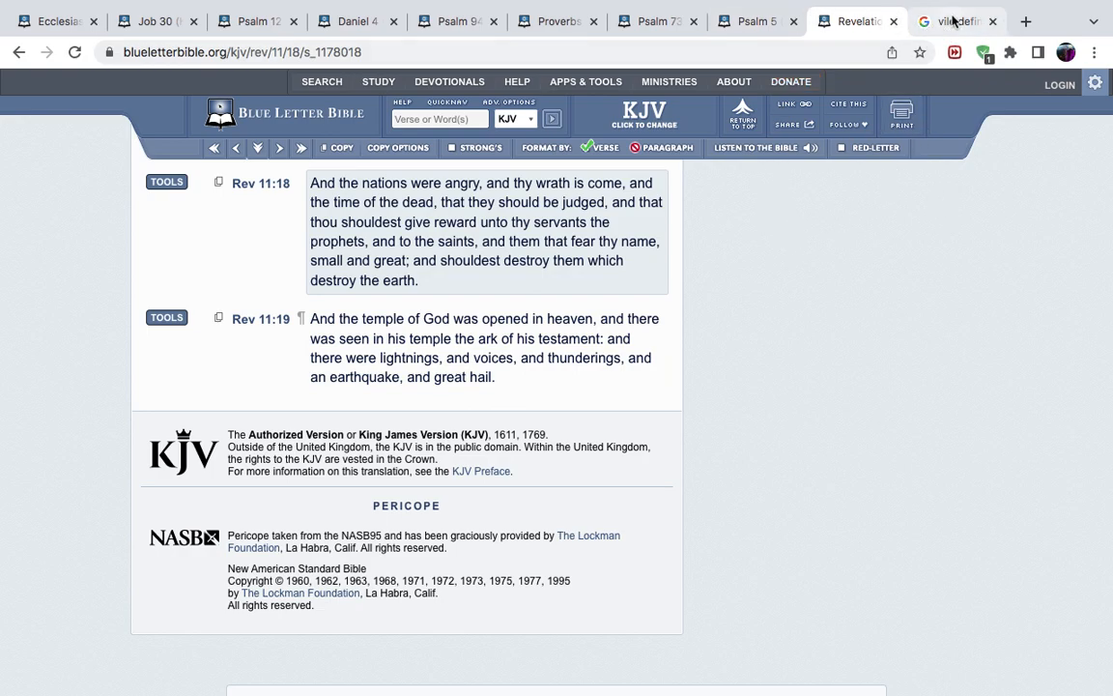
click(957, 22)
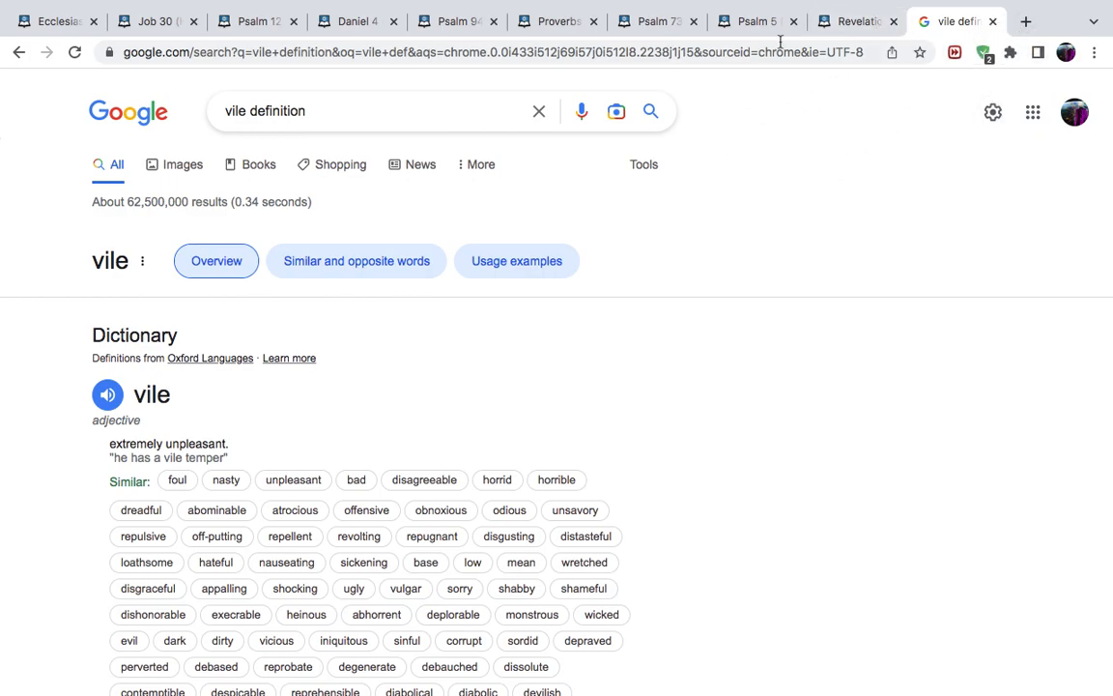
click(754, 22)
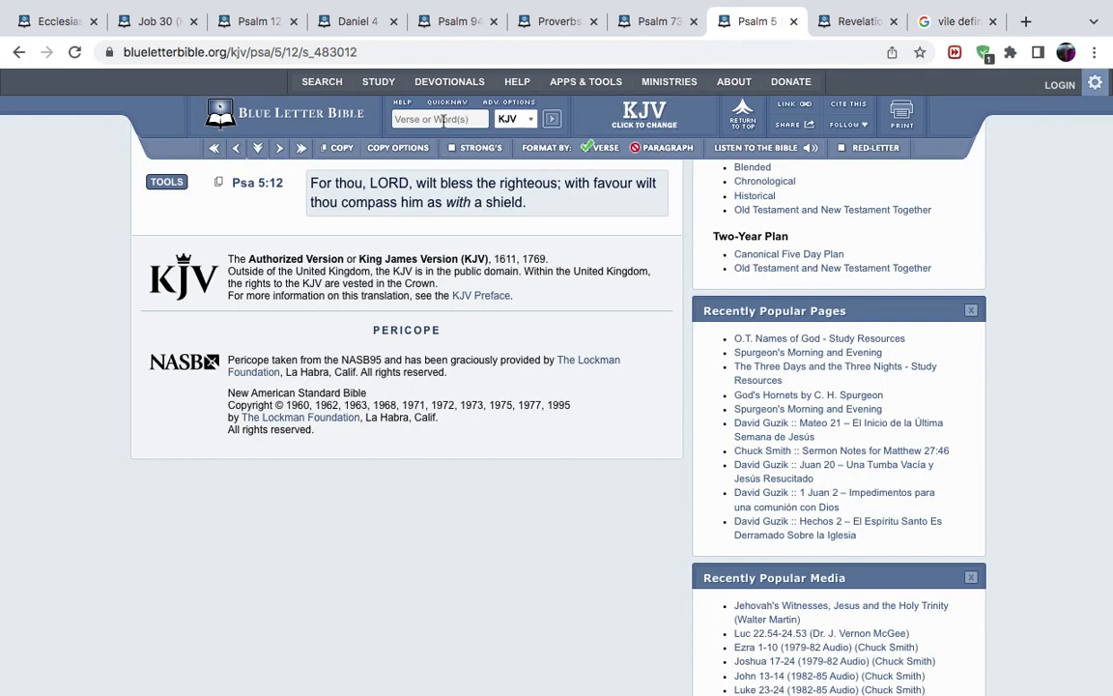
Step: Search the KJV for 'good pleasure' and open Luke 12:32 from the results
text(job)
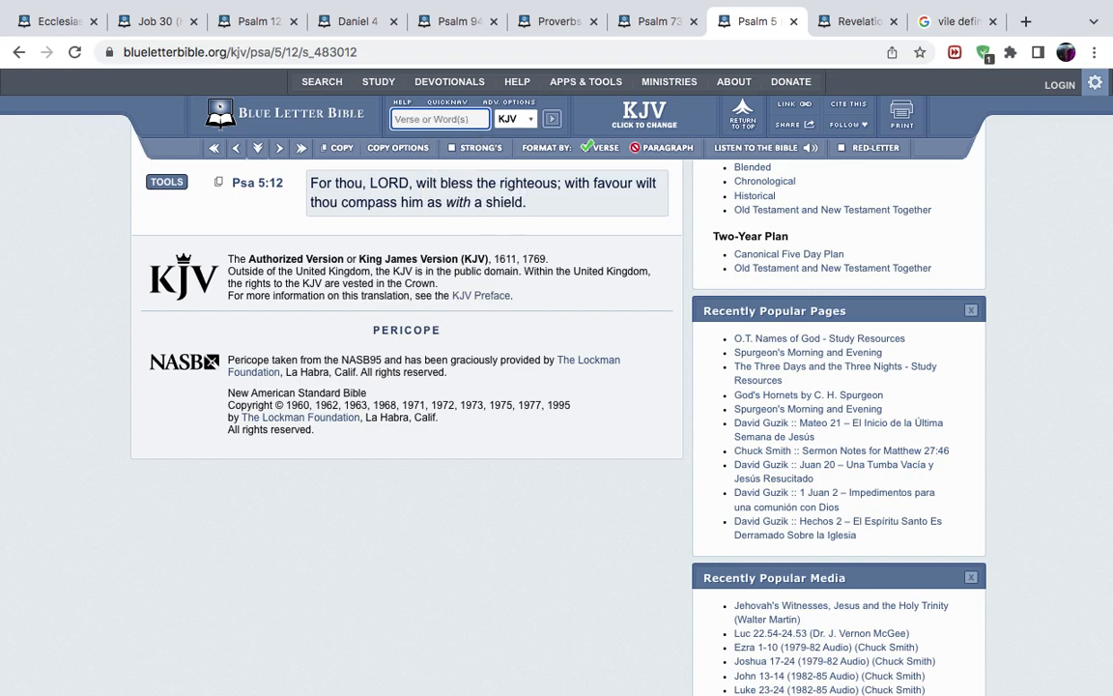
text(good ple)
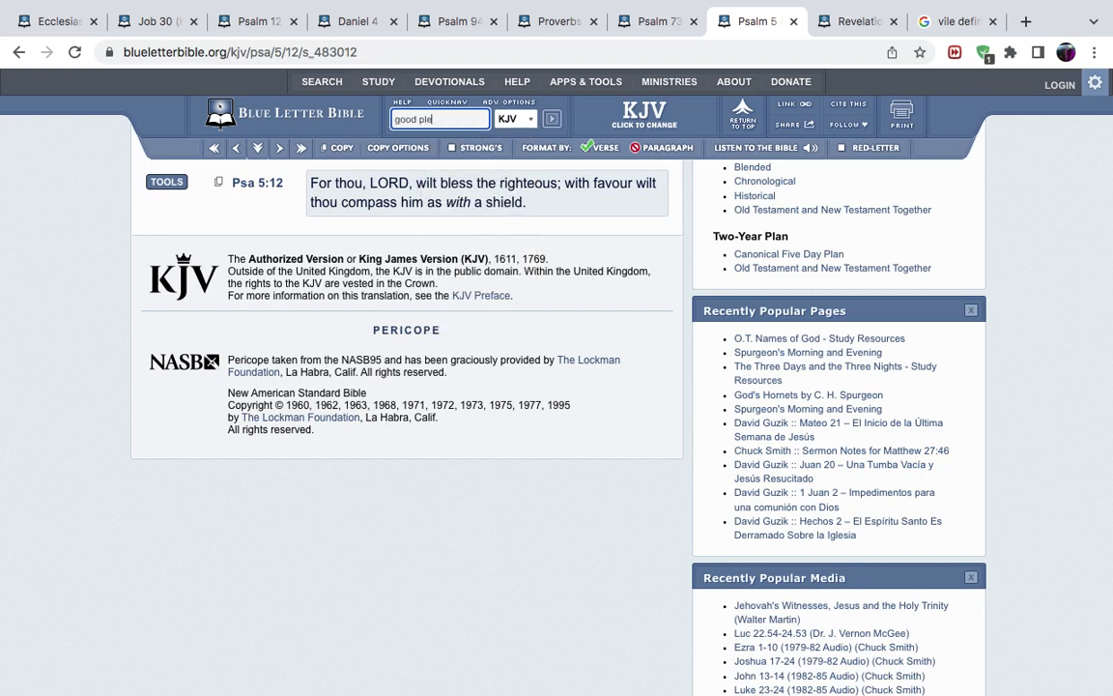
text(asure)
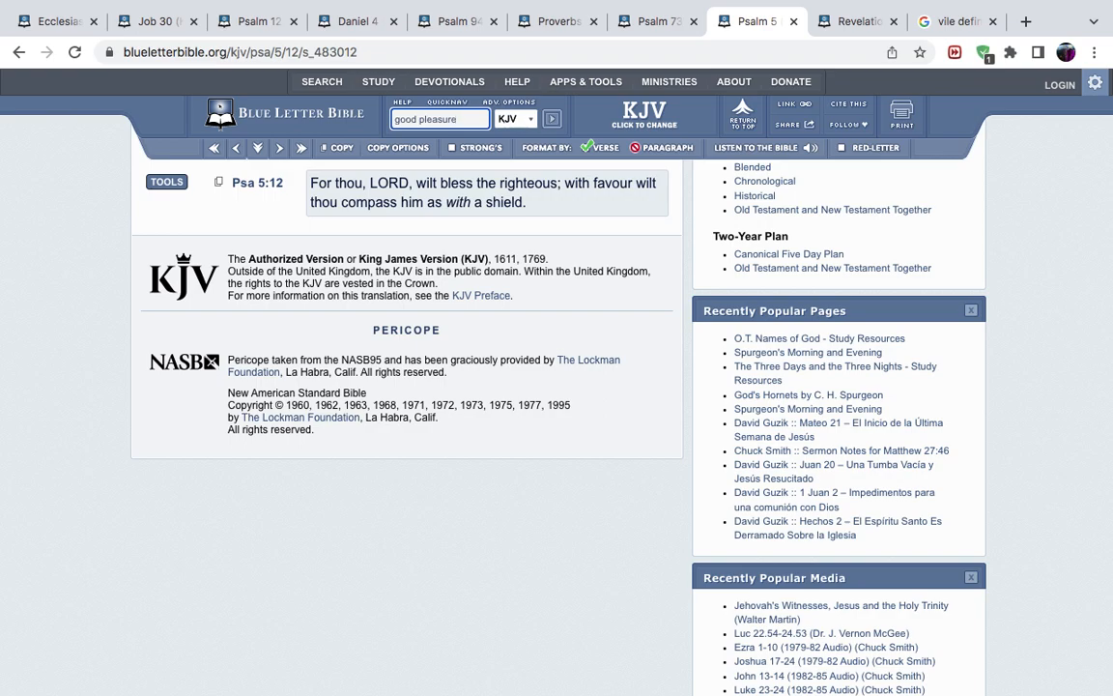
click(552, 118)
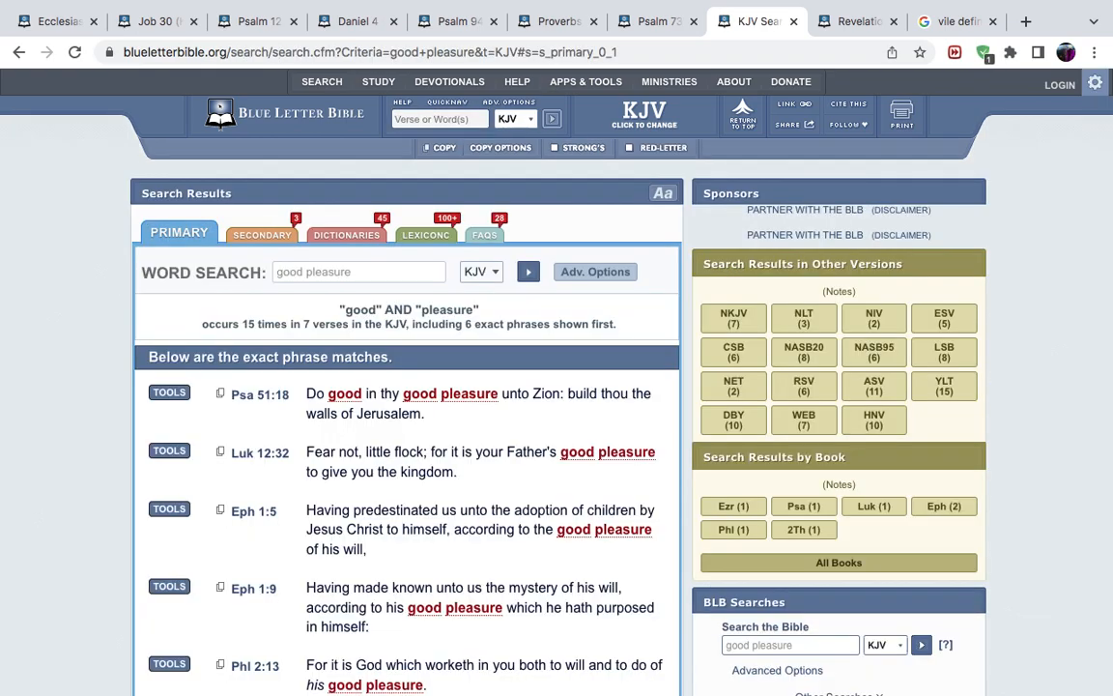
scroll(down, 3)
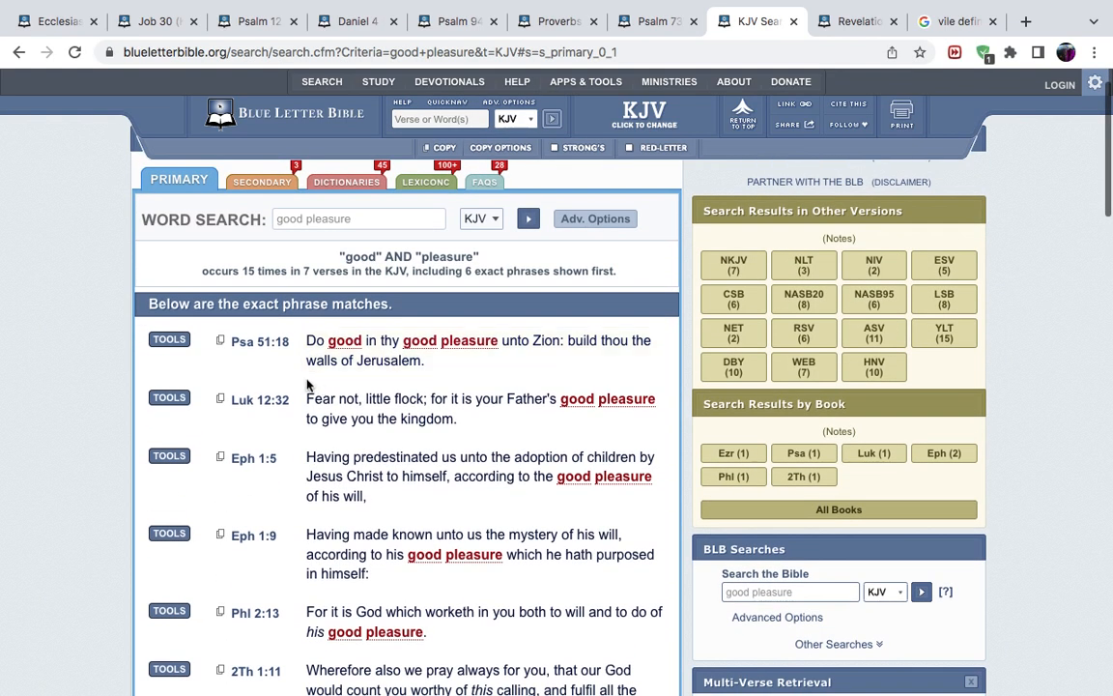
click(260, 400)
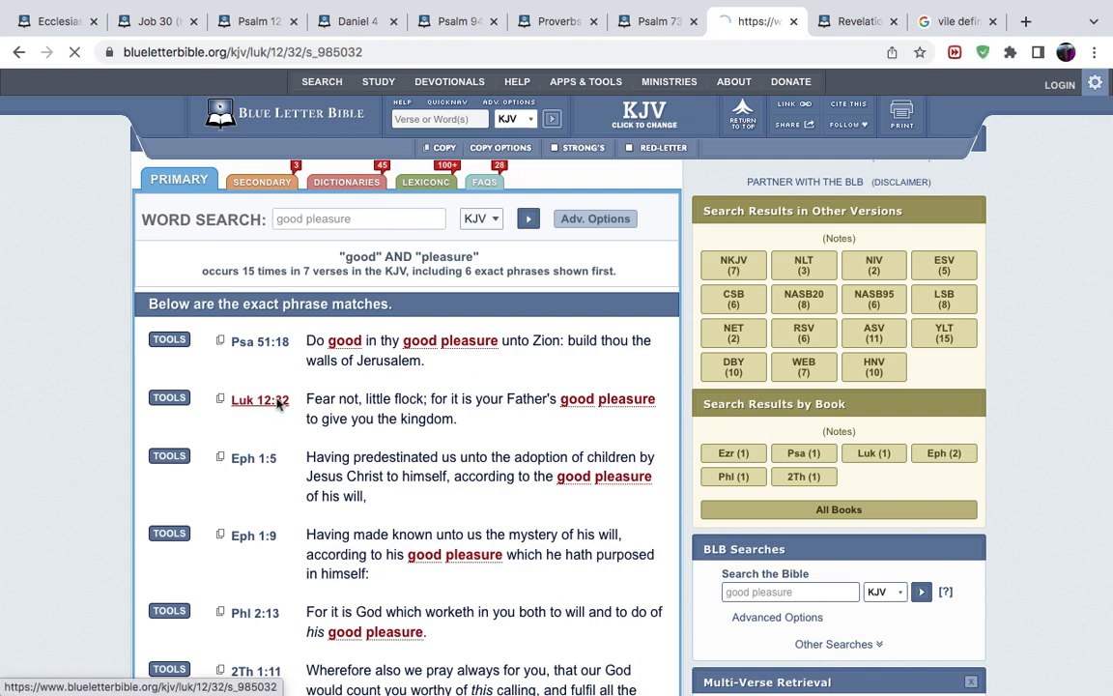
Step: Open Luke 12:32 and turn on red-letter text for the verses
click(260, 399)
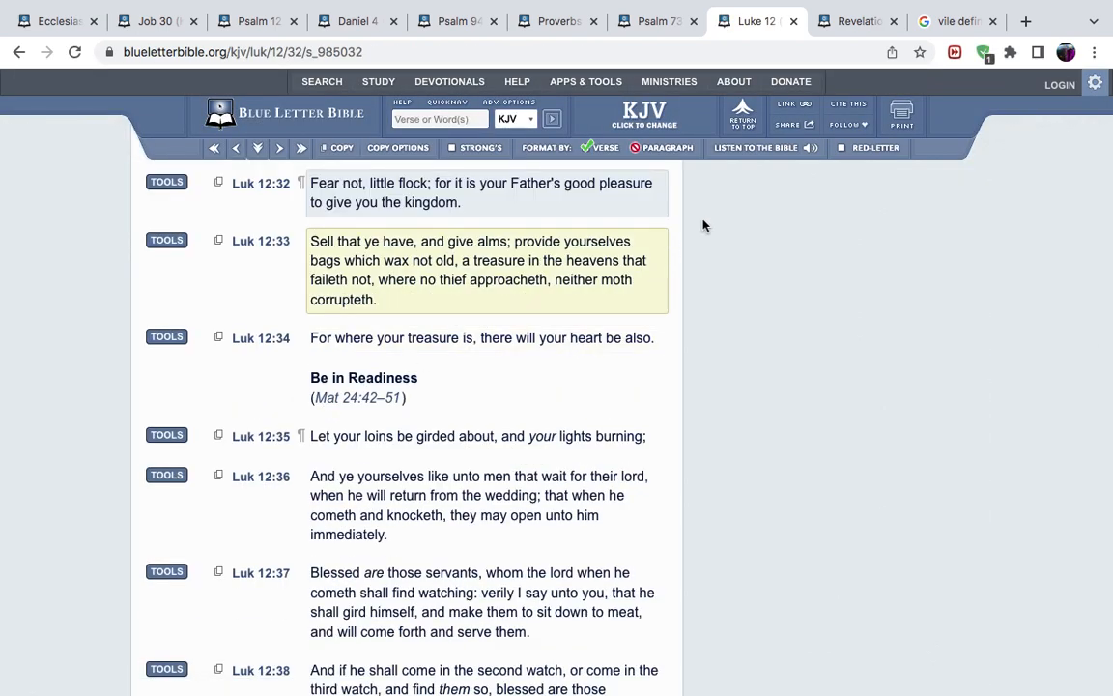
click(874, 147)
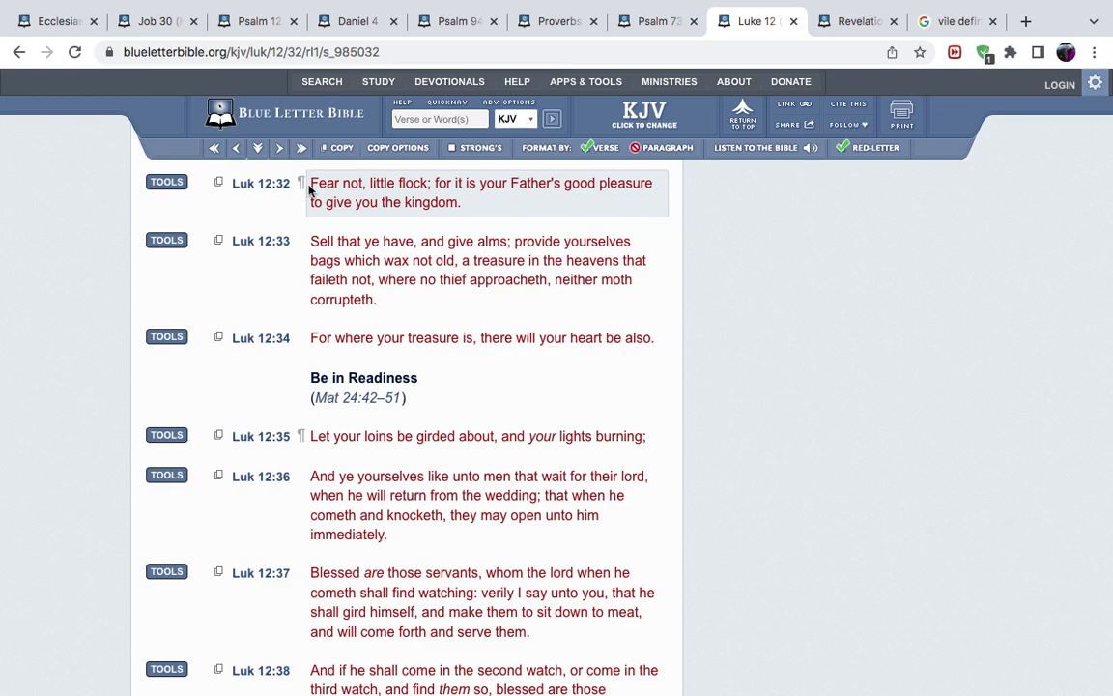
mouse_move(435, 194)
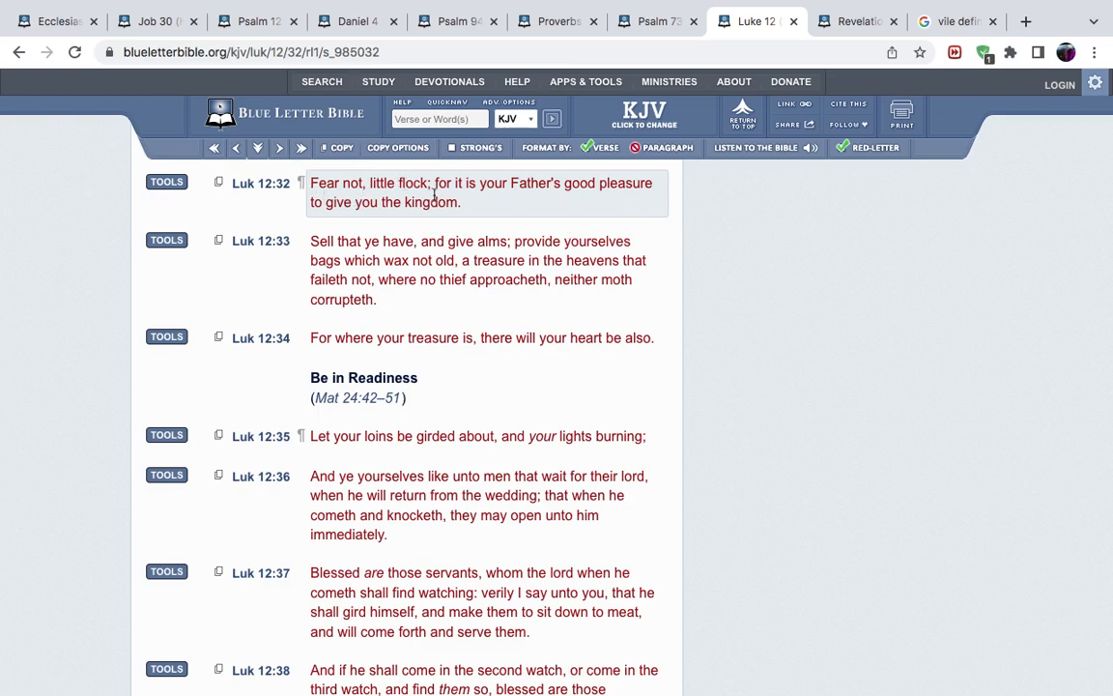
mouse_move(382, 197)
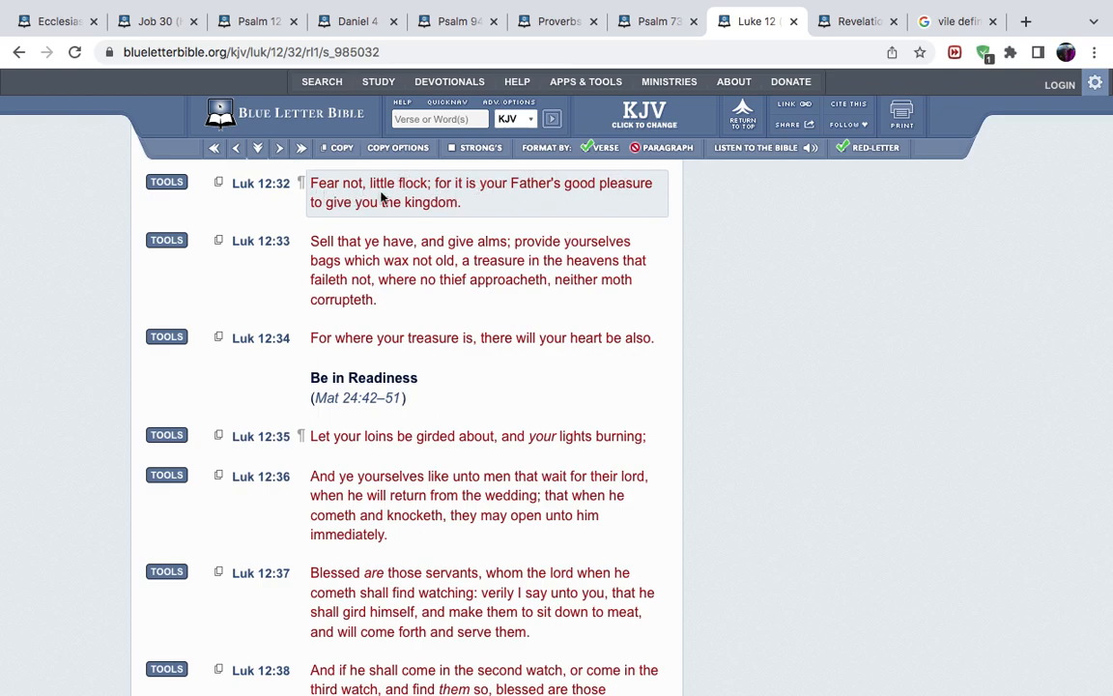
mouse_move(397, 147)
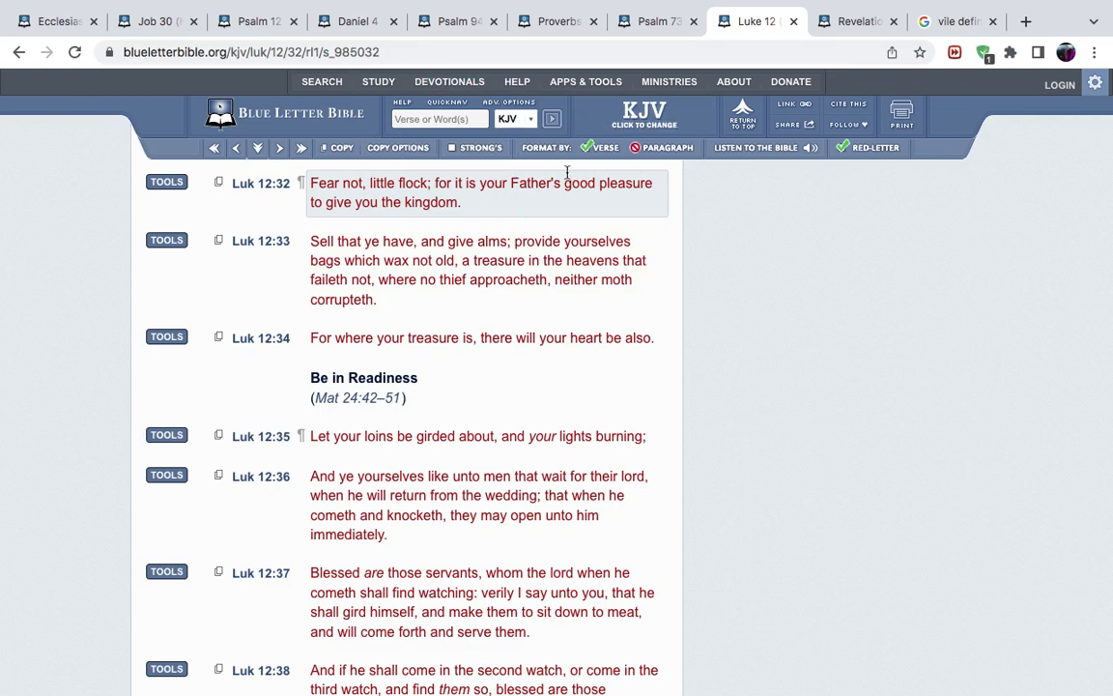
mouse_move(466, 188)
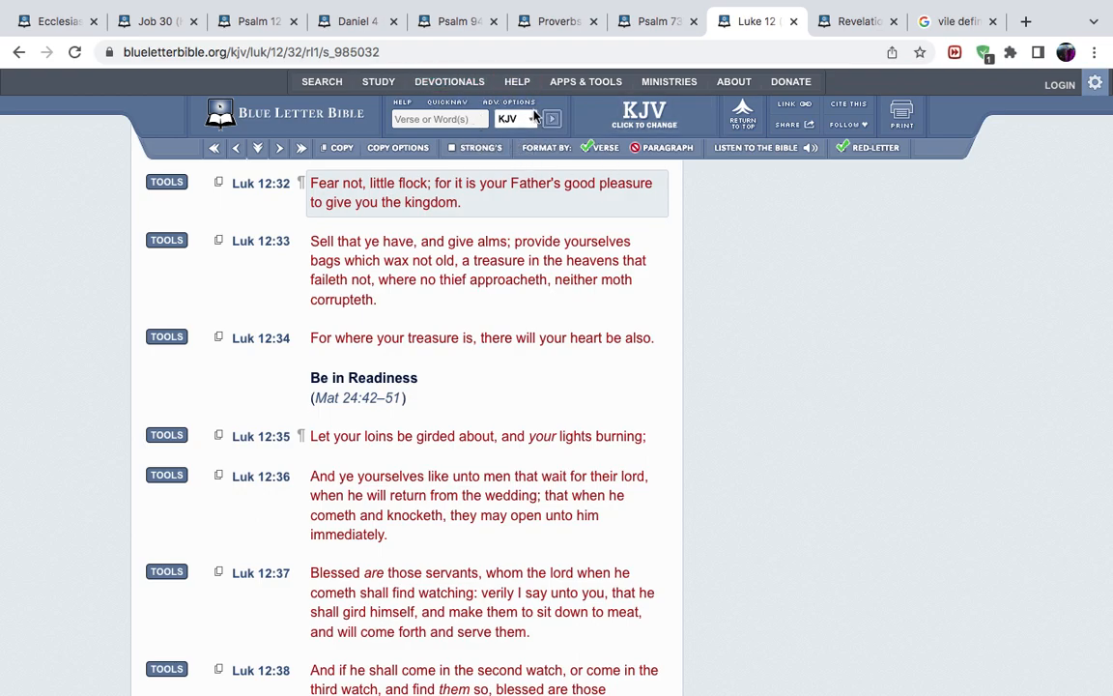
mouse_move(552, 118)
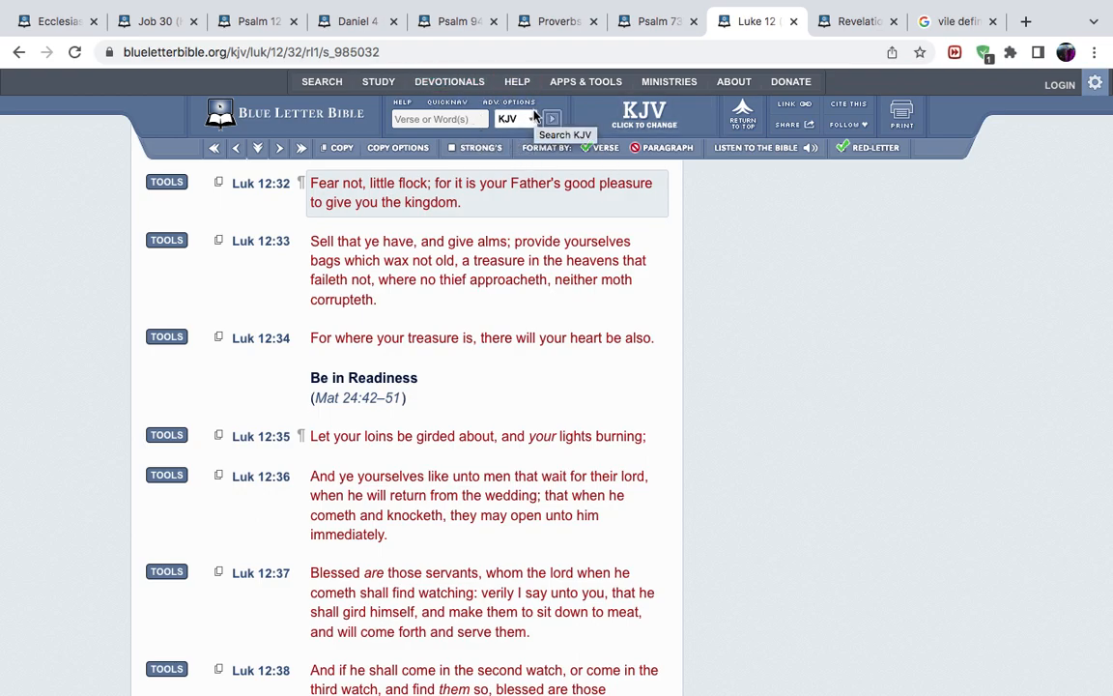